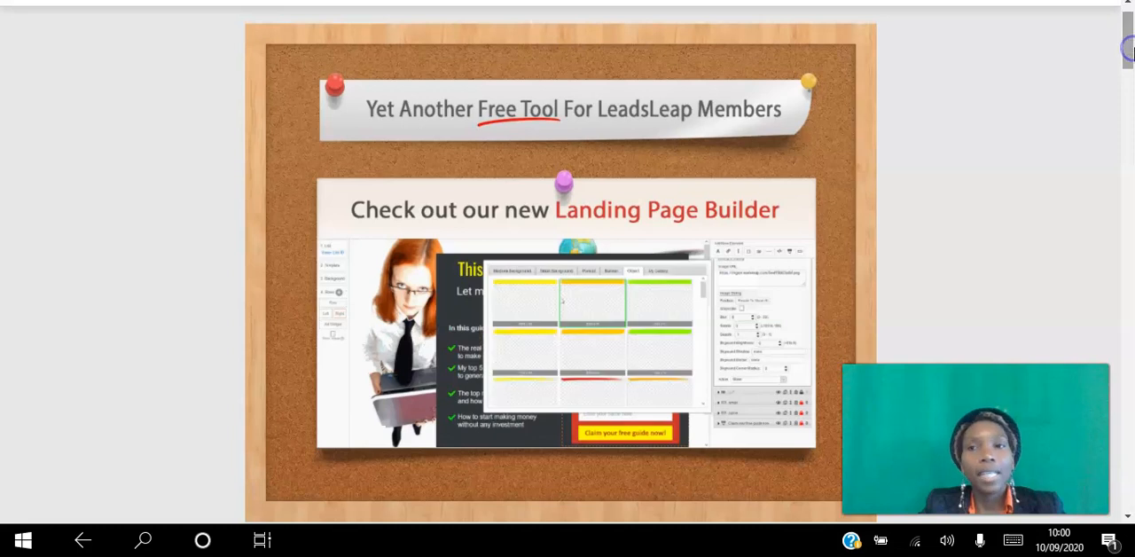
Open the homepage's Make Money tab and scroll to '1. Participate In Our PPC Program'
scroll("up", 3)
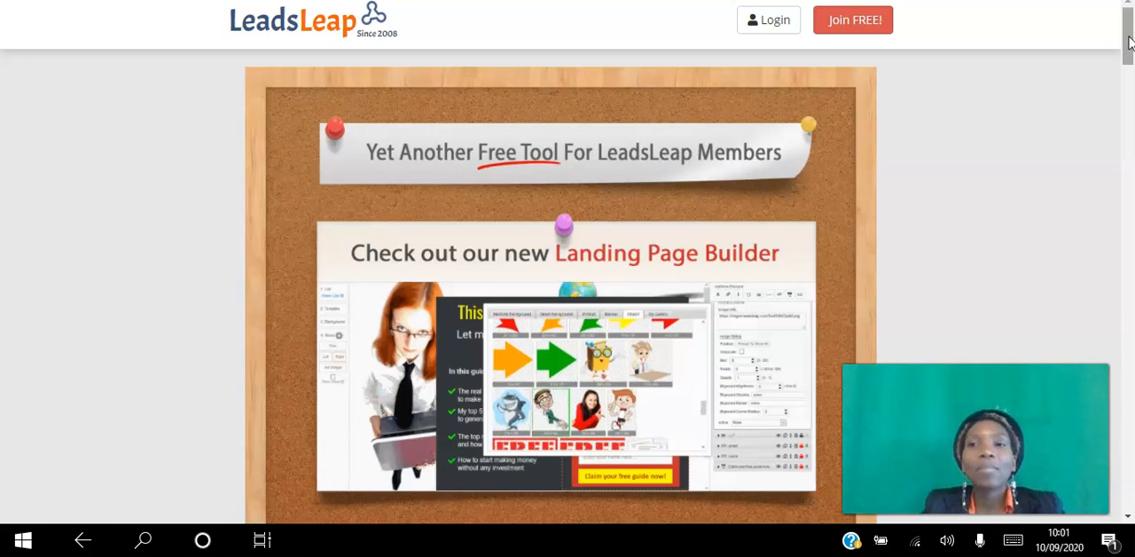
scroll("down", 3)
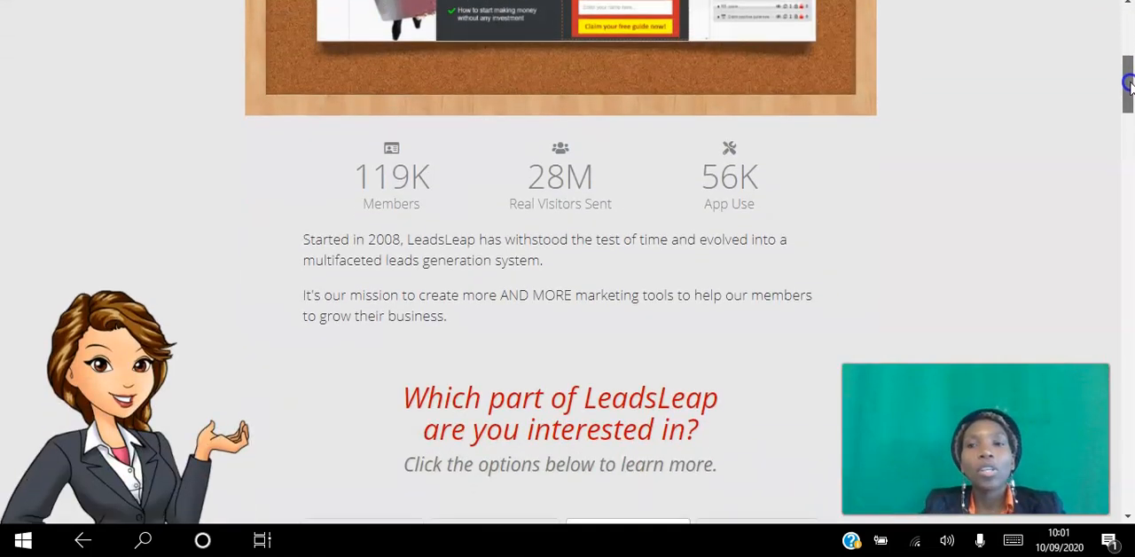
left_click(627, 195)
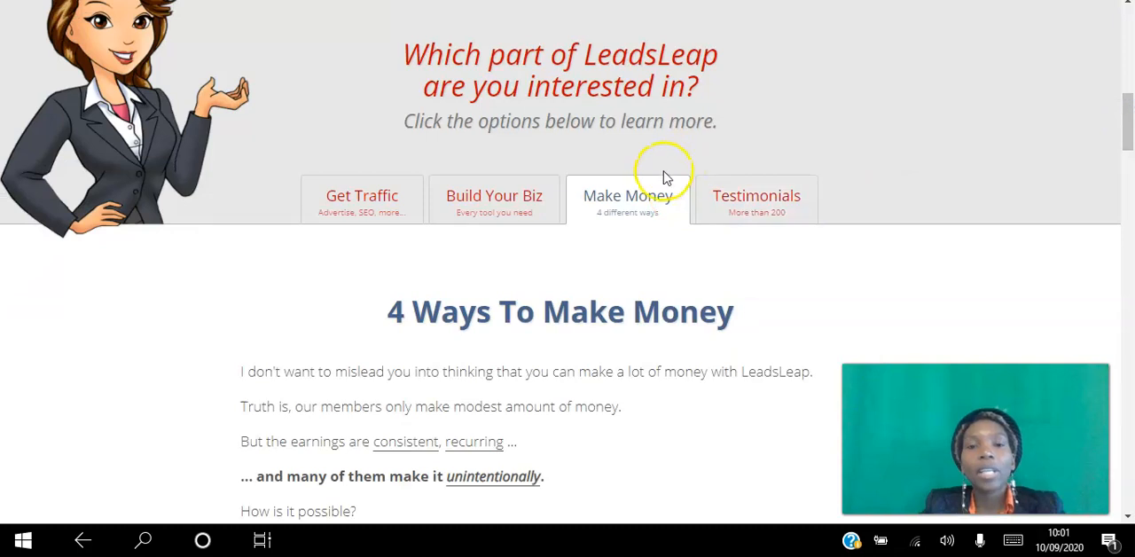
mouse_move(585, 106)
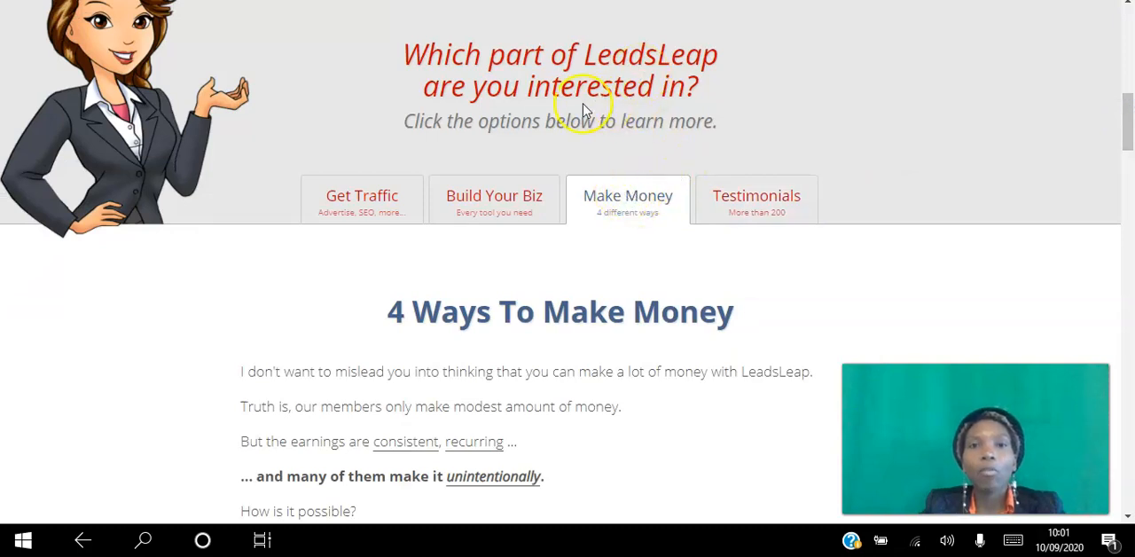
mouse_move(635, 113)
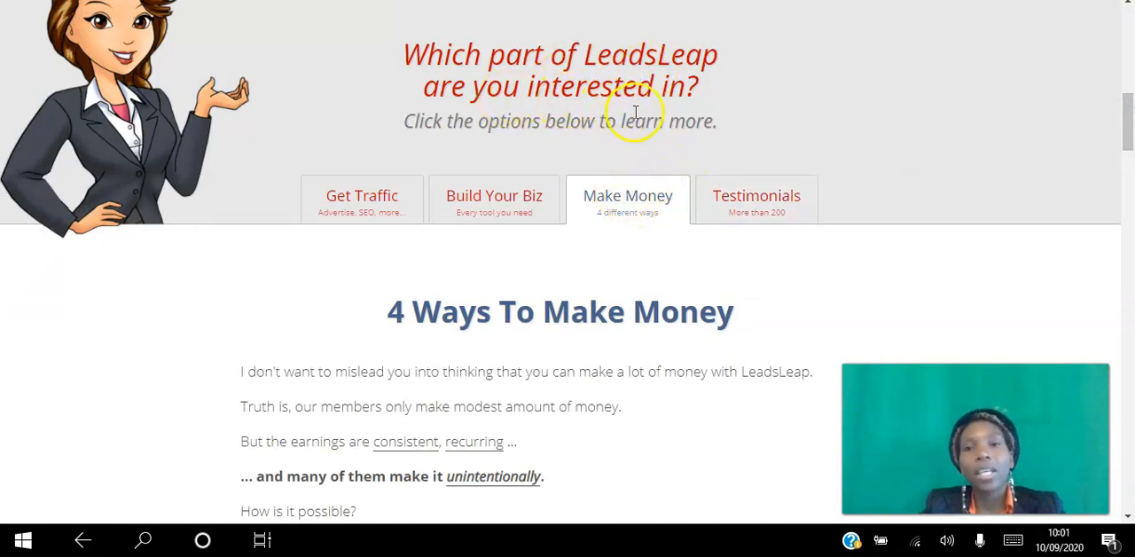
mouse_move(1115, 128)
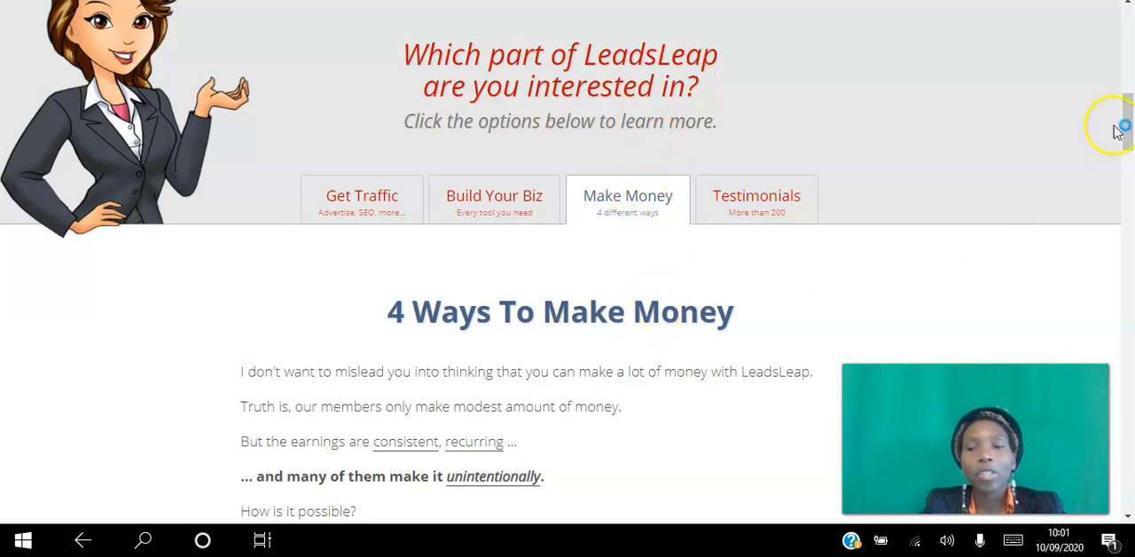
scroll("down", 3)
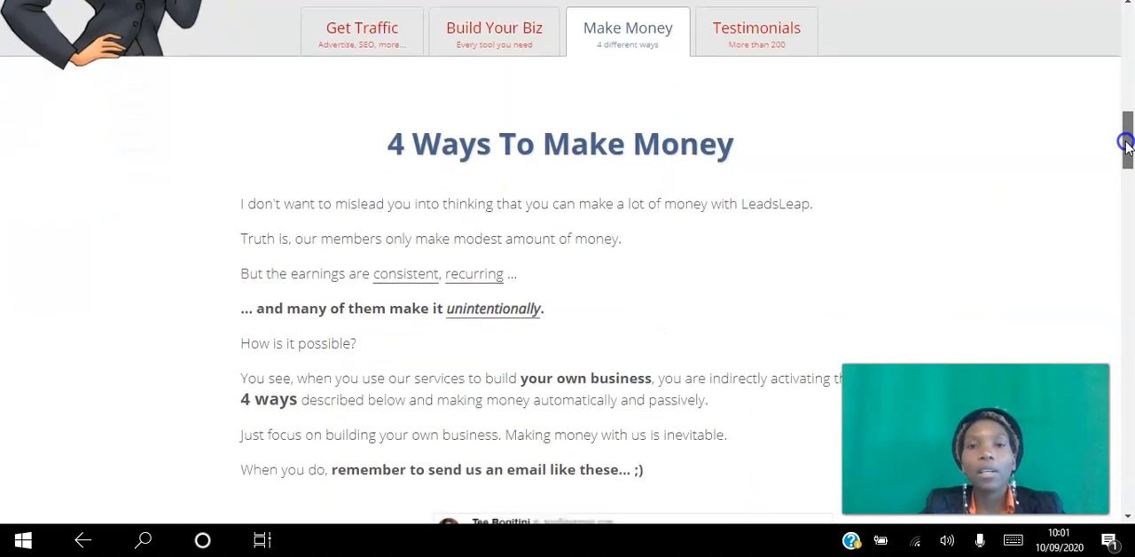
scroll("down", 3)
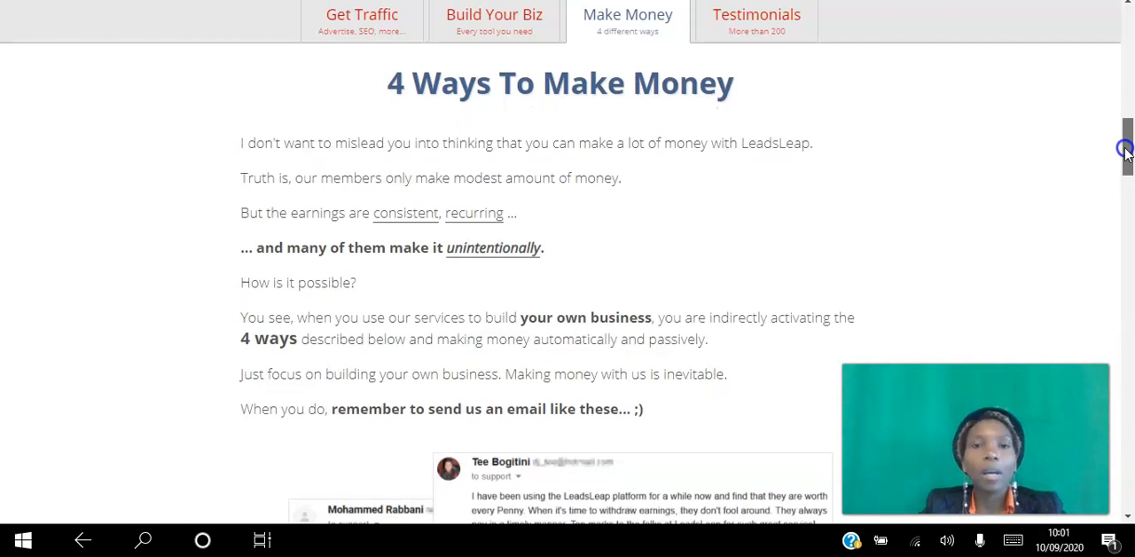
scroll("down", 3)
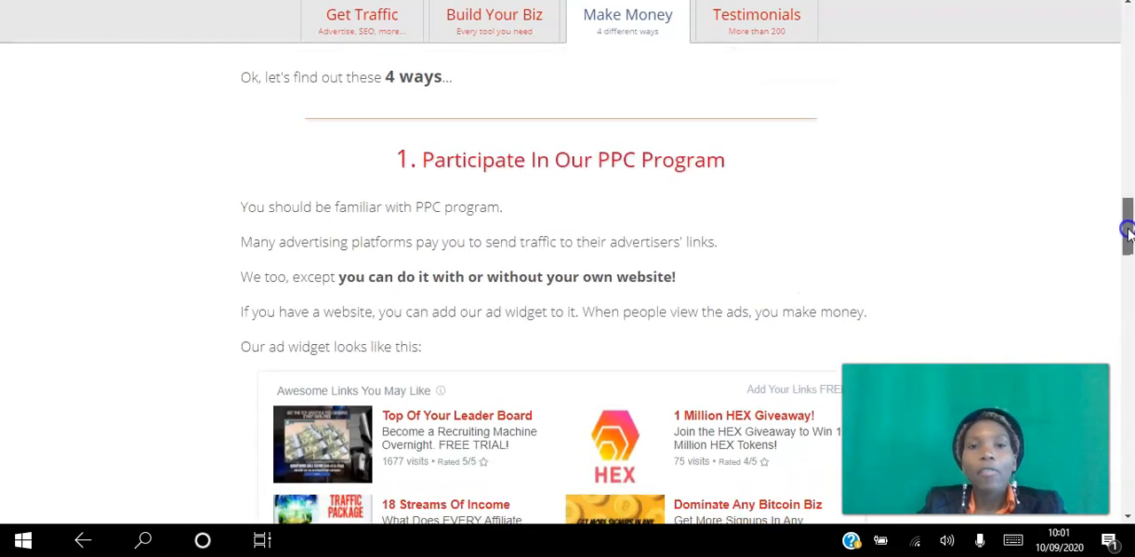
scroll("down", 3)
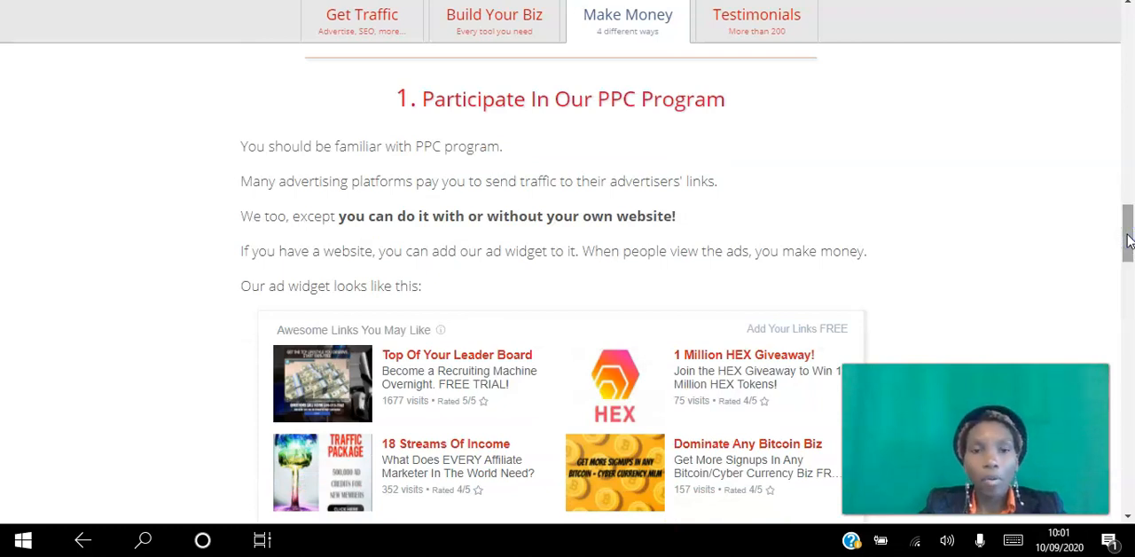
mouse_move(1077, 211)
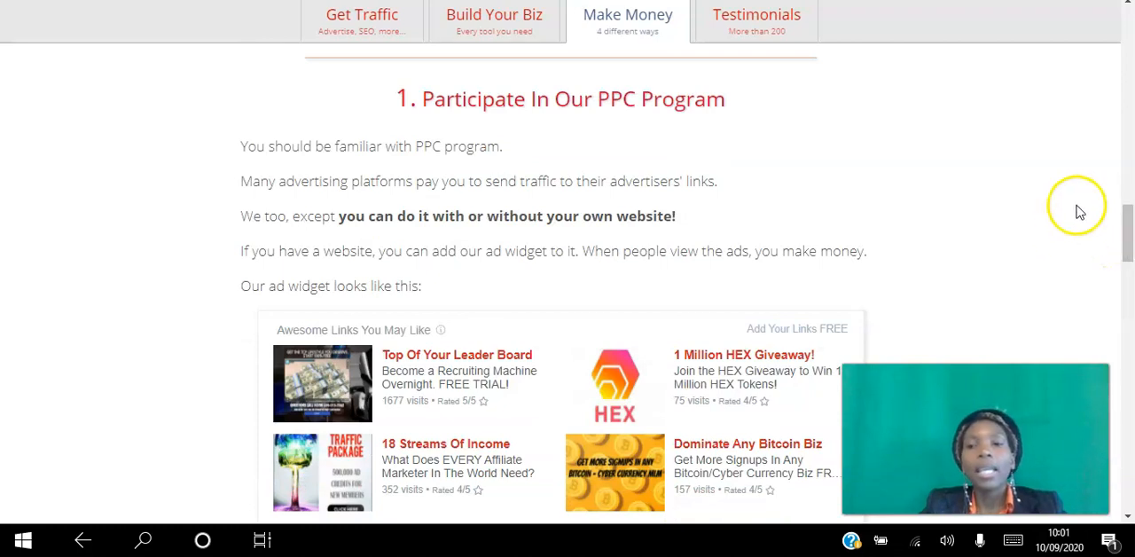
mouse_move(983, 148)
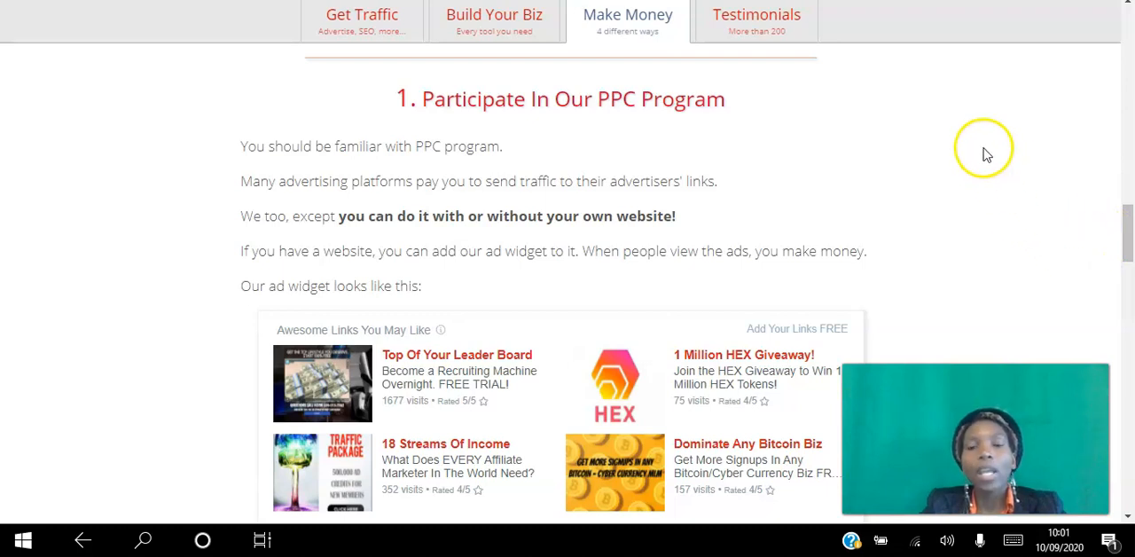
mouse_move(993, 193)
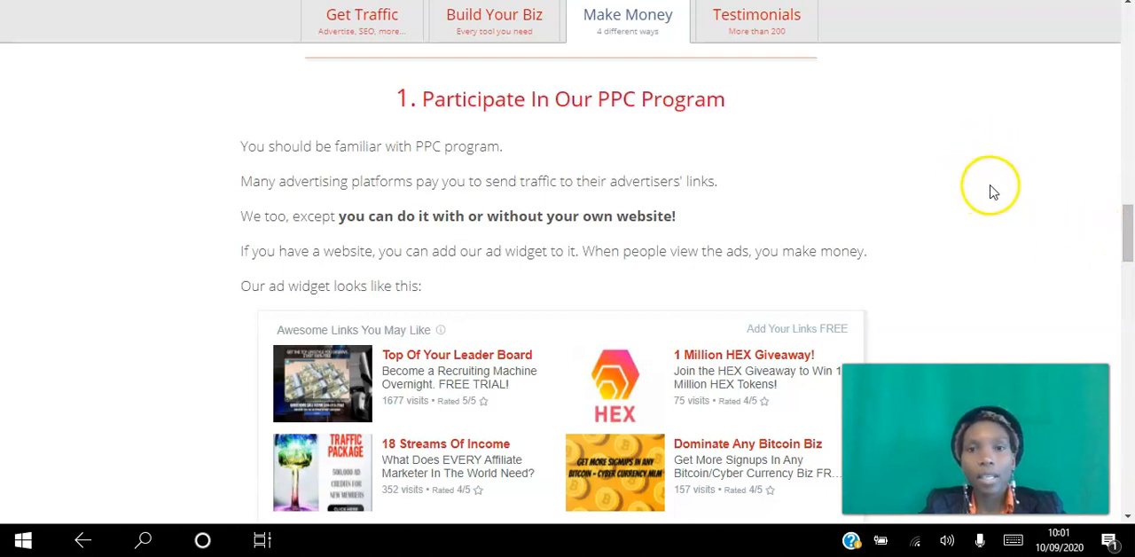
mouse_move(993, 191)
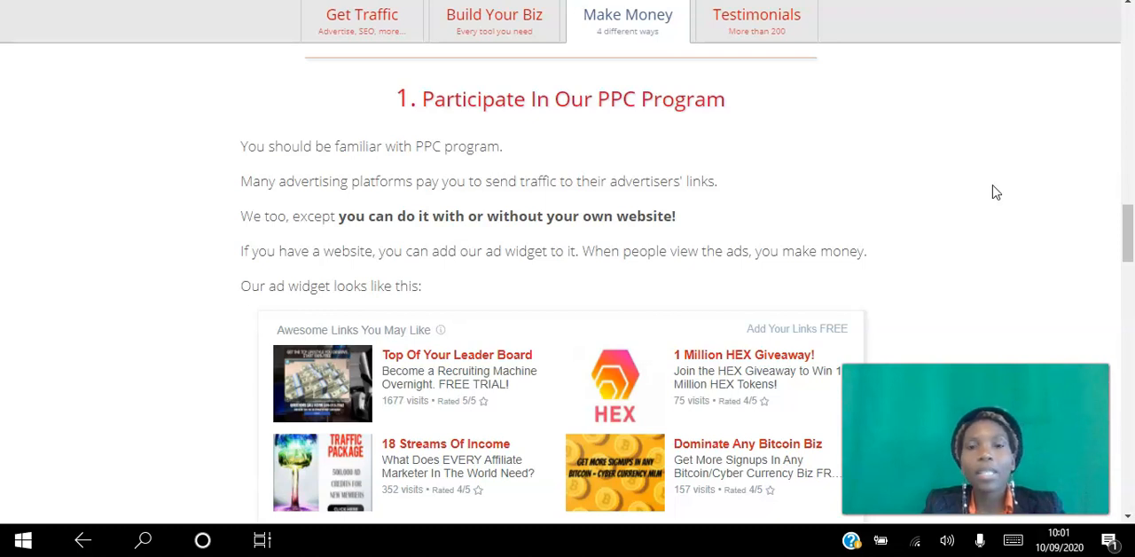
mouse_move(1035, 243)
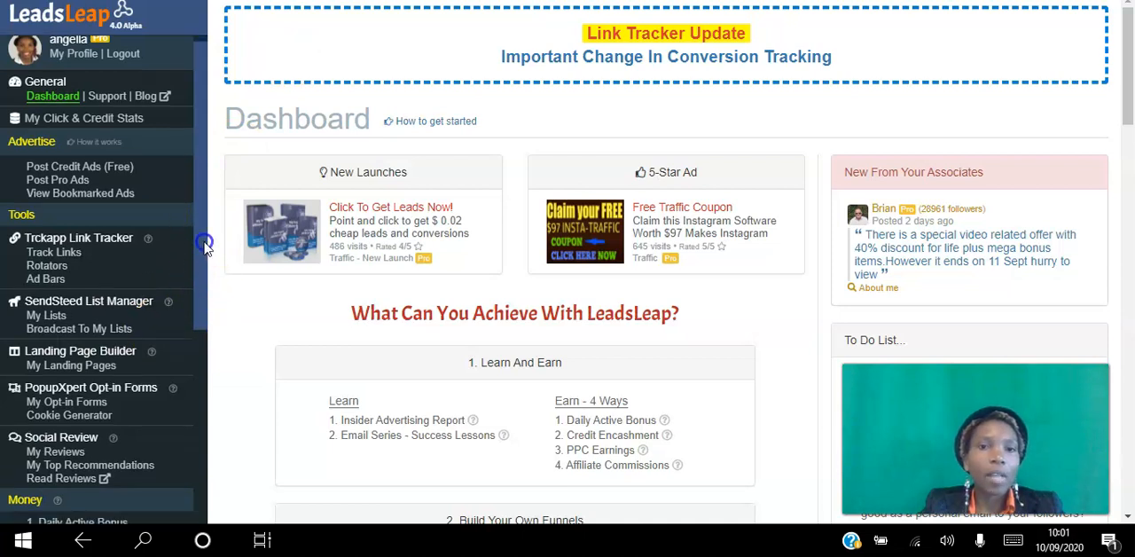
Open Get PPC Widget Code under Money and browse its widget options and ad preview
scroll("down", 3)
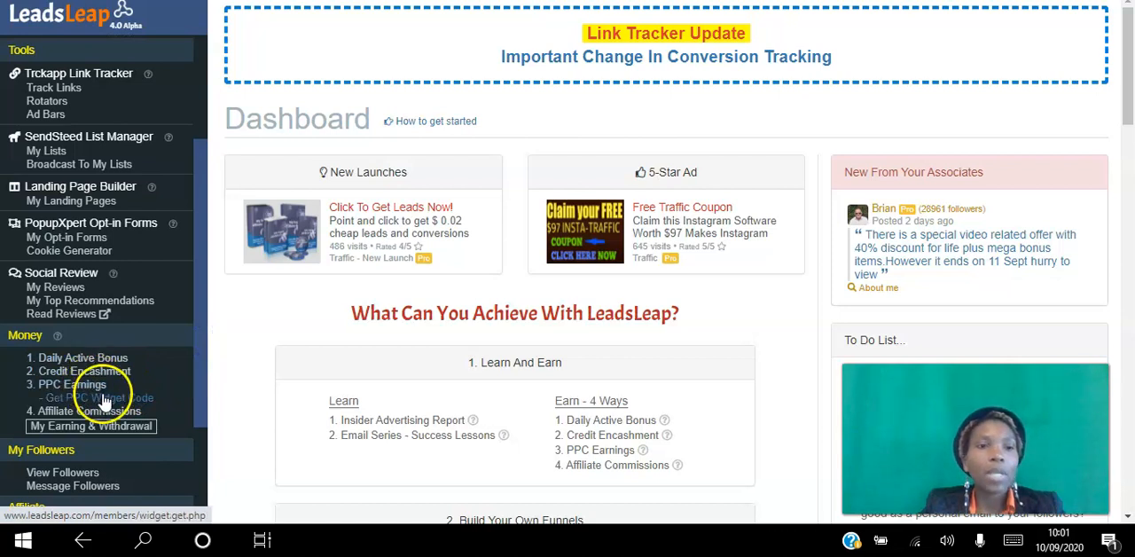
left_click(98, 397)
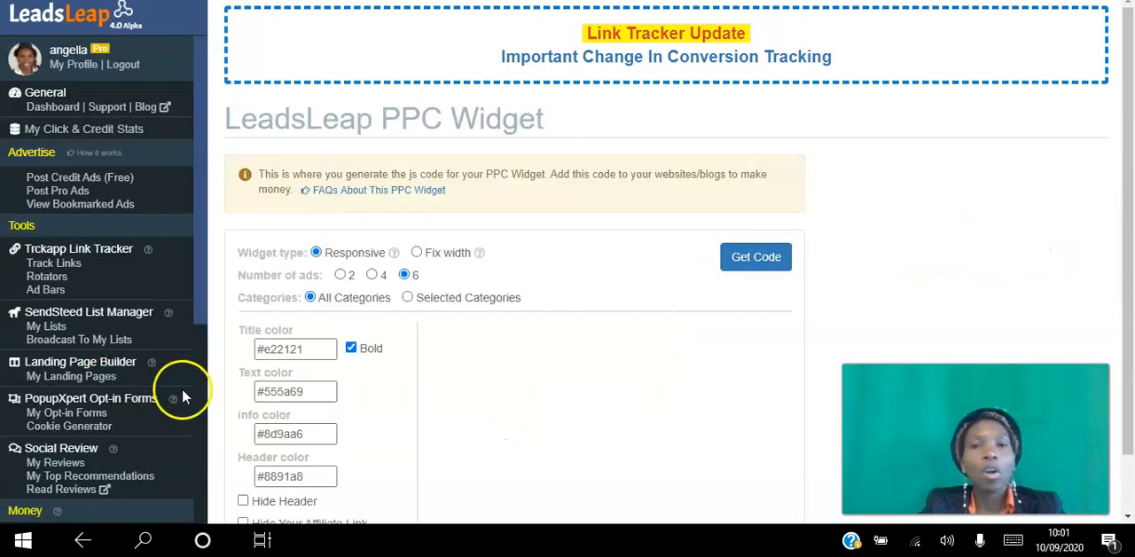
left_click(755, 256)
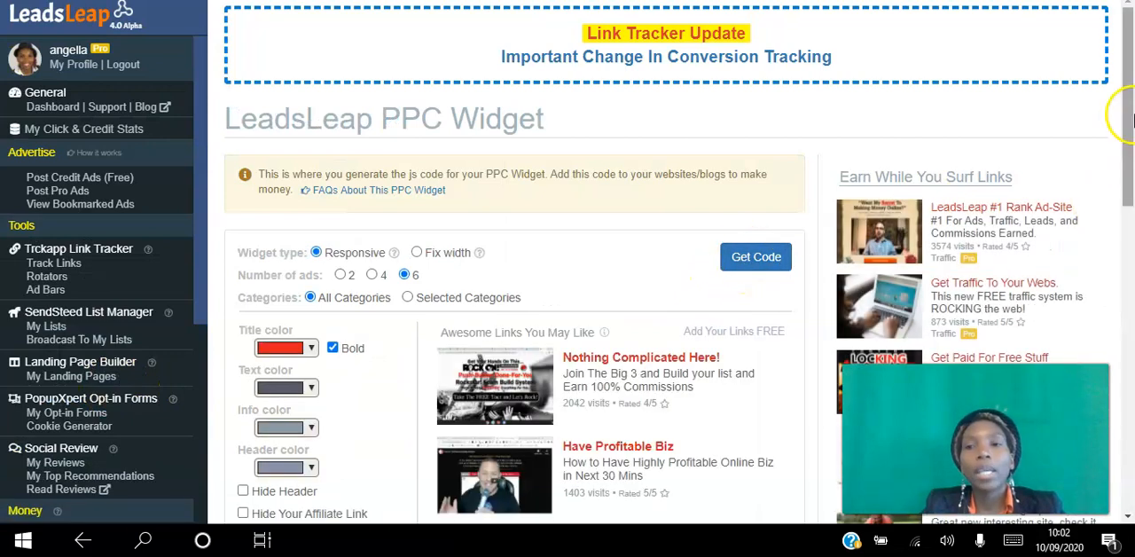
scroll("down", 3)
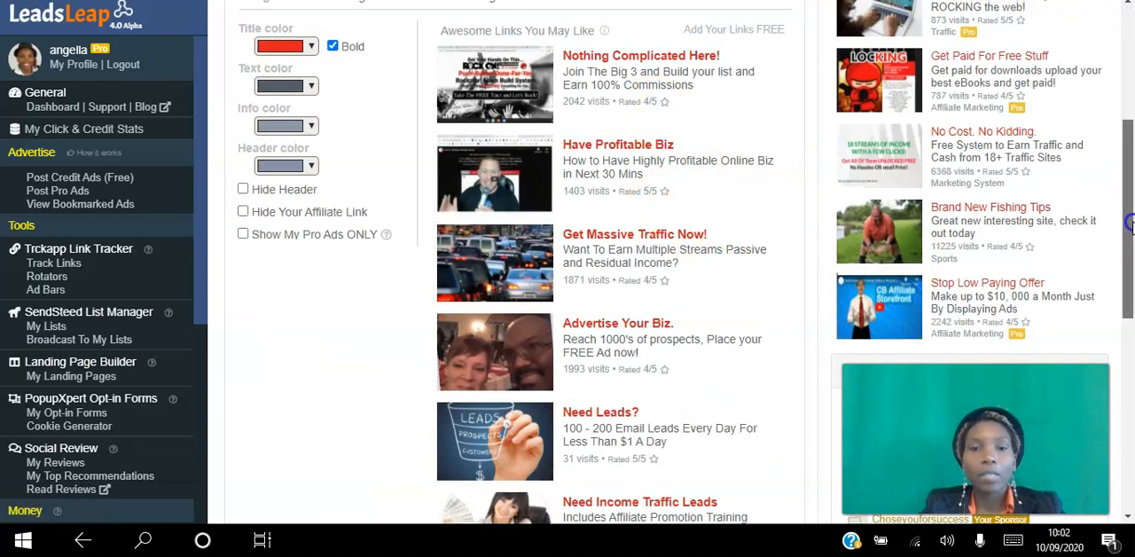
scroll("up", 3)
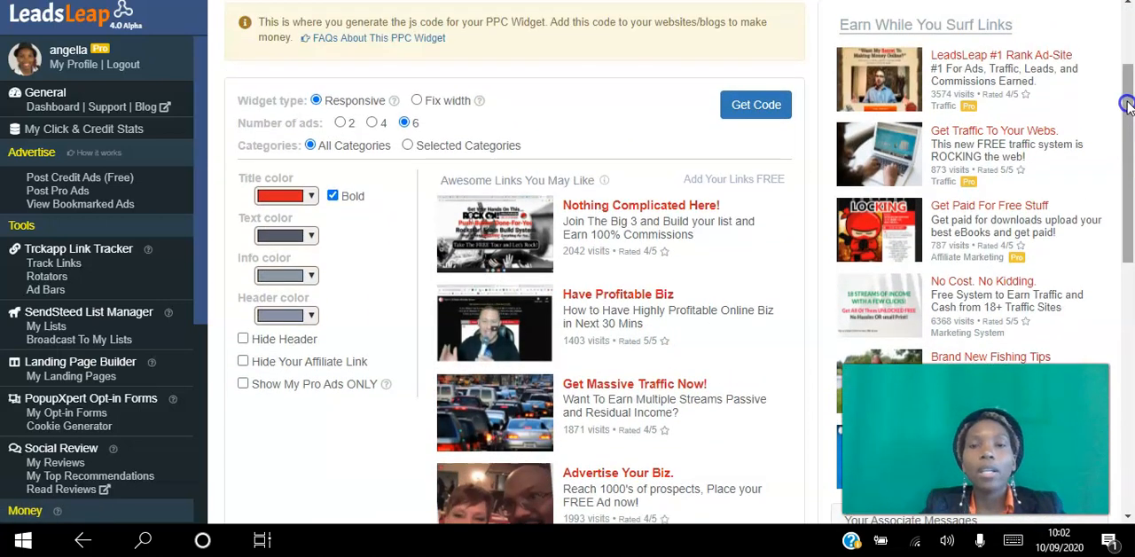
scroll("up", 3)
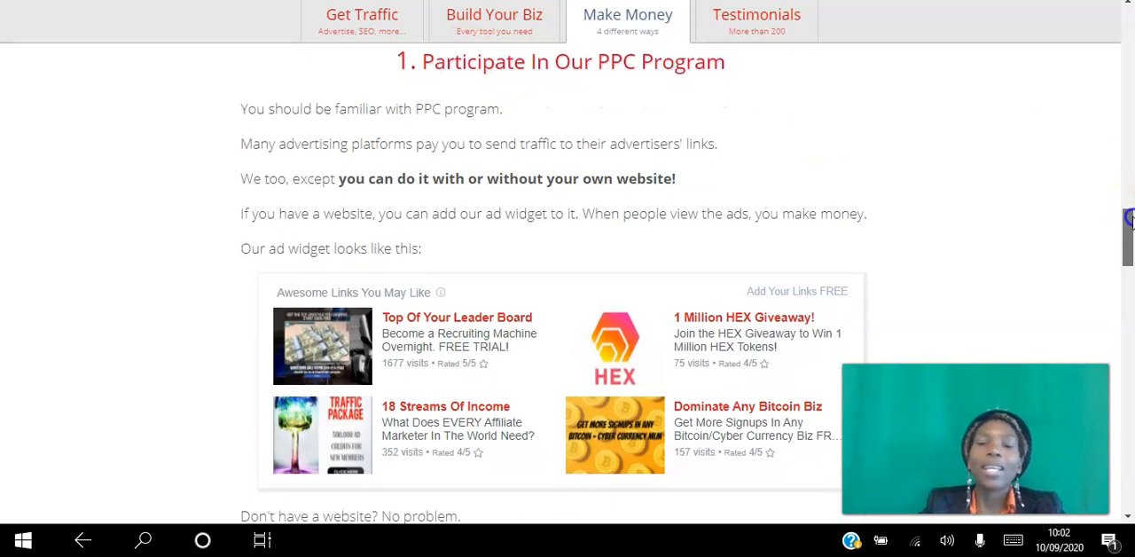
mouse_move(1067, 277)
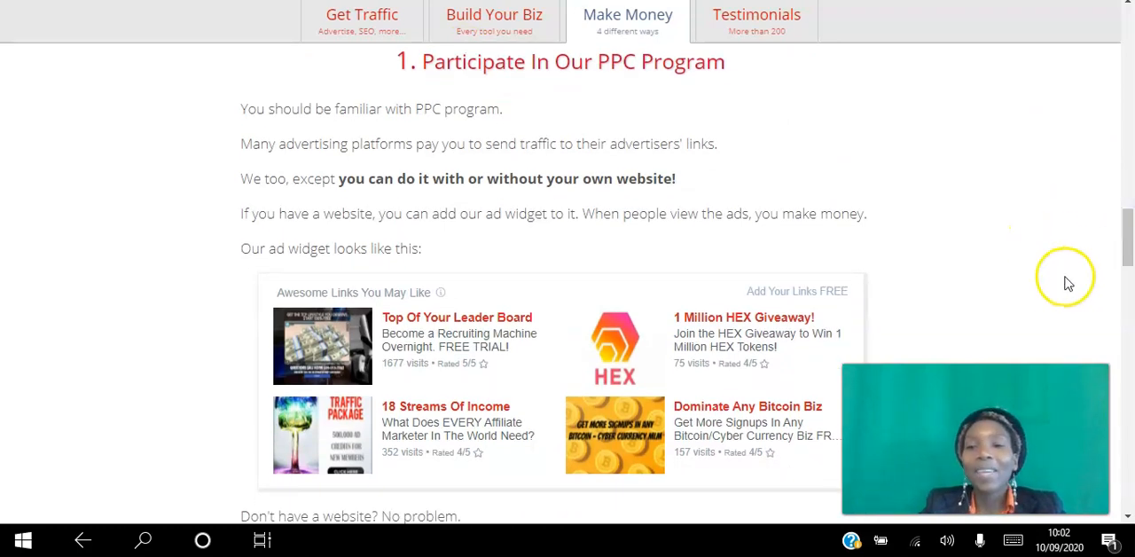
mouse_move(993, 270)
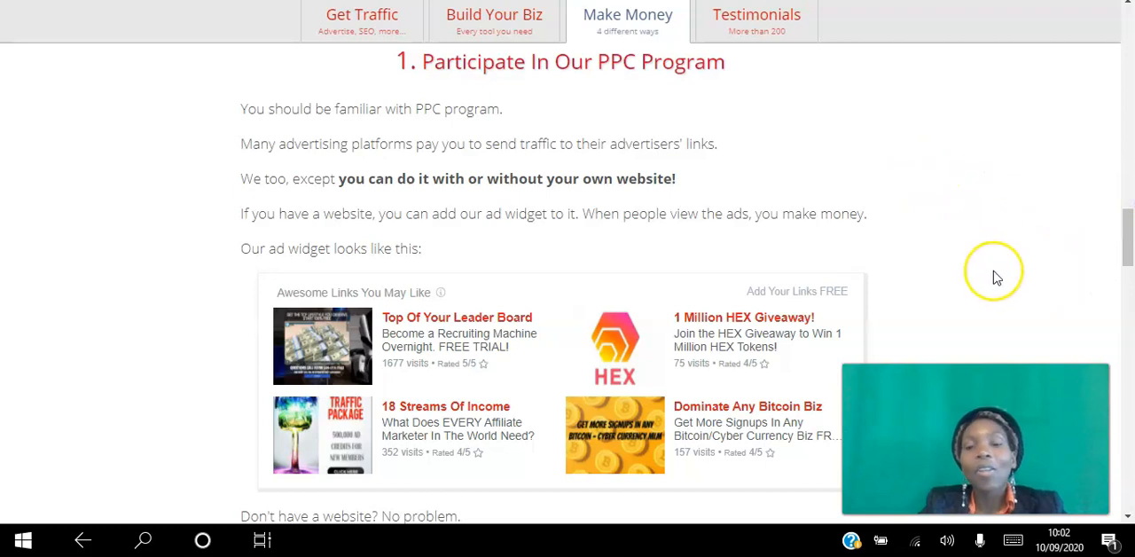
mouse_move(994, 272)
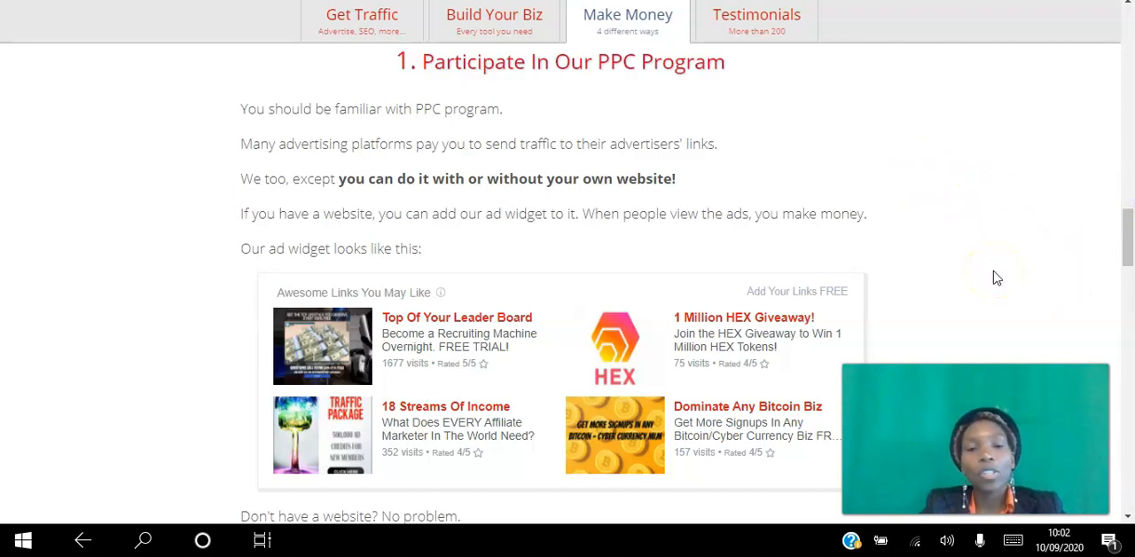
mouse_move(892, 168)
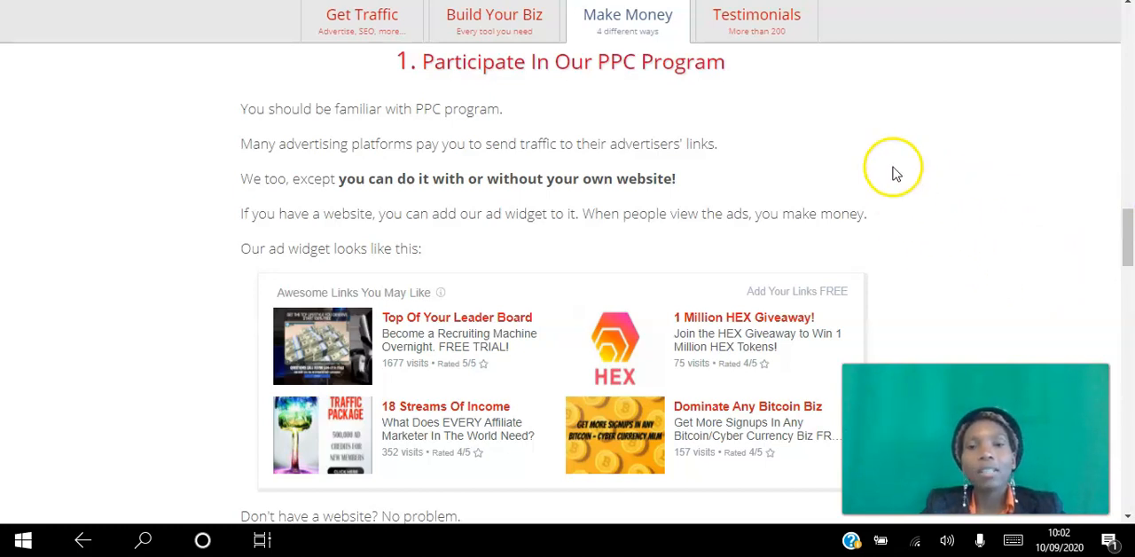
mouse_move(634, 92)
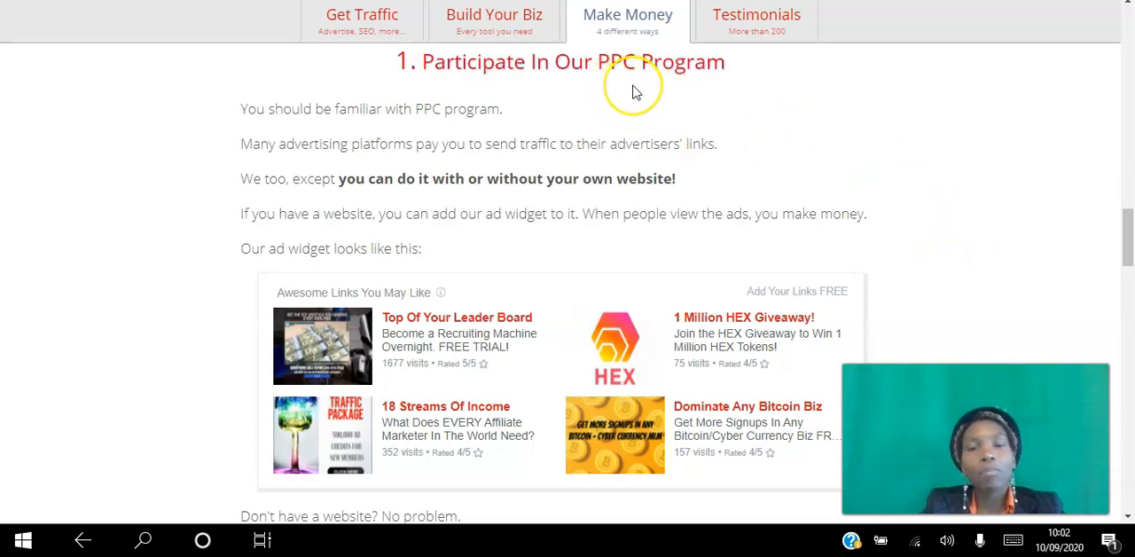
mouse_move(635, 91)
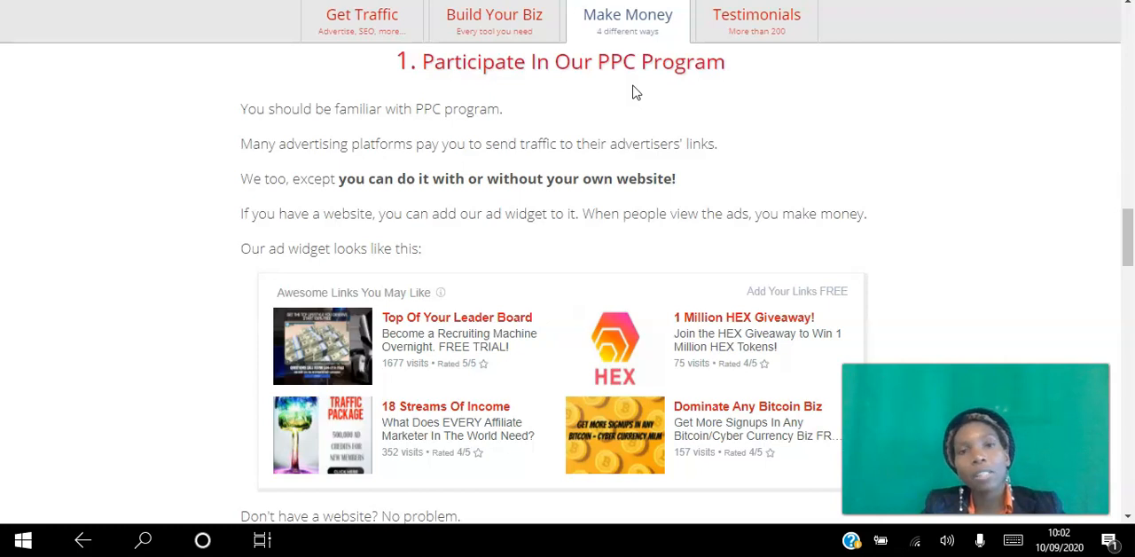
mouse_move(811, 133)
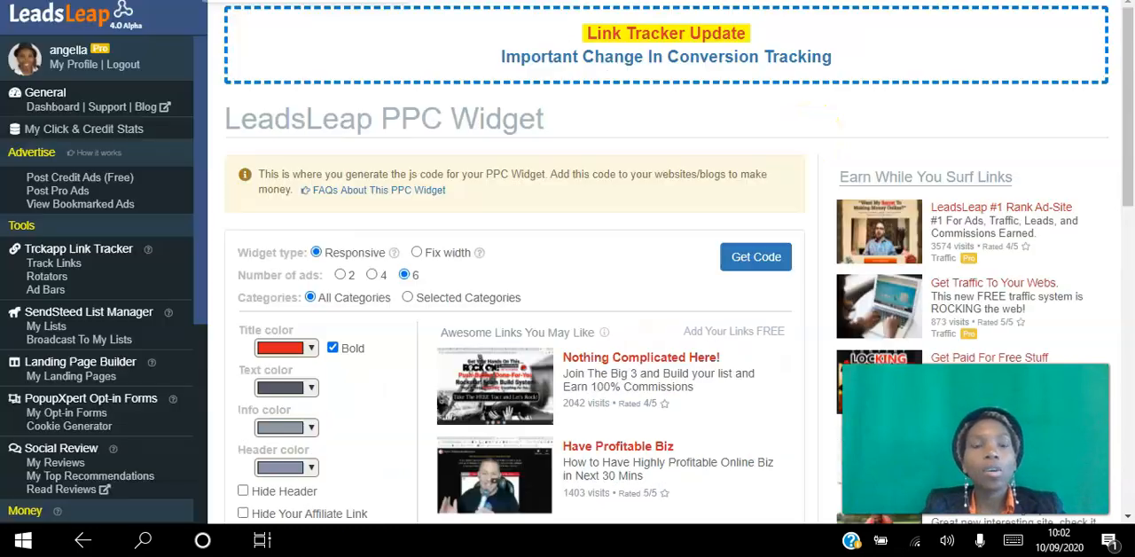
mouse_move(114, 248)
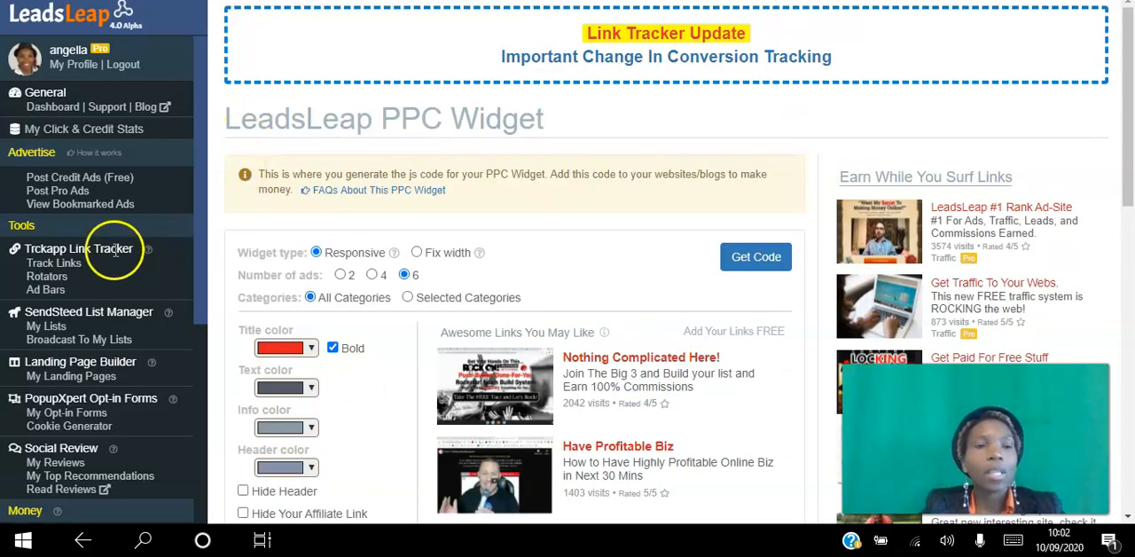
mouse_move(110, 92)
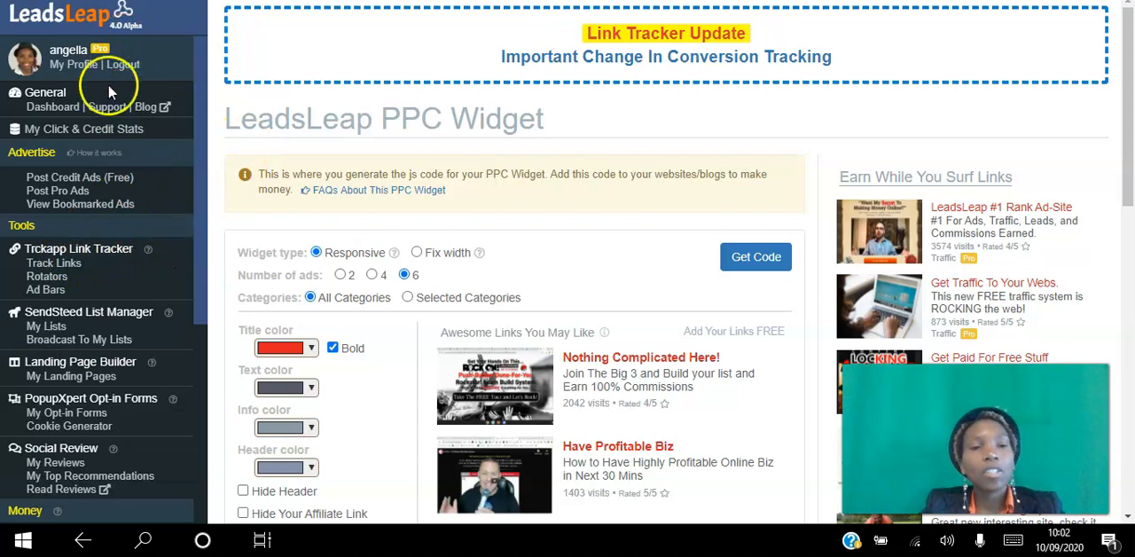
mouse_move(88, 275)
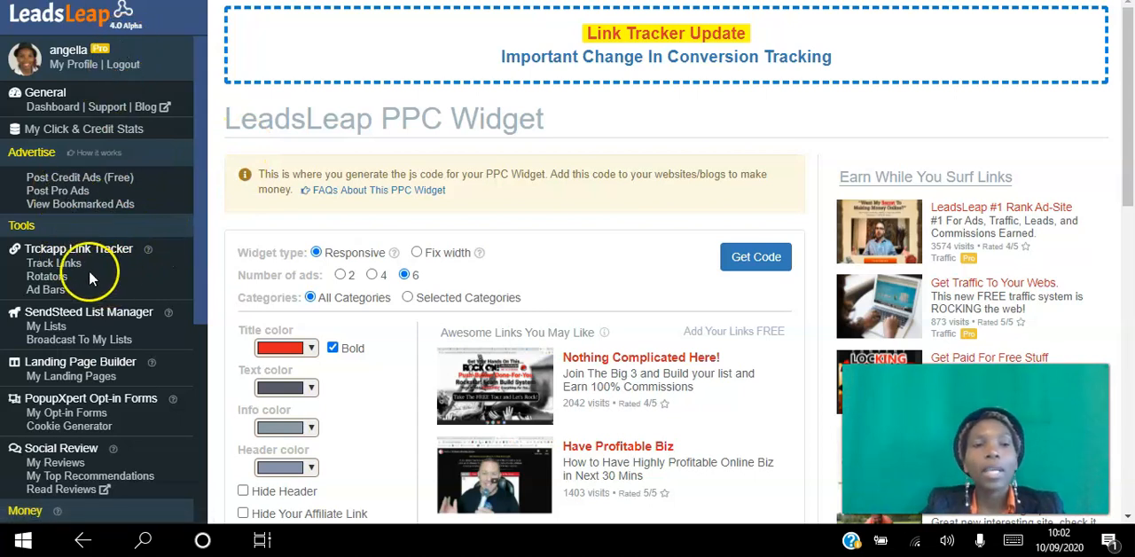
mouse_move(54, 264)
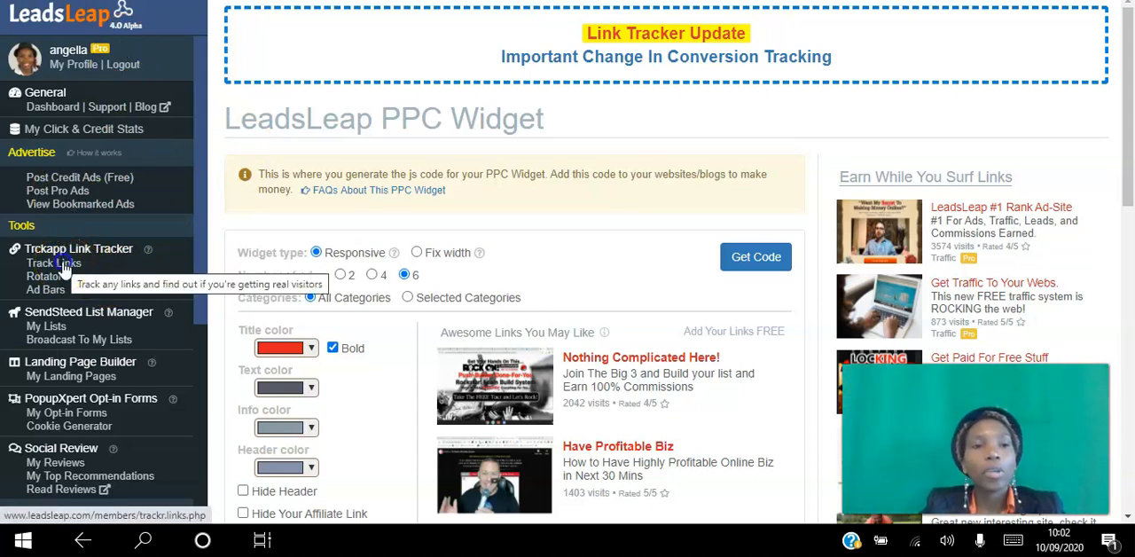
Open Track Links and bring up the copy dialog for the Easy Hits 4 U tracked link
left_click(53, 263)
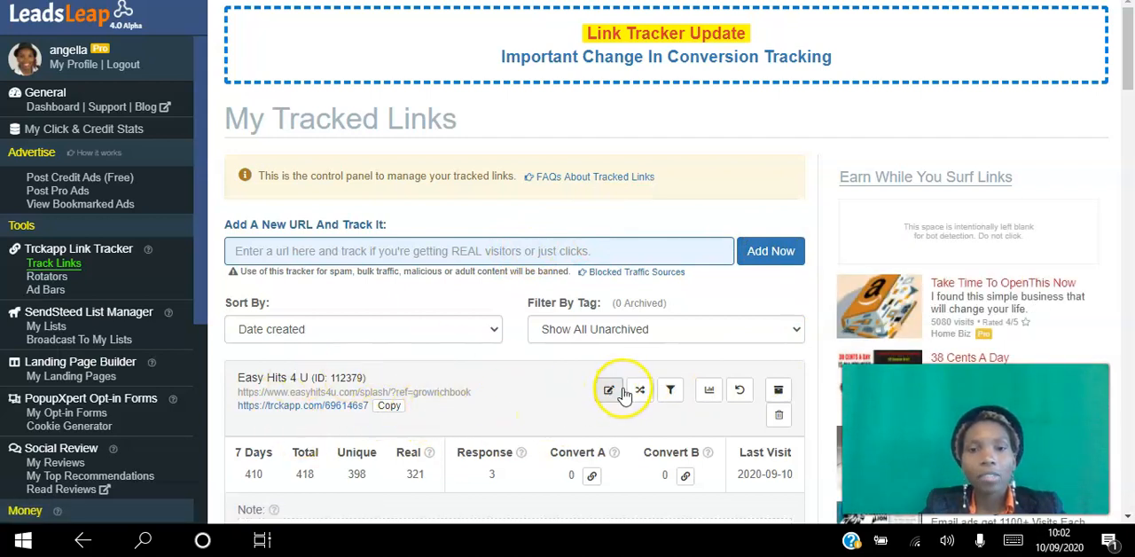
mouse_move(340, 377)
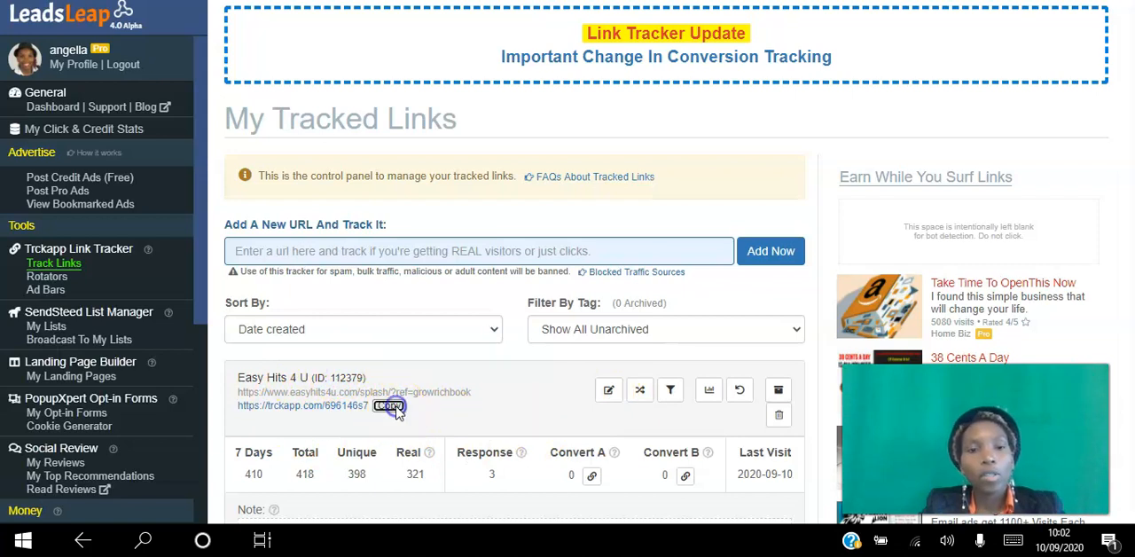
left_click(388, 405)
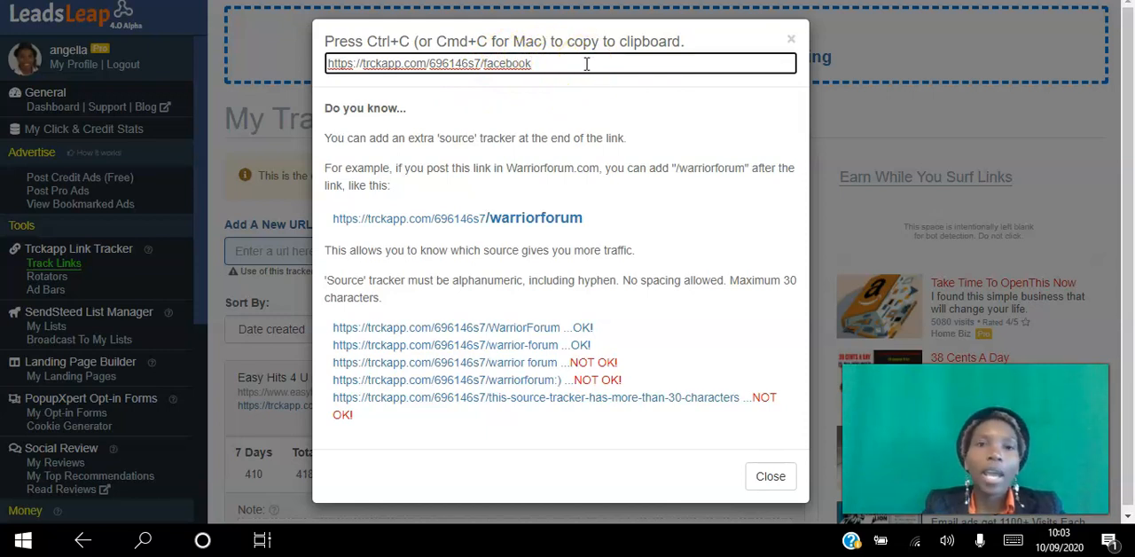
mouse_move(734, 40)
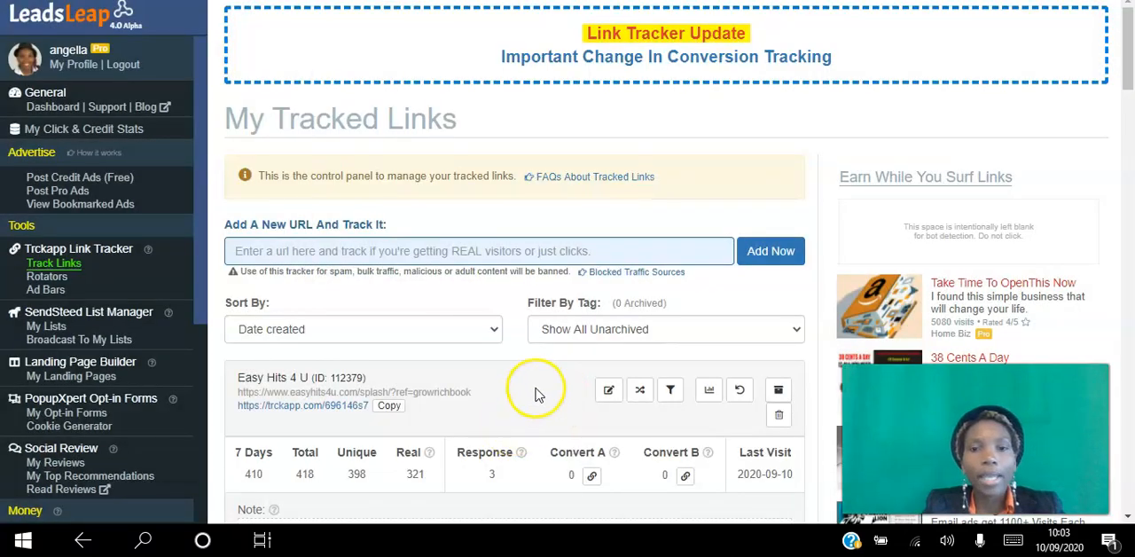
mouse_move(703, 390)
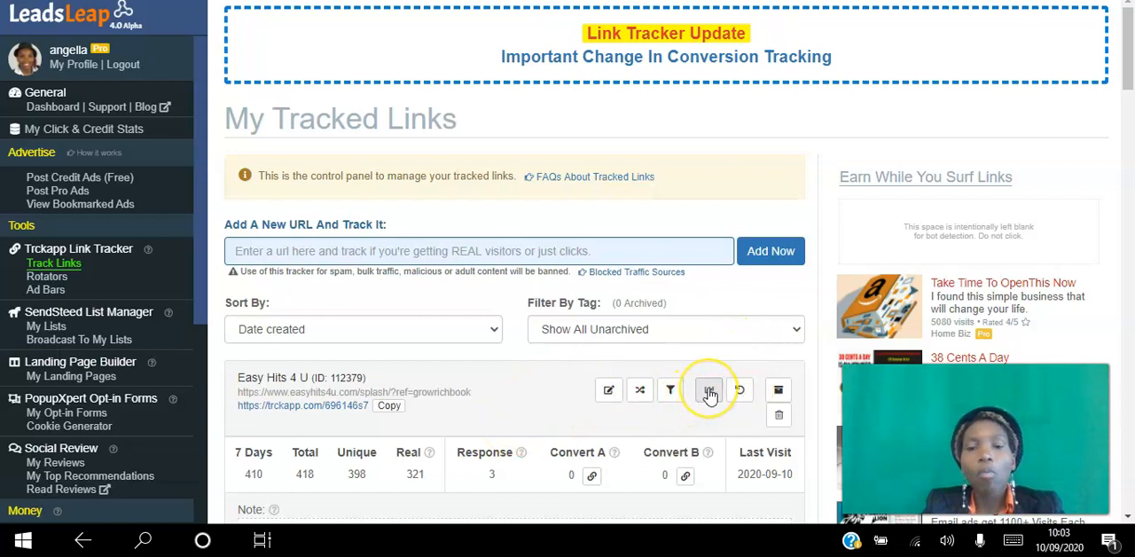
View the Easy Hits 4 U link's Traffic Details click chart and Stats By Source
left_click(709, 390)
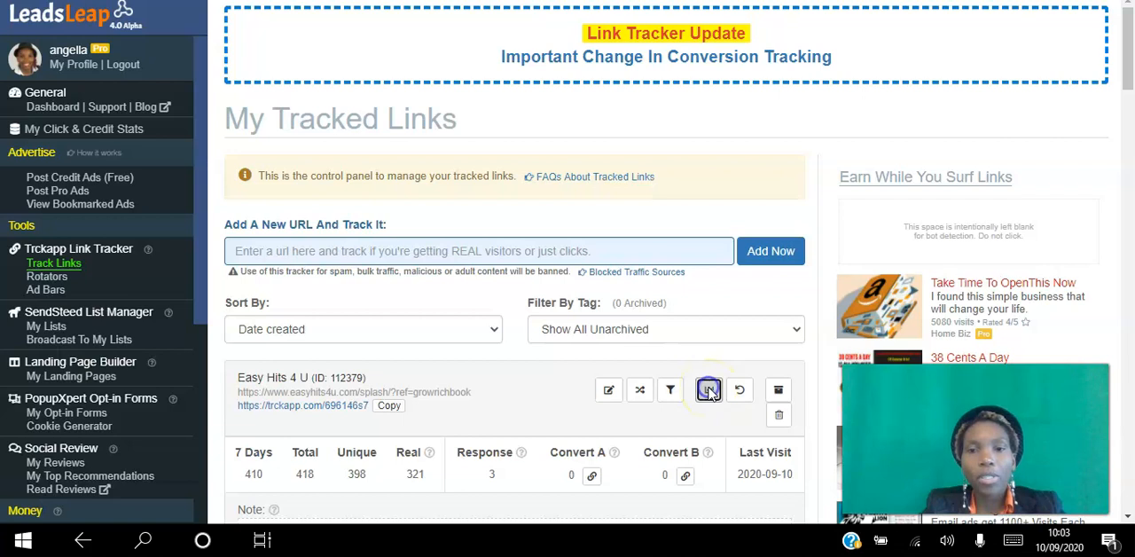
left_click(708, 390)
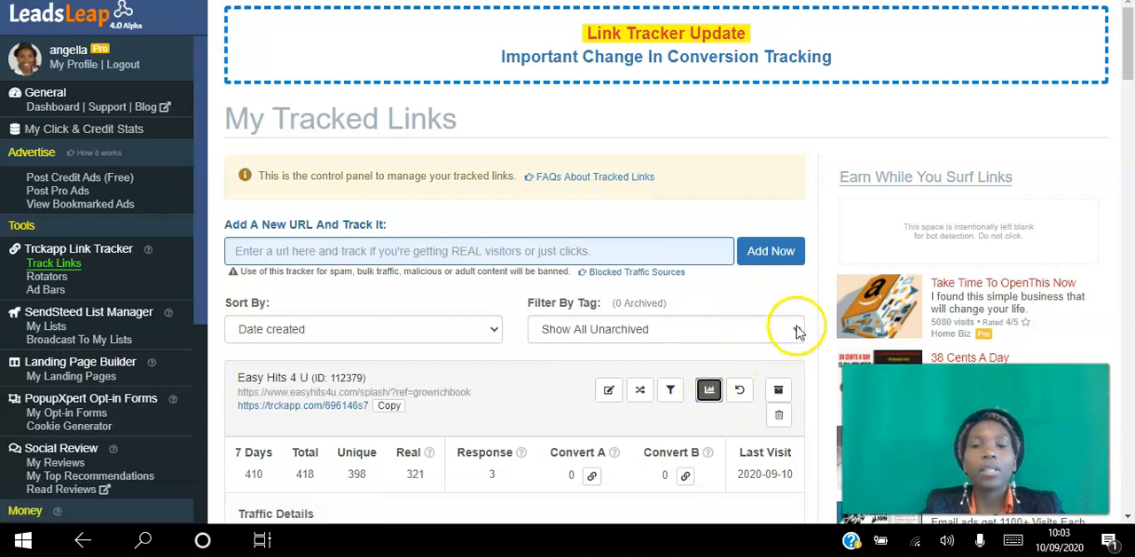
scroll("down", 3)
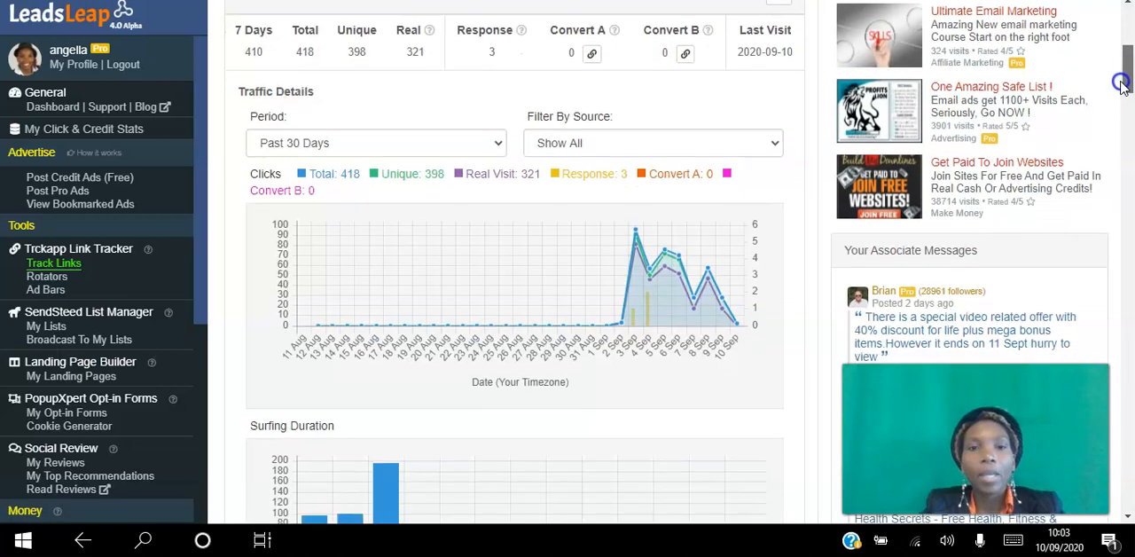
scroll("down", 3)
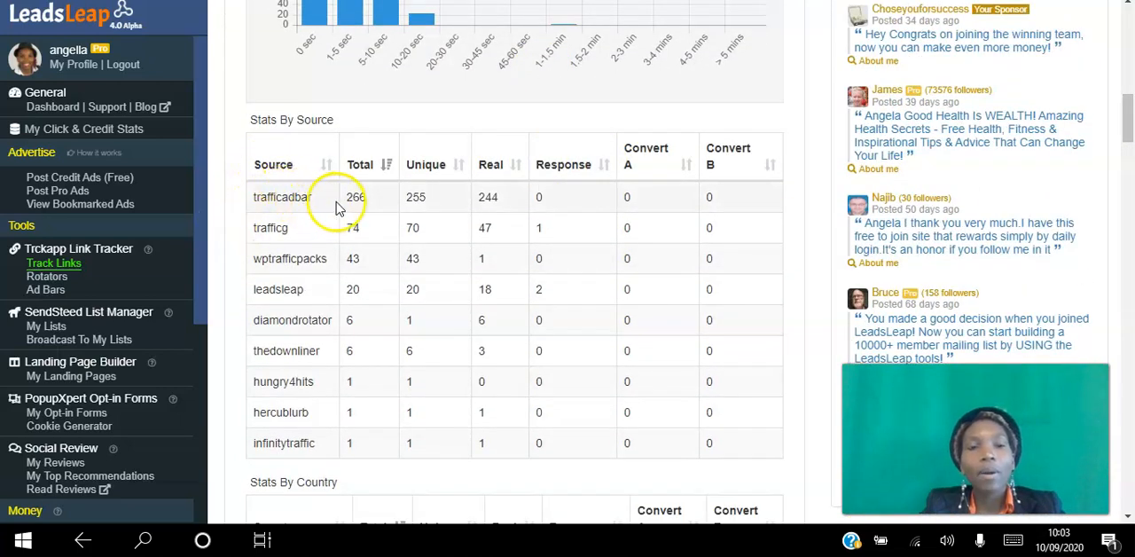
mouse_move(257, 204)
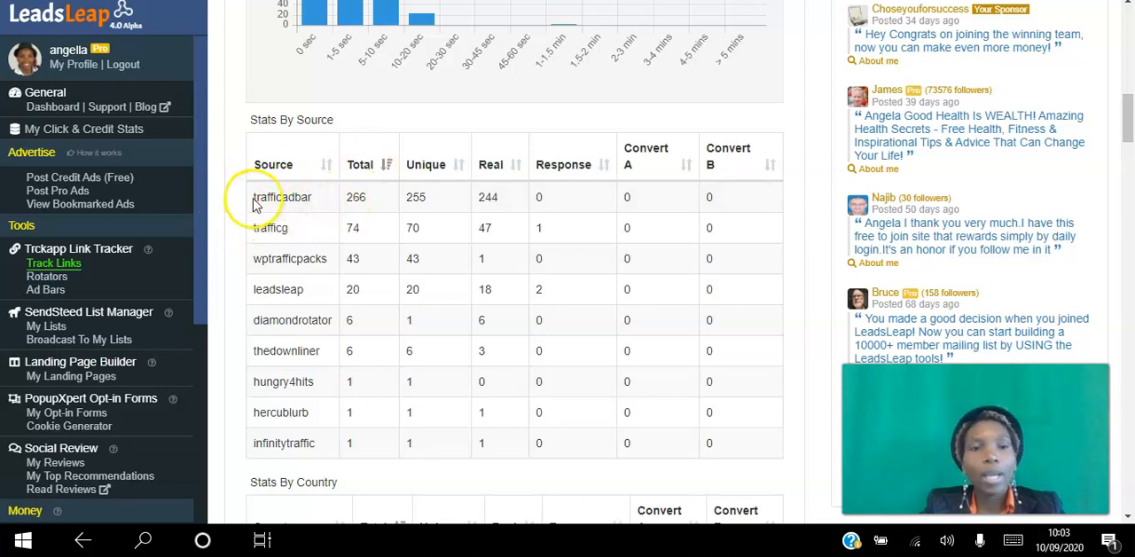
mouse_move(310, 197)
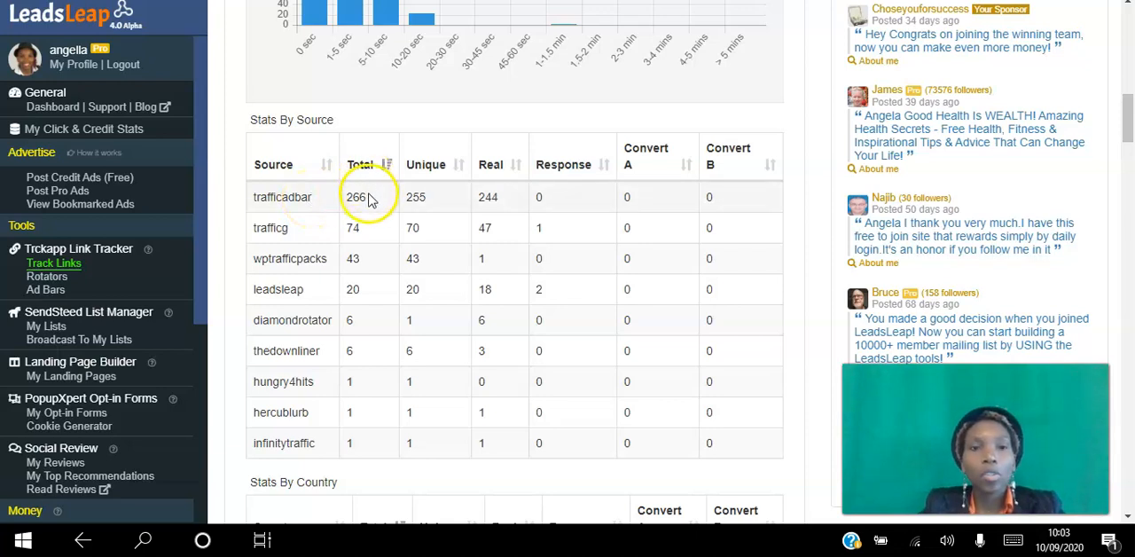
mouse_move(434, 177)
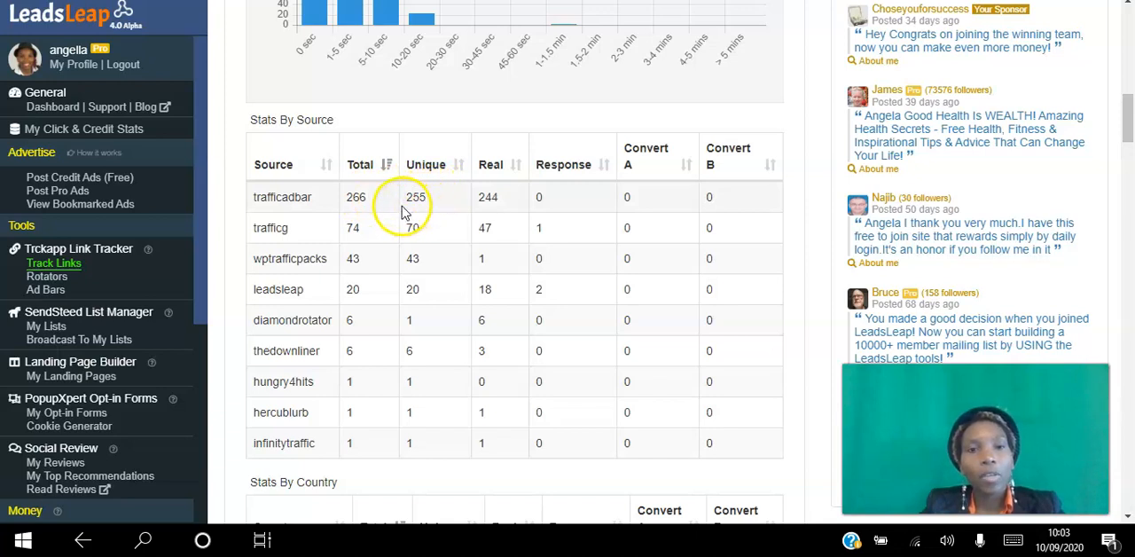
mouse_move(508, 197)
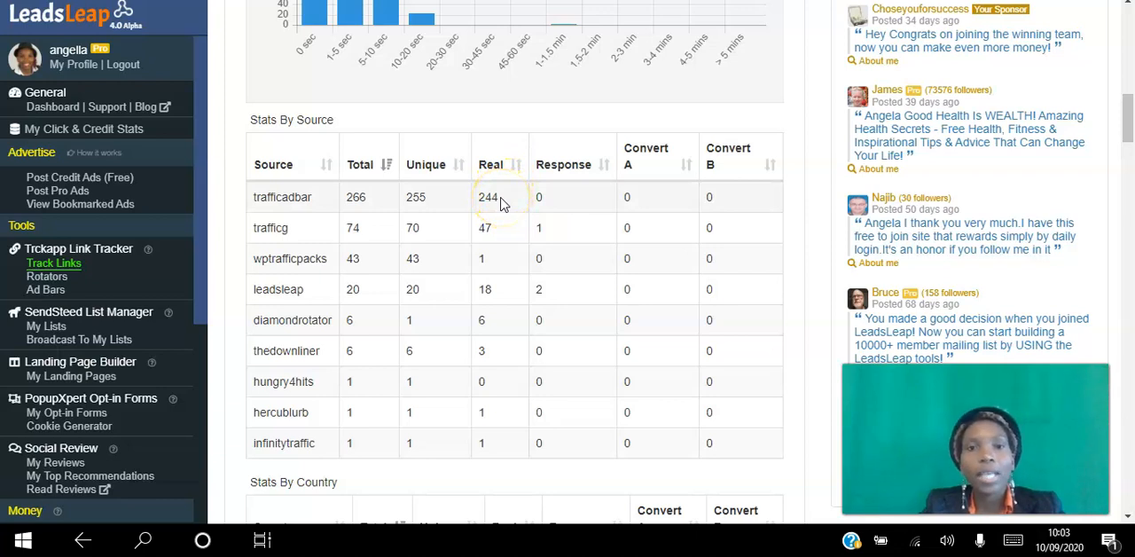
mouse_move(568, 186)
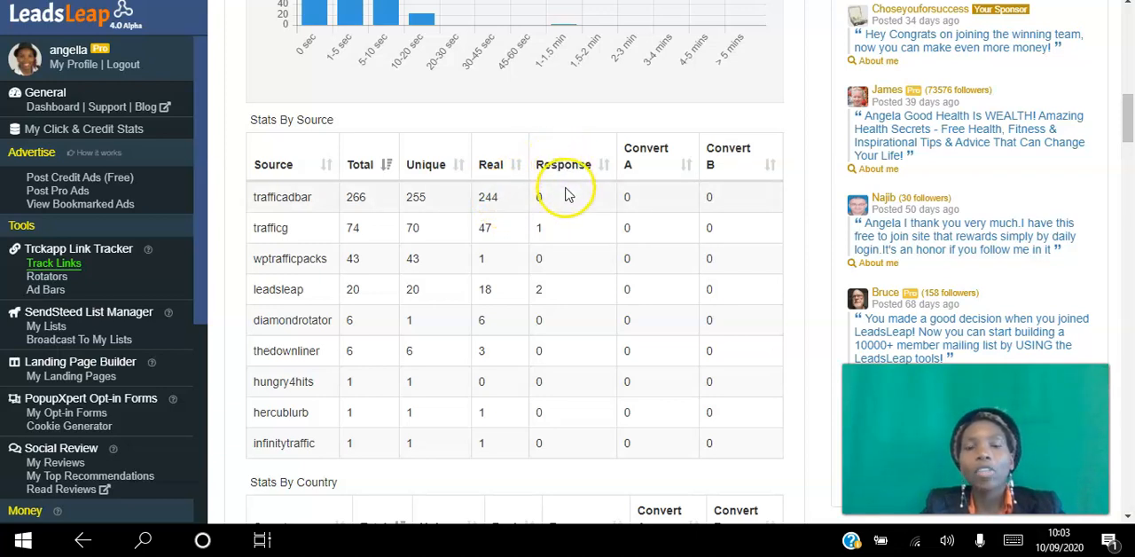
mouse_move(566, 197)
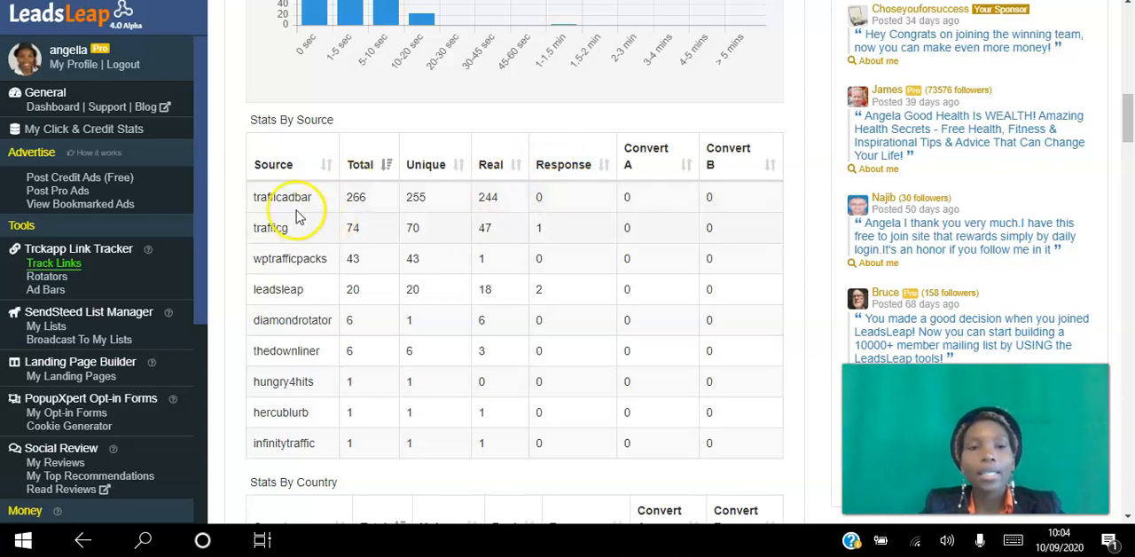
mouse_move(310, 306)
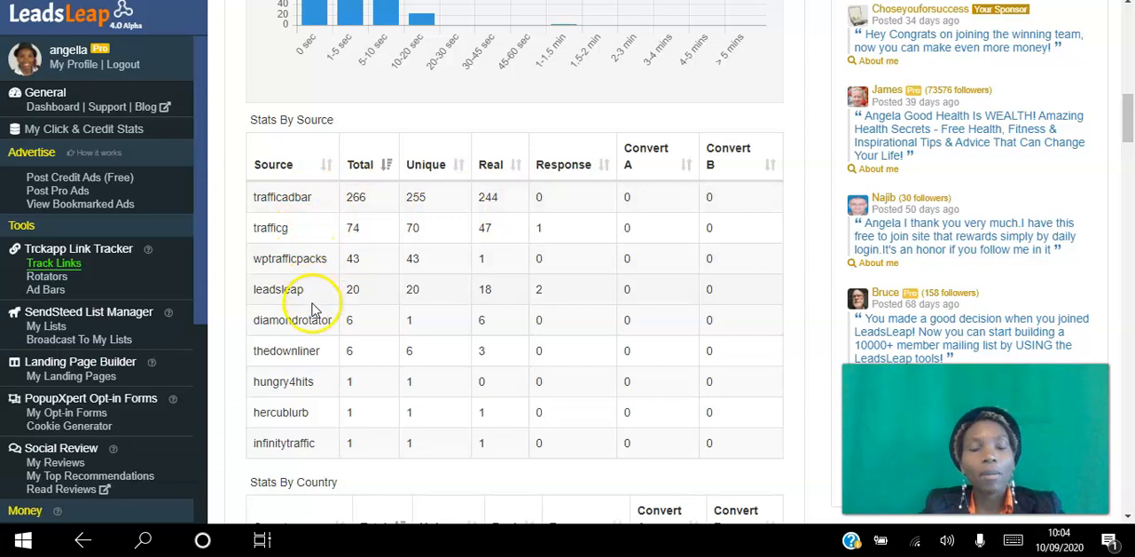
mouse_move(372, 238)
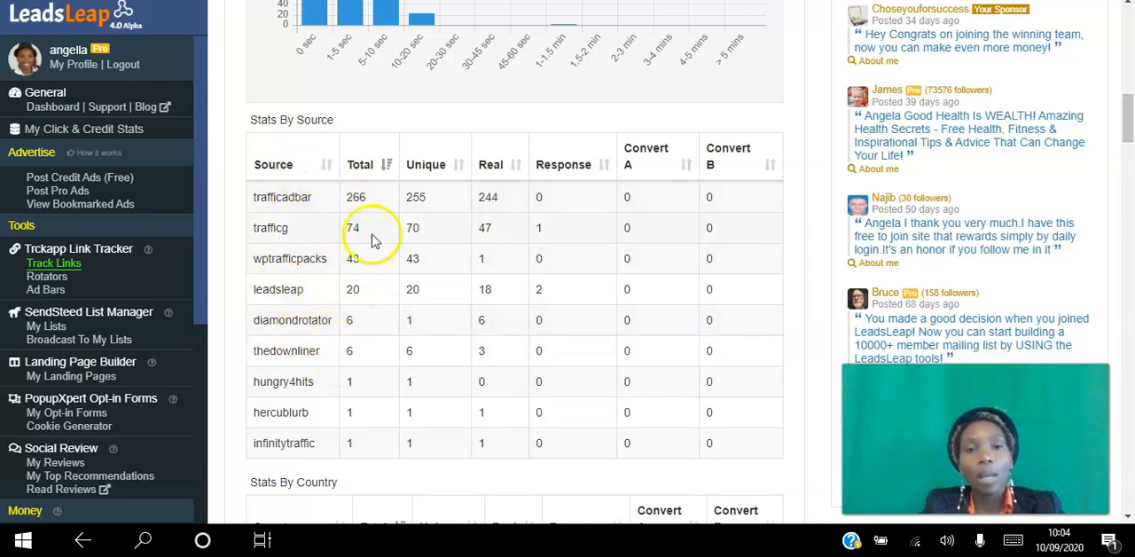
mouse_move(510, 244)
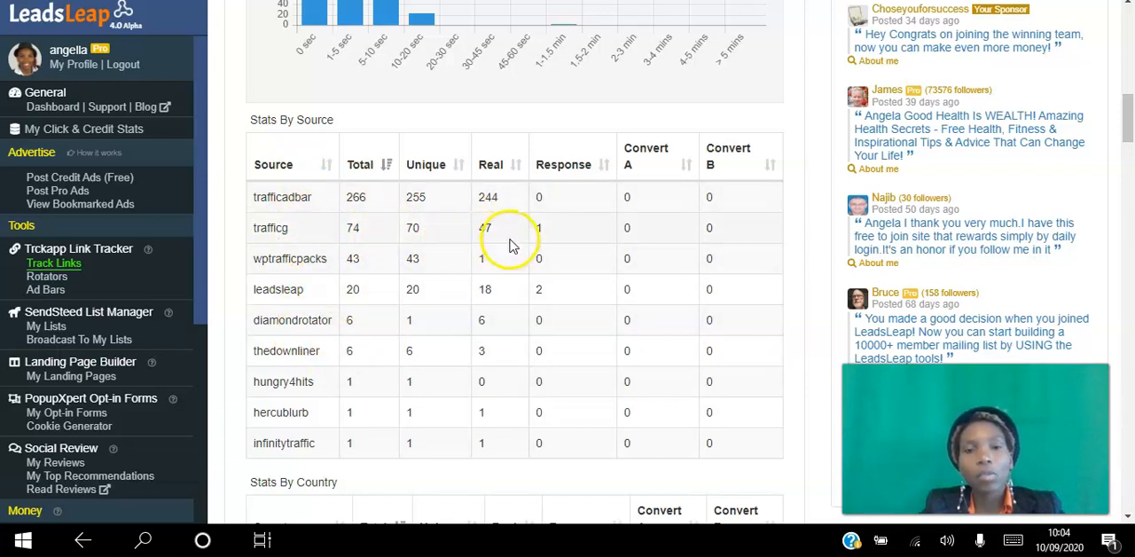
mouse_move(501, 166)
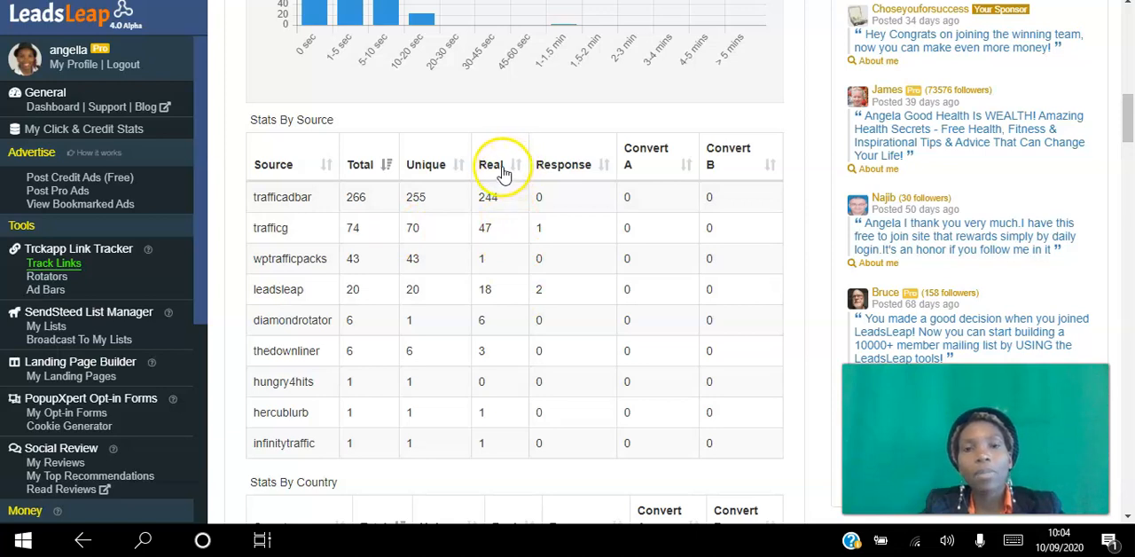
mouse_move(623, 270)
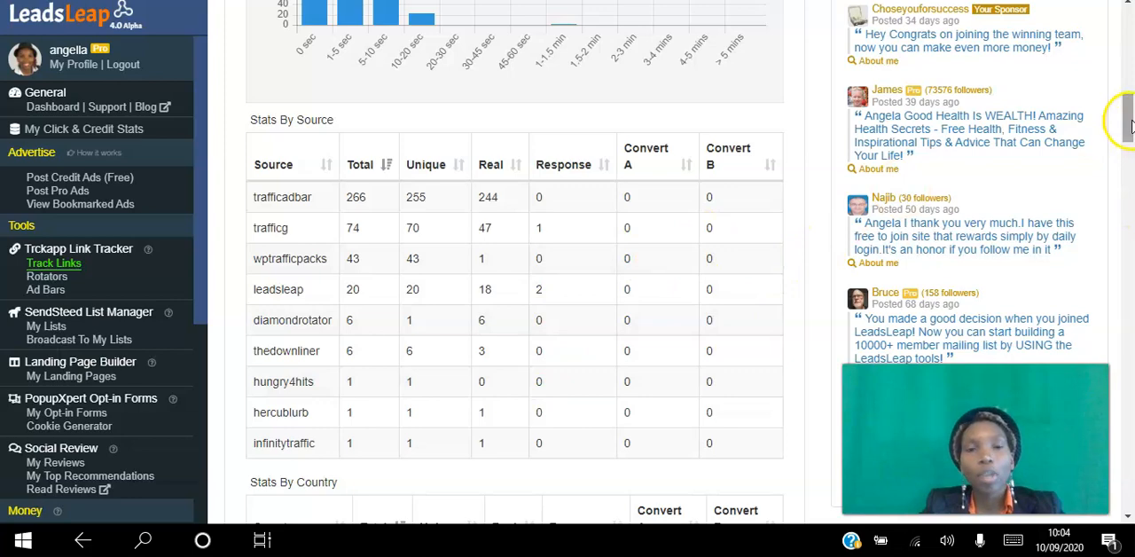
scroll("up", 3)
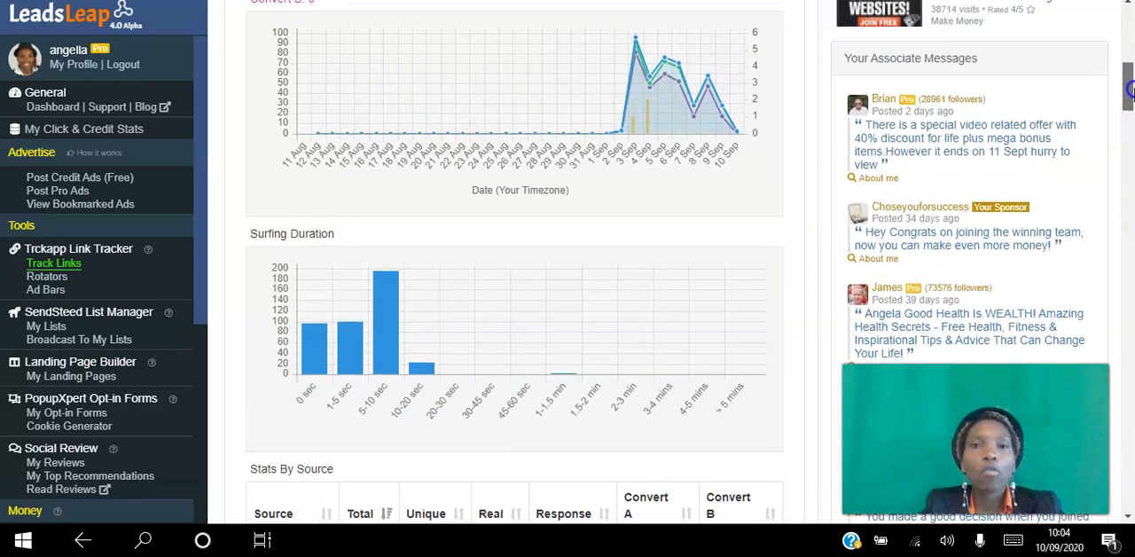
scroll("up", 3)
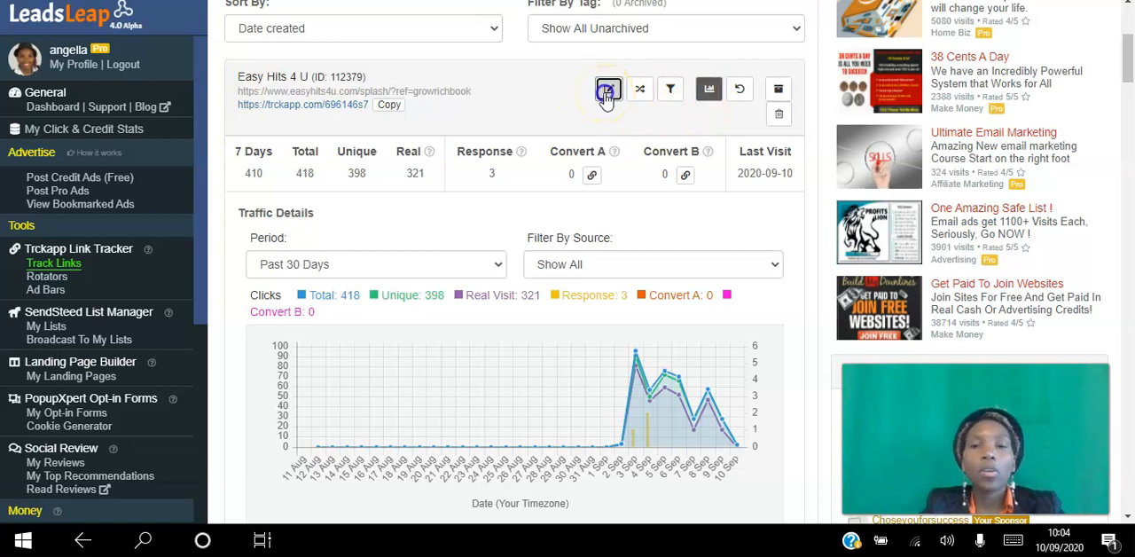
left_click(608, 88)
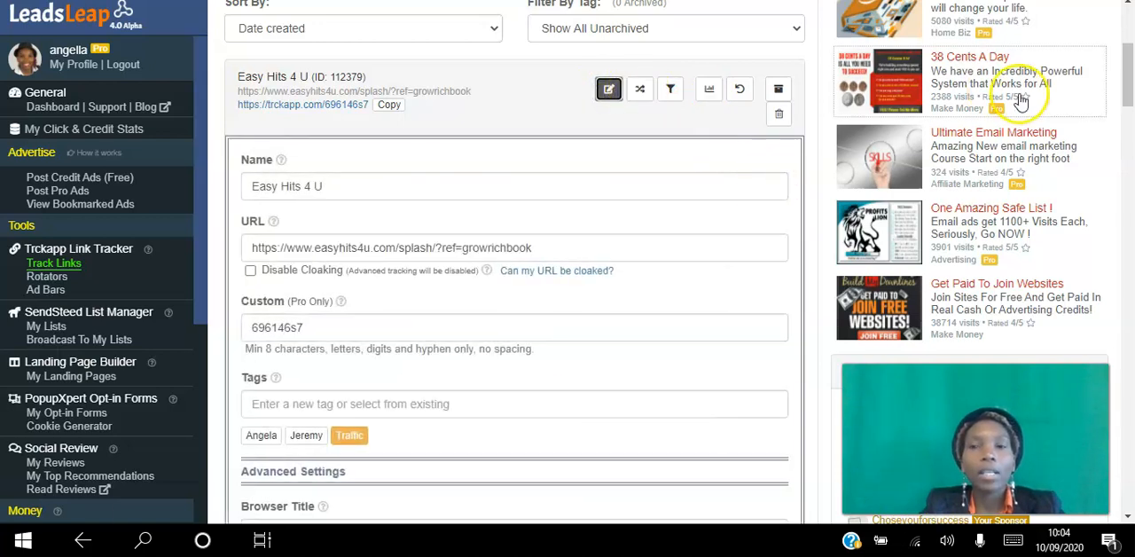
mouse_move(510, 156)
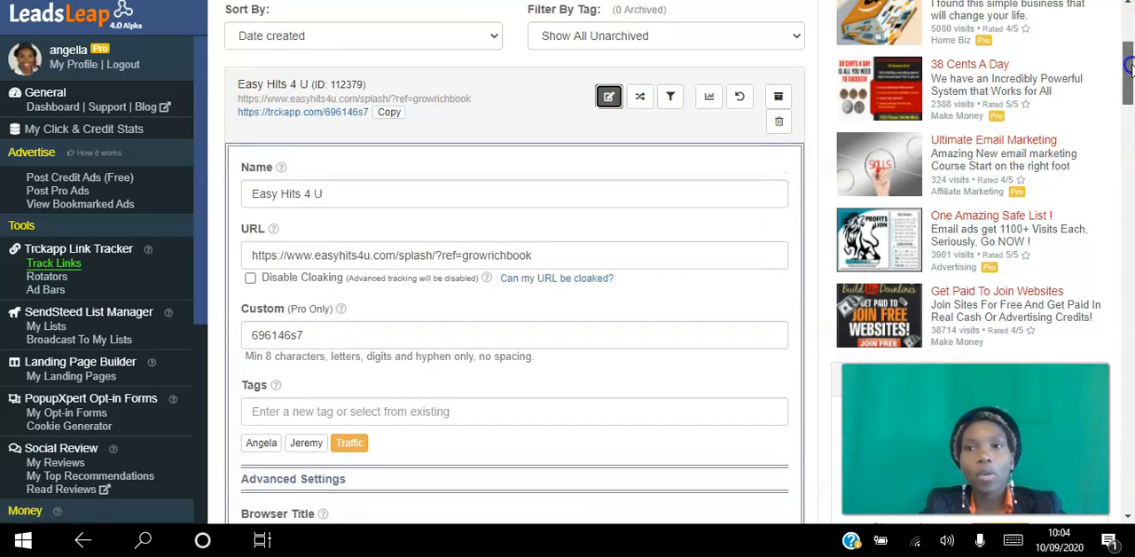
scroll("up", 3)
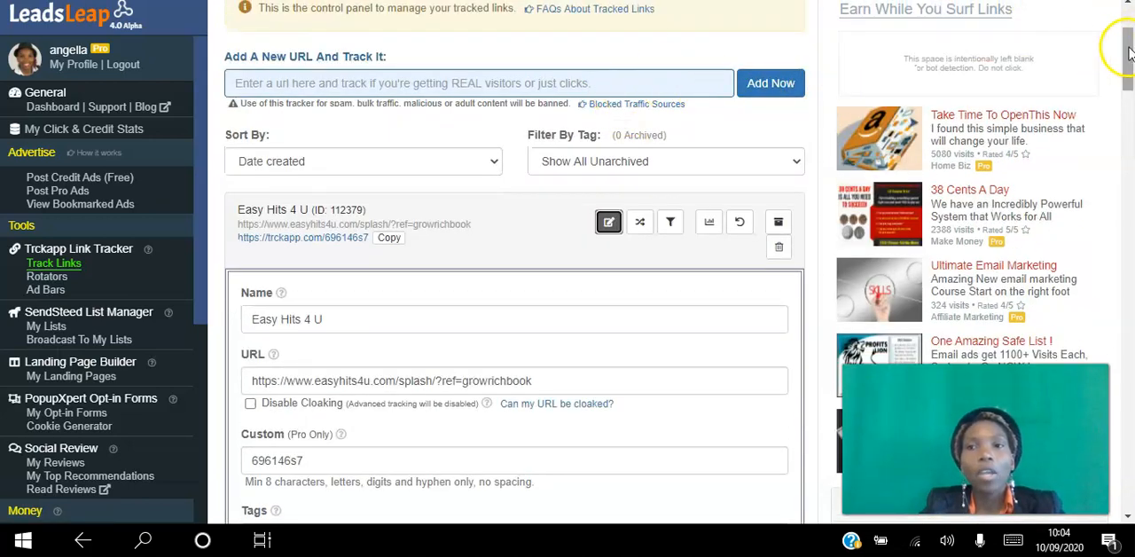
scroll("down", 3)
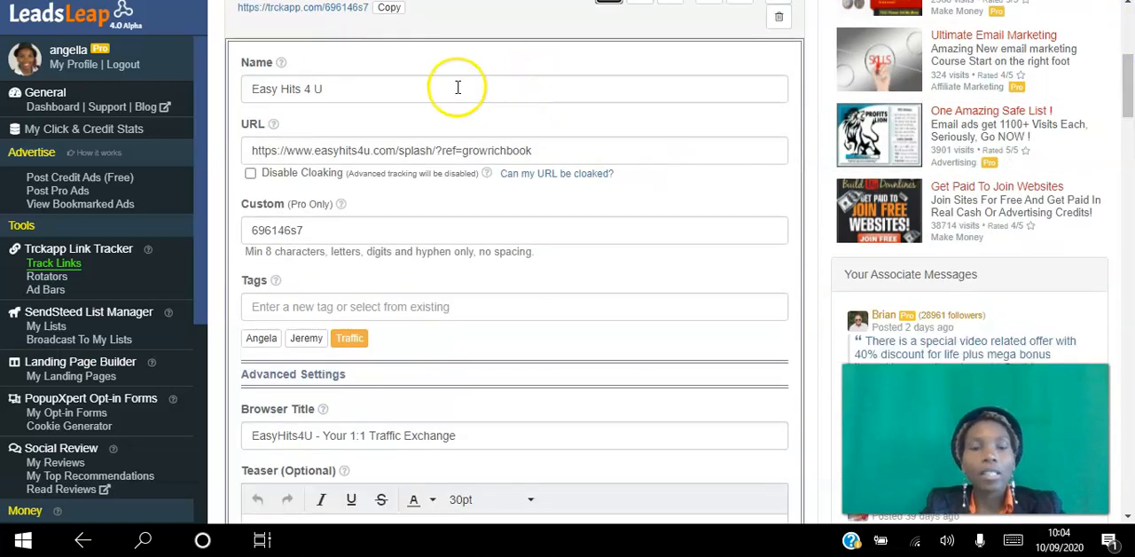
mouse_move(373, 272)
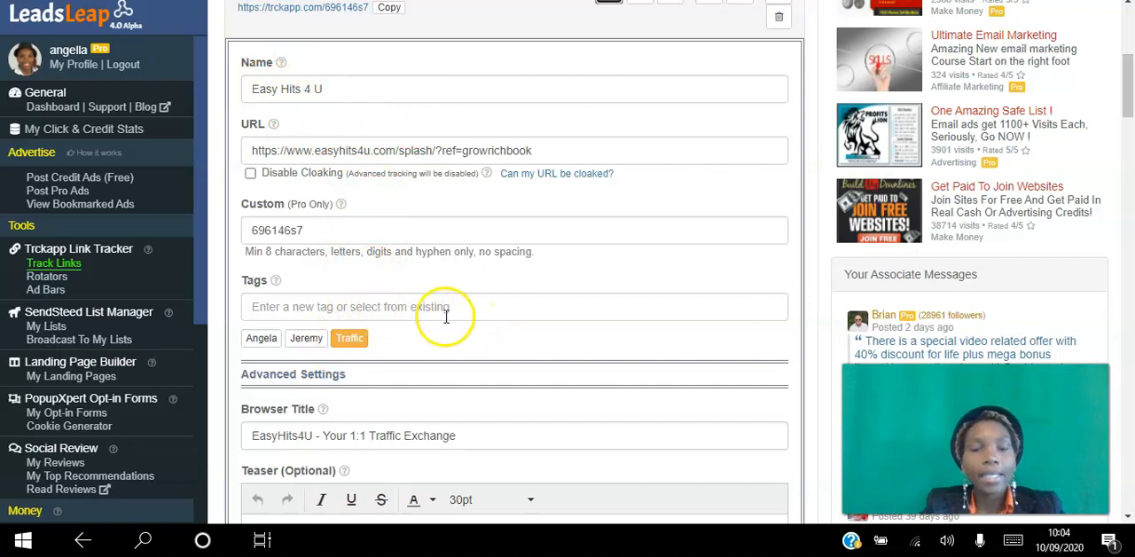
scroll("down", 3)
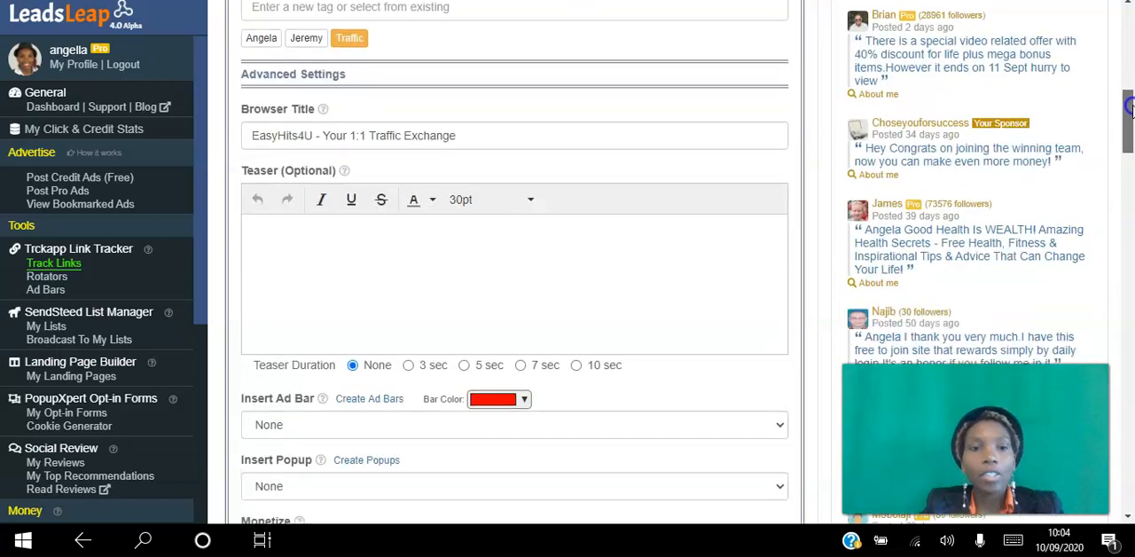
scroll("down", 3)
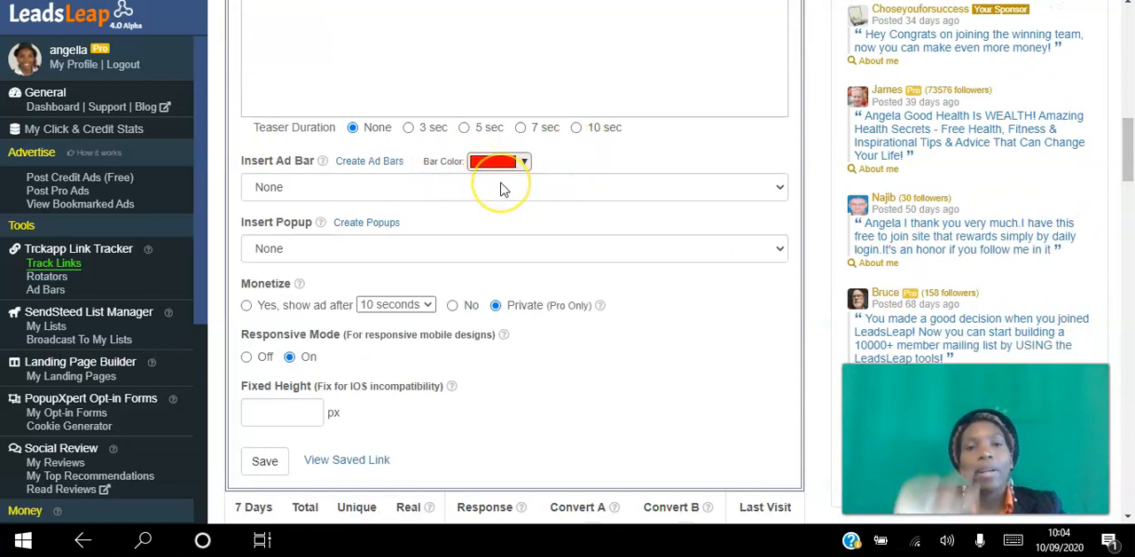
mouse_move(592, 211)
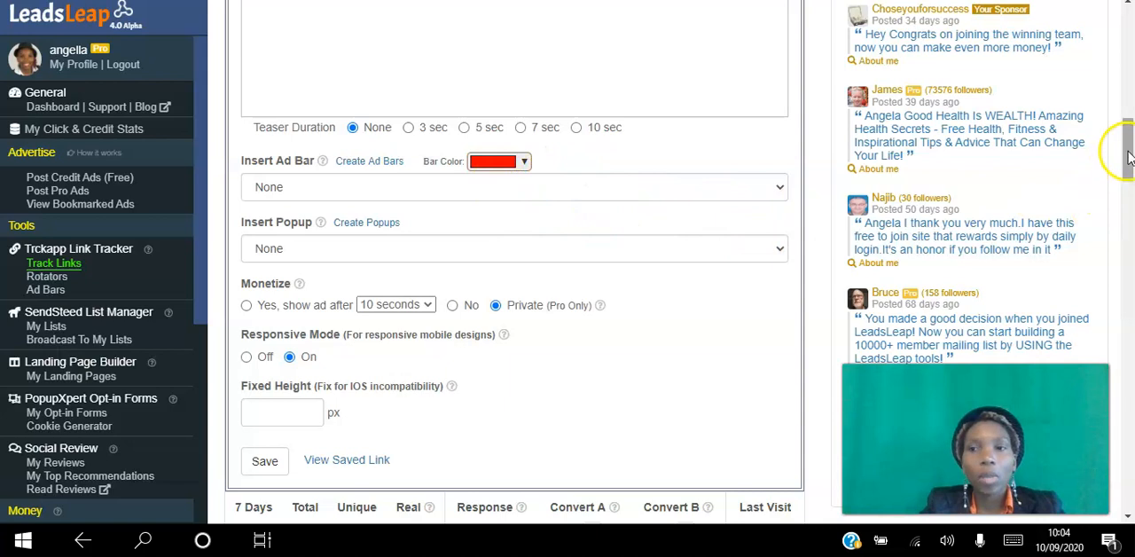
mouse_move(247, 305)
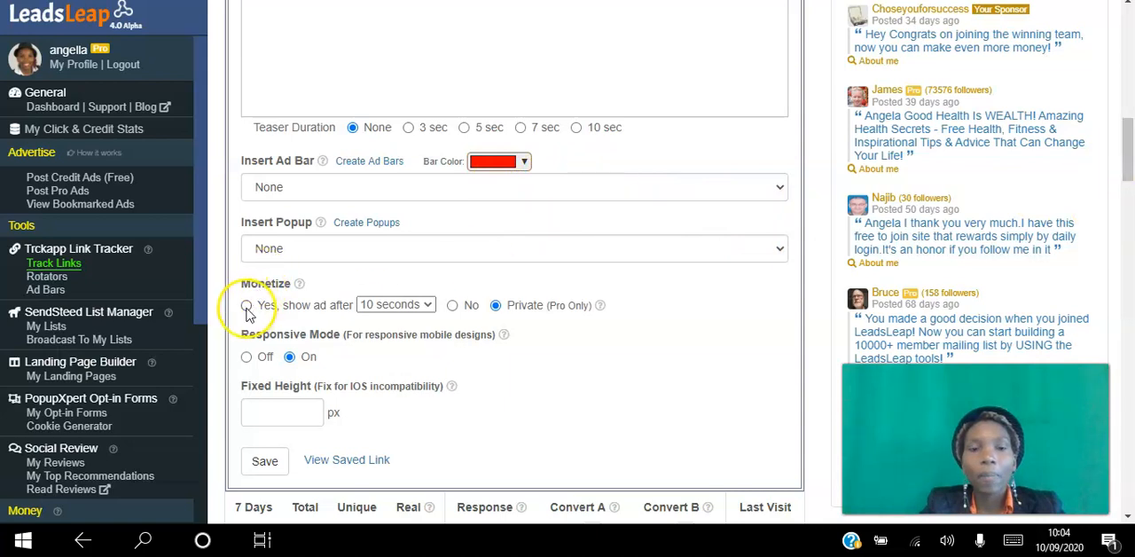
left_click(246, 305)
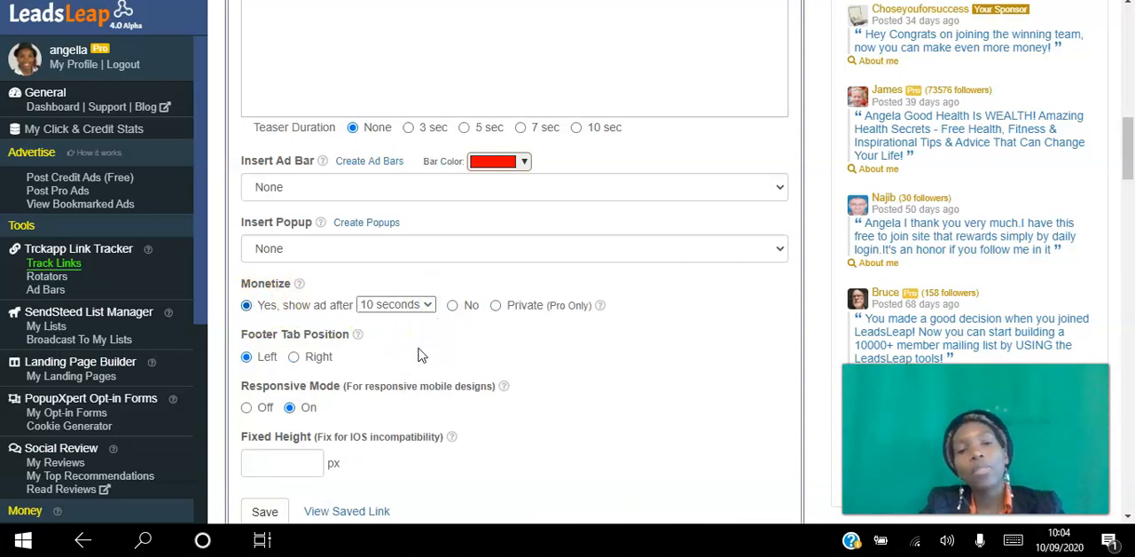
left_click(396, 304)
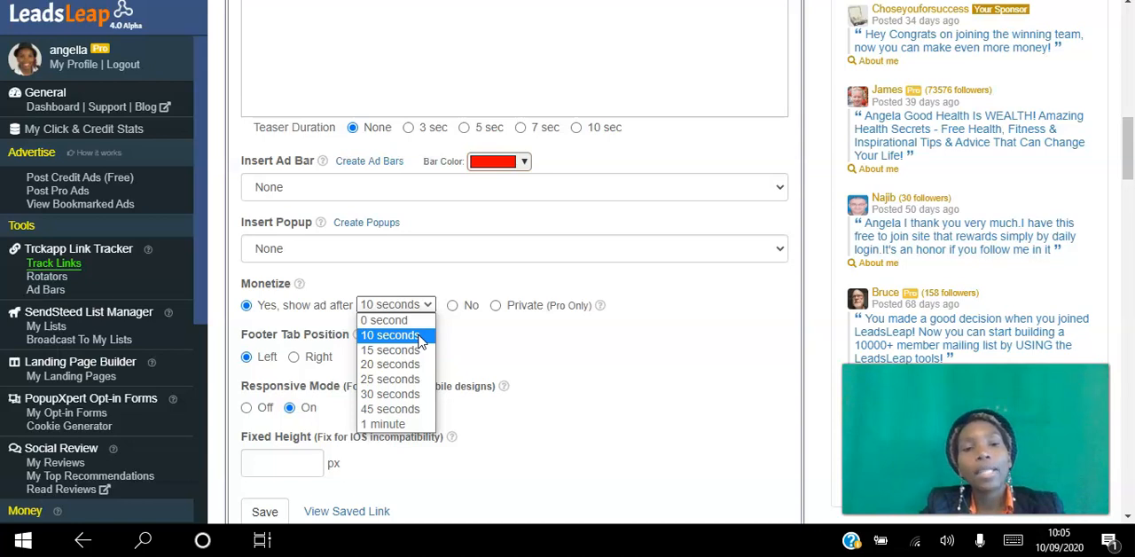
mouse_move(390, 350)
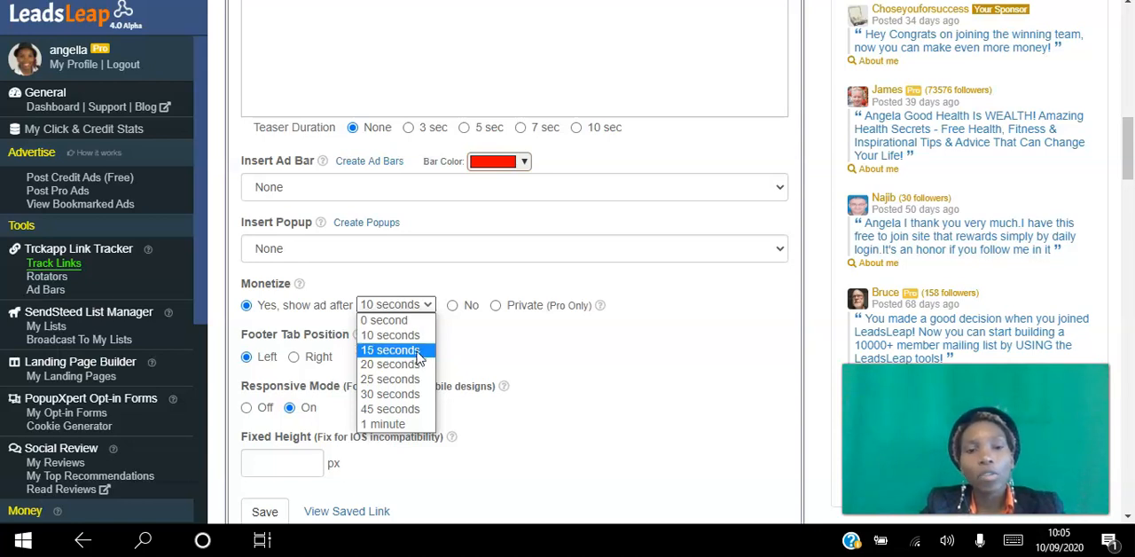
mouse_move(390, 393)
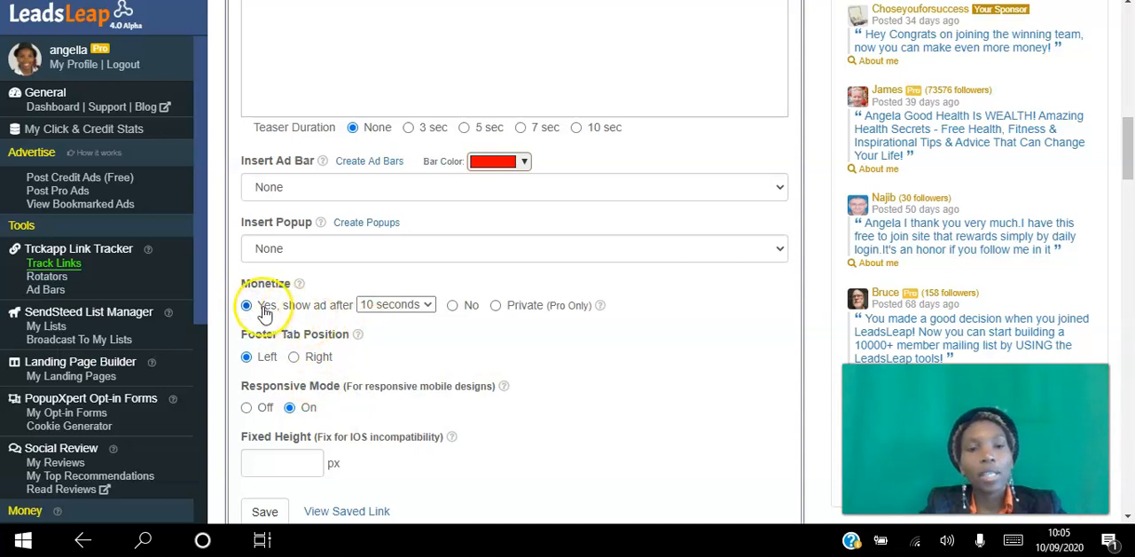
mouse_move(497, 306)
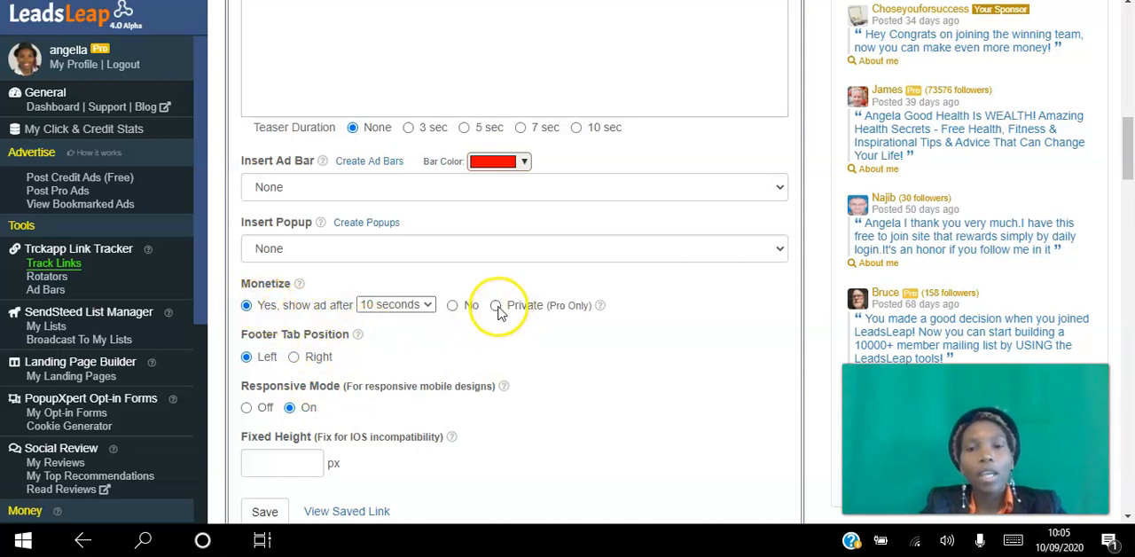
left_click(494, 304)
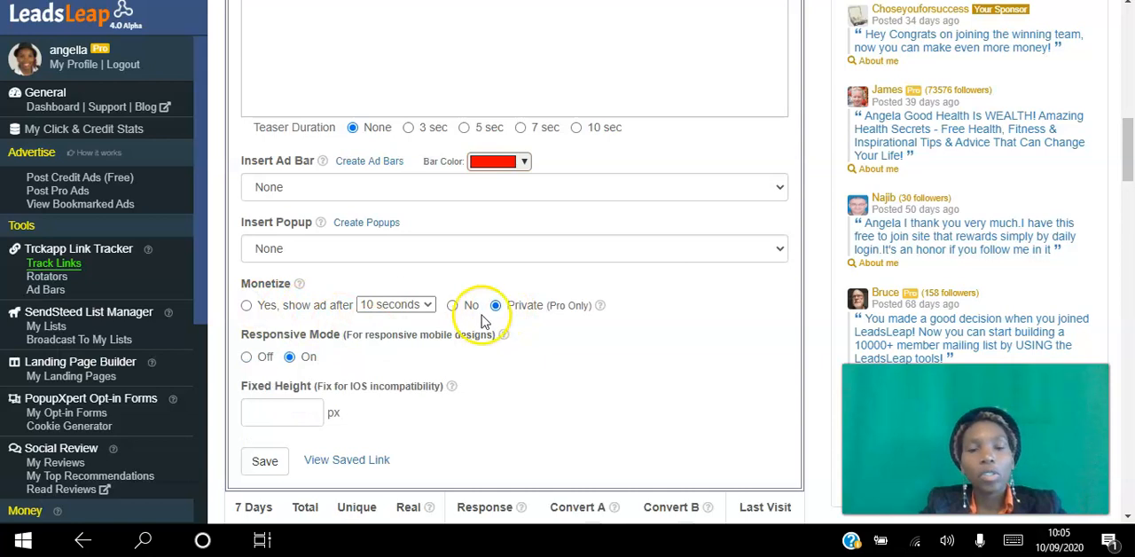
mouse_move(492, 425)
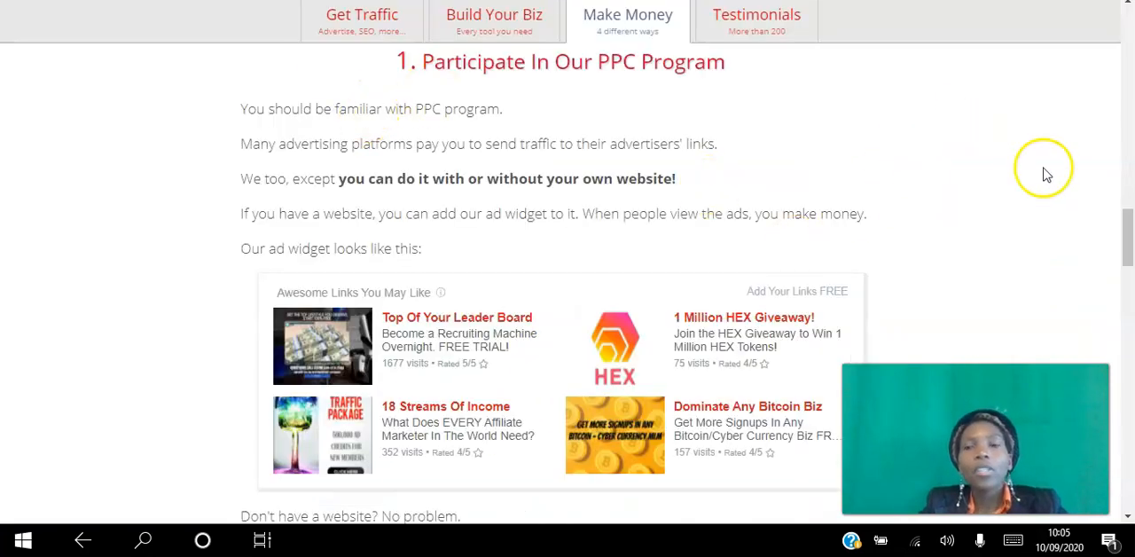
mouse_move(1115, 299)
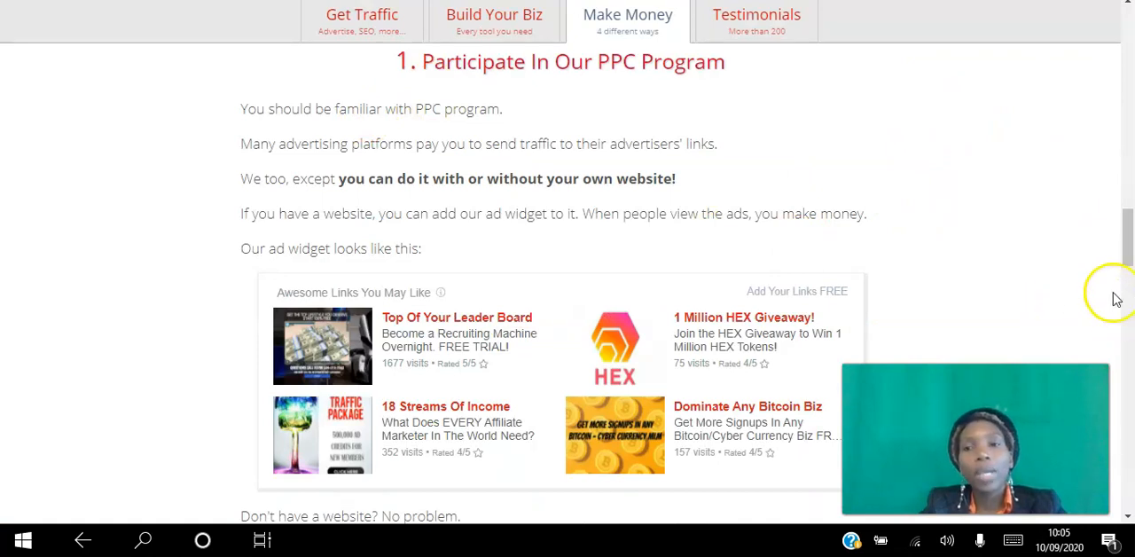
mouse_move(846, 91)
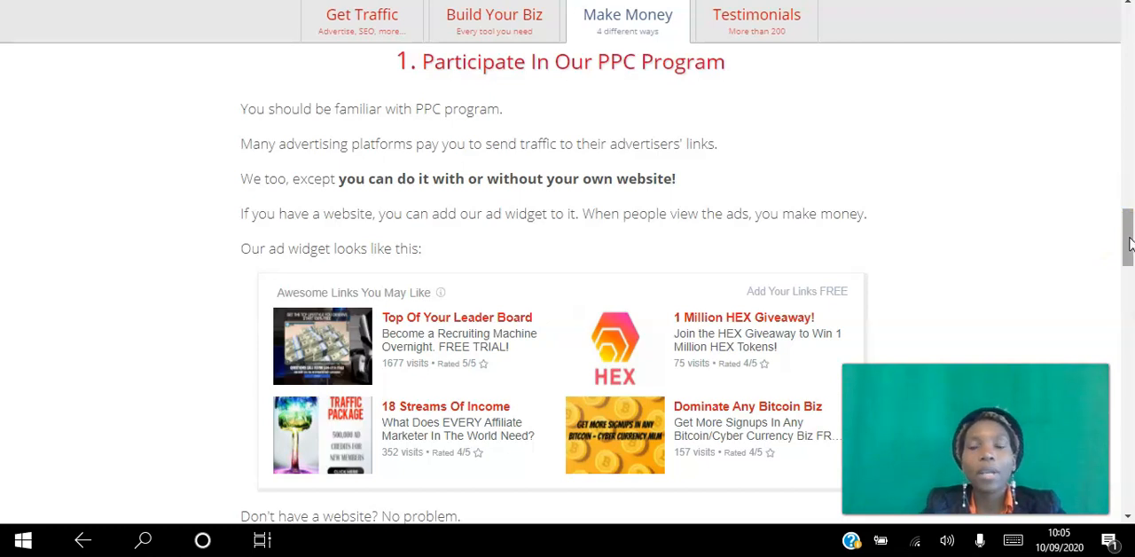
scroll("down", 3)
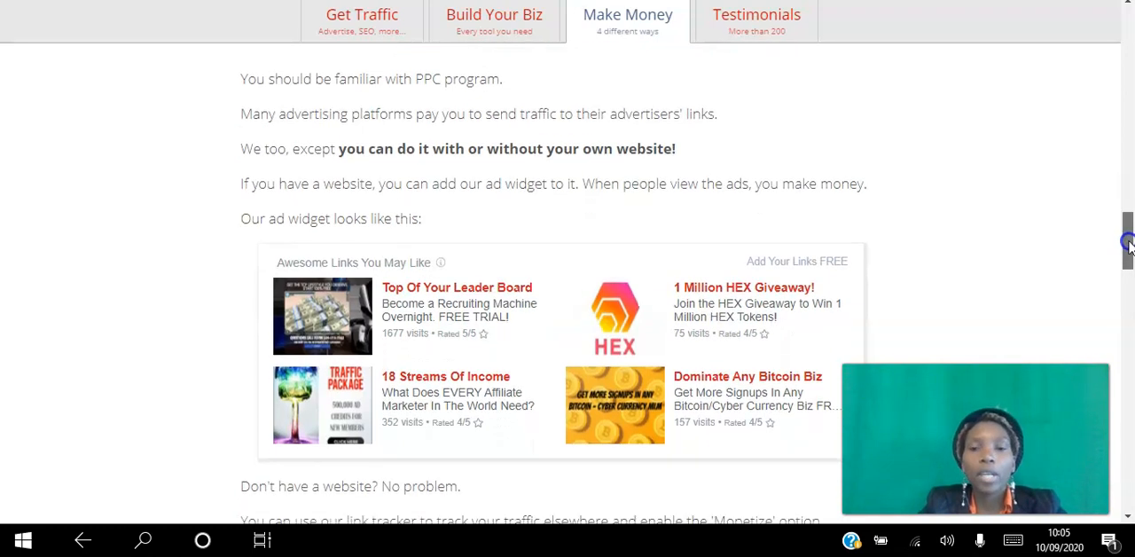
scroll("down", 3)
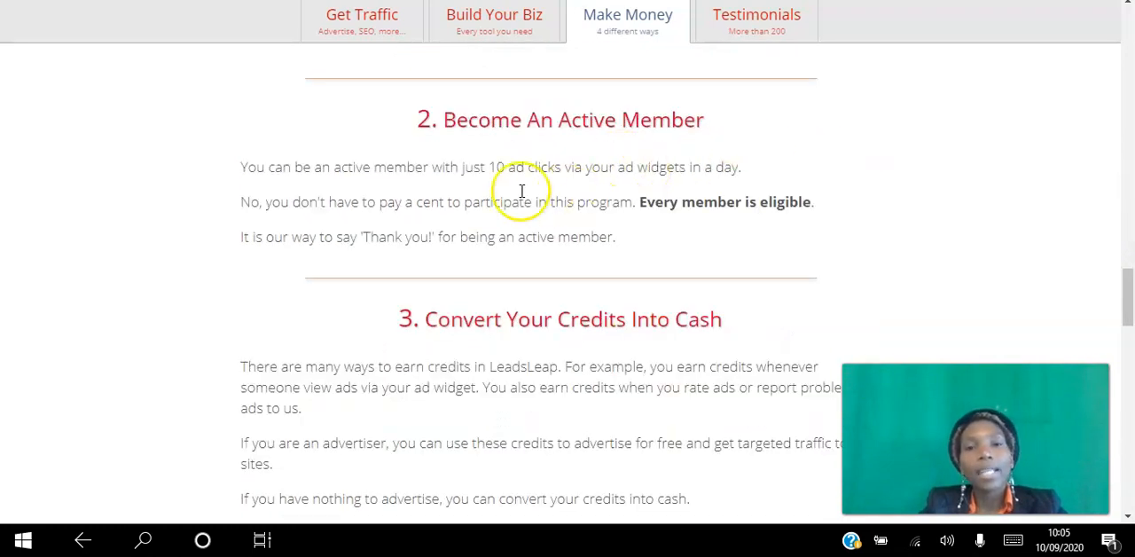
mouse_move(495, 195)
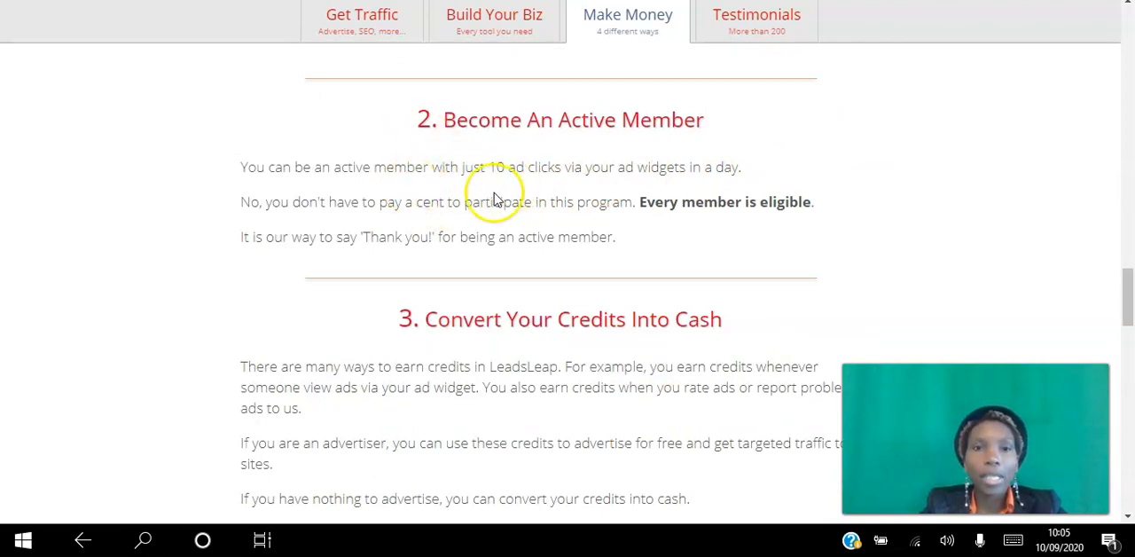
mouse_move(525, 182)
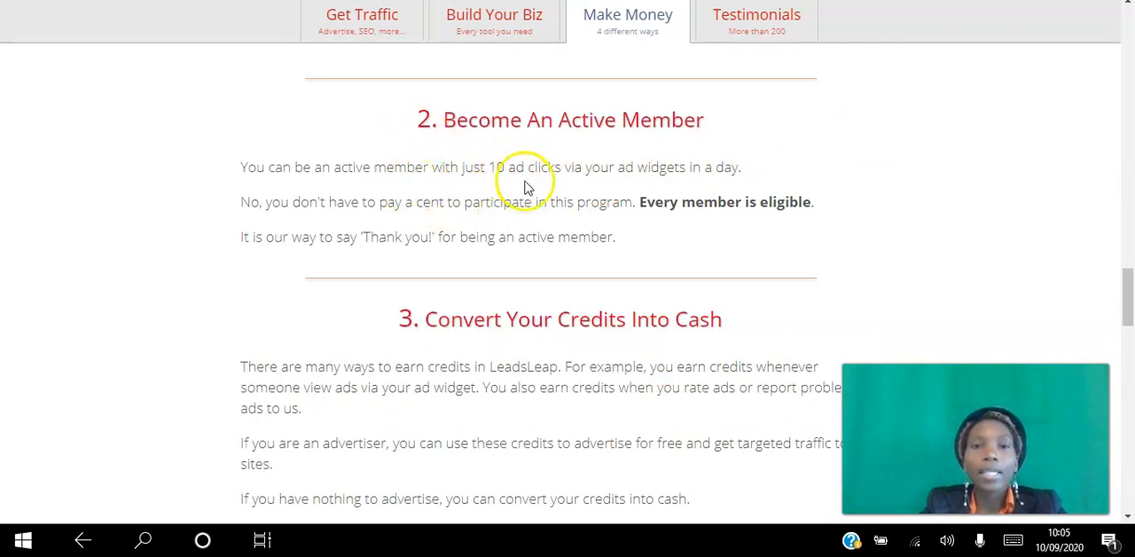
mouse_move(643, 221)
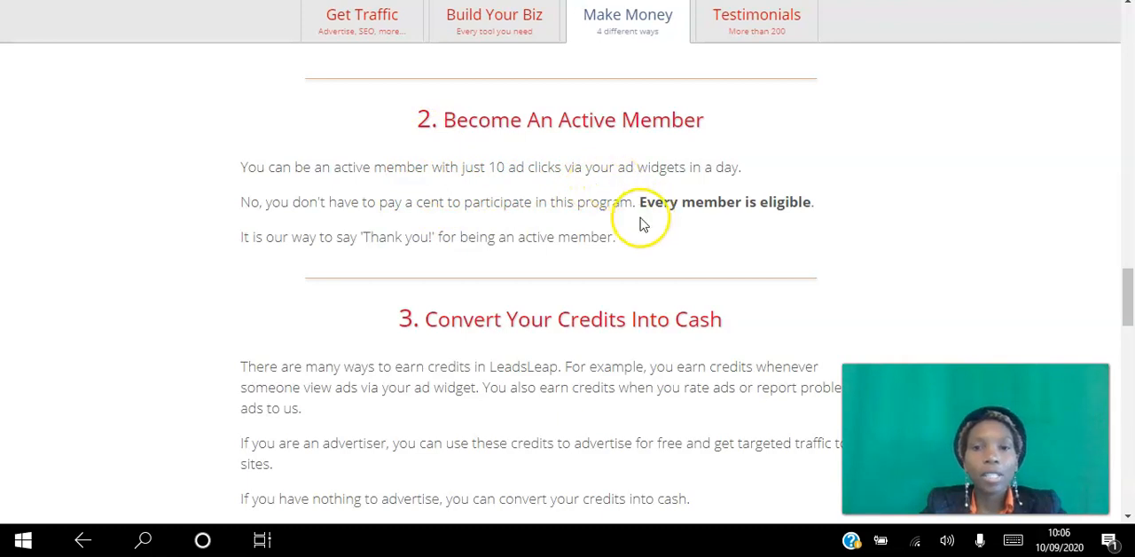
mouse_move(578, 208)
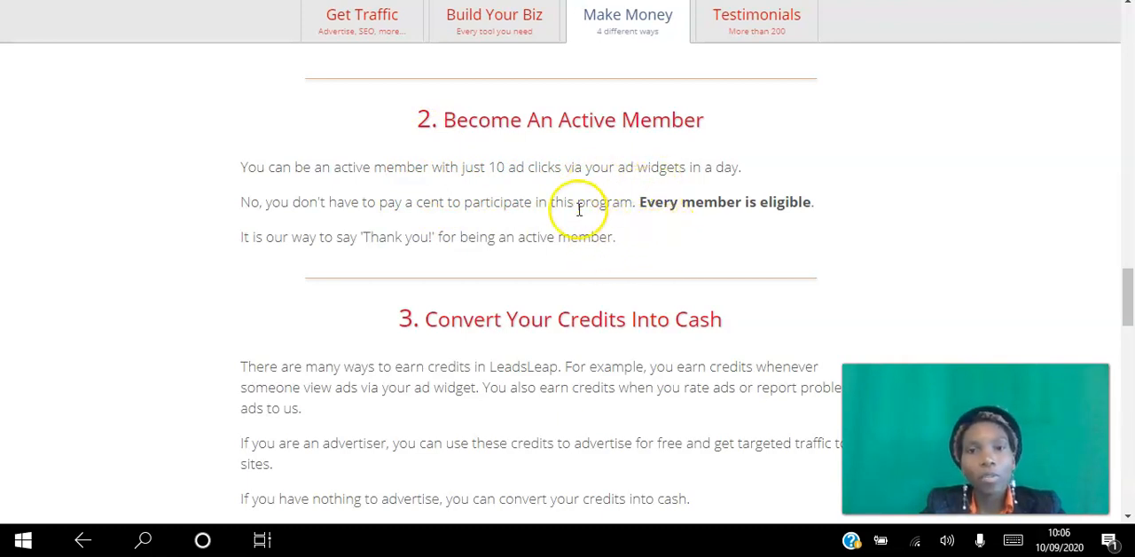
mouse_move(481, 173)
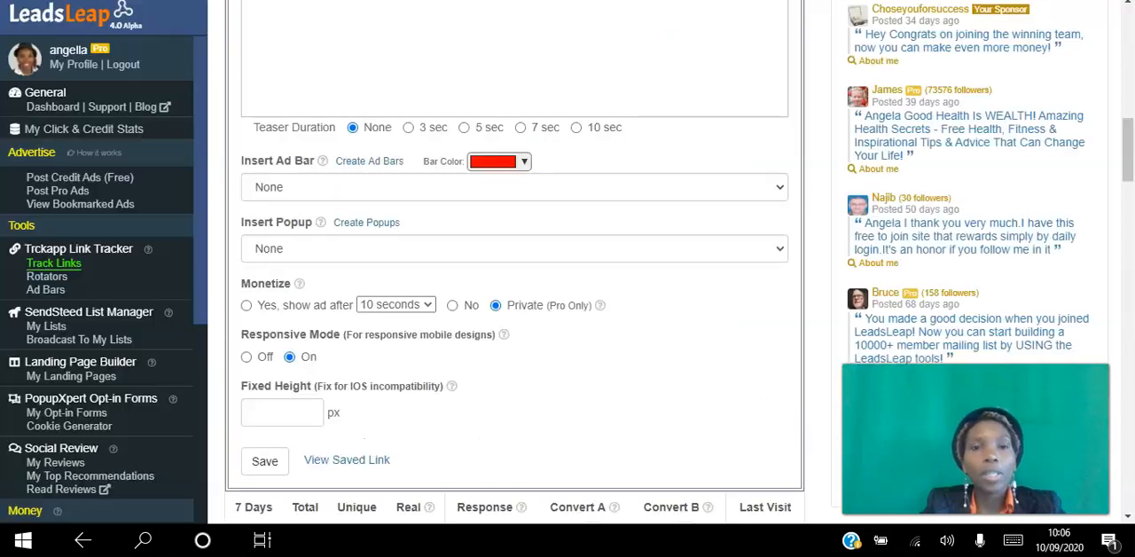
mouse_move(51, 106)
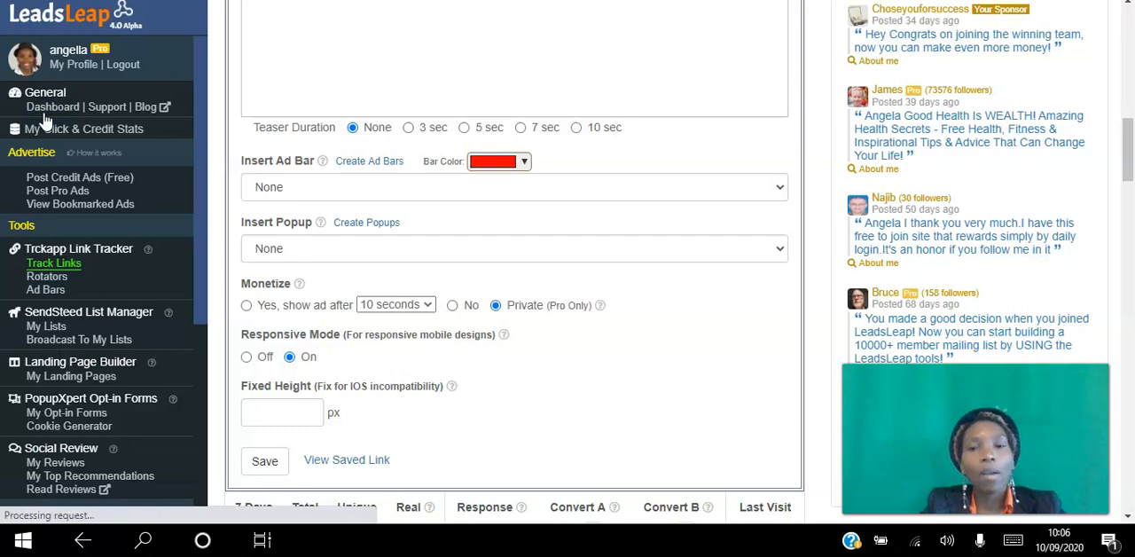
Open the member Dashboard and scroll down to the Learn And Earn section
left_click(51, 107)
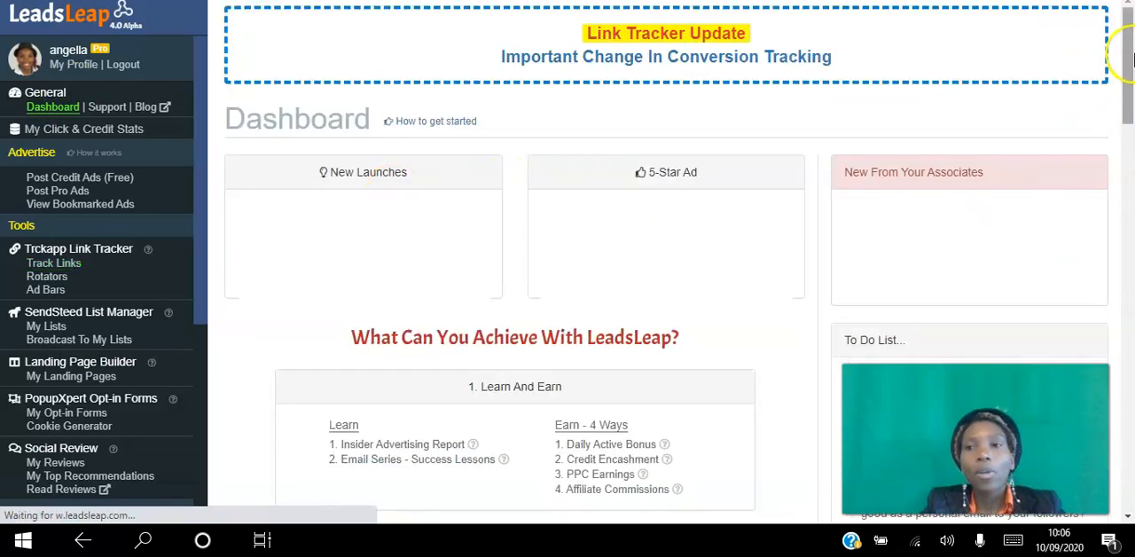
scroll("down", 3)
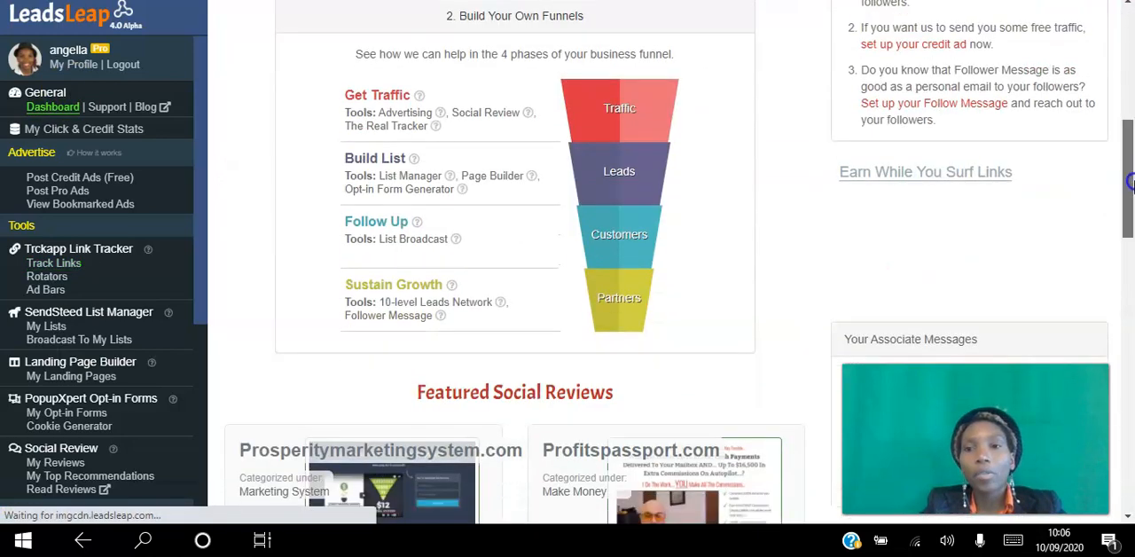
scroll("up", 3)
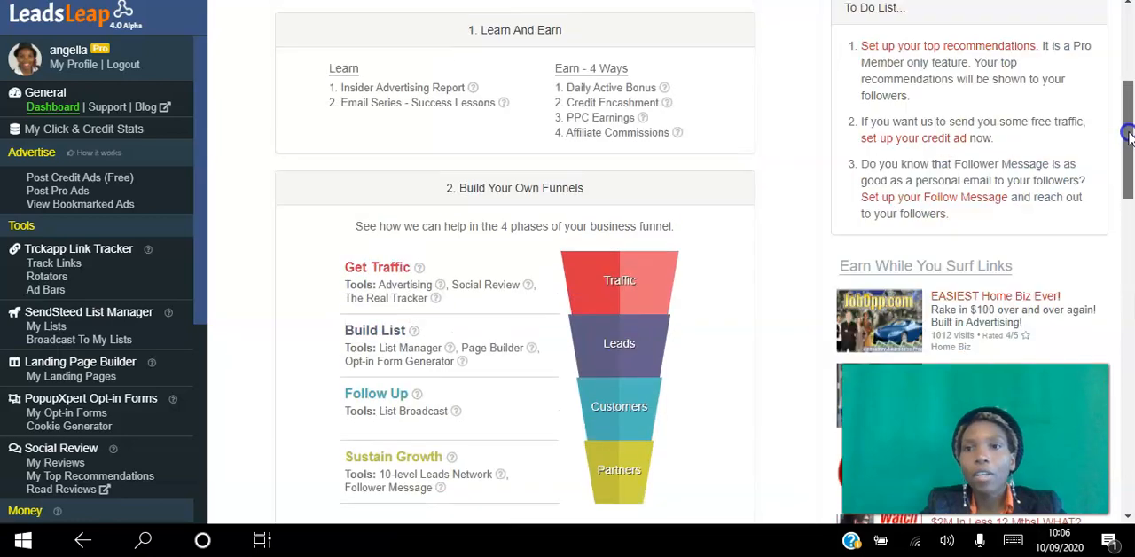
scroll("down", 3)
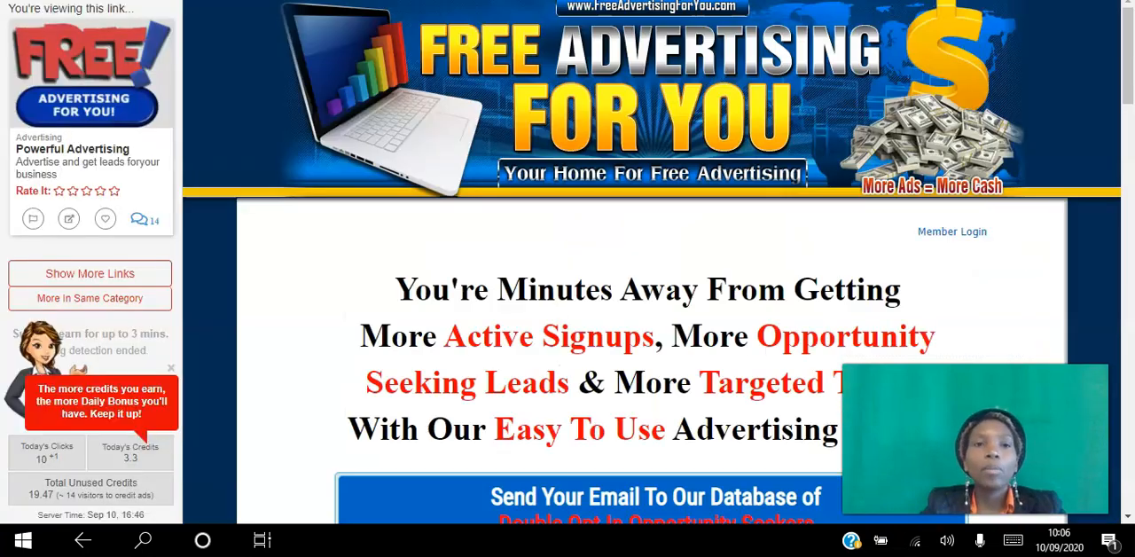
mouse_move(432, 270)
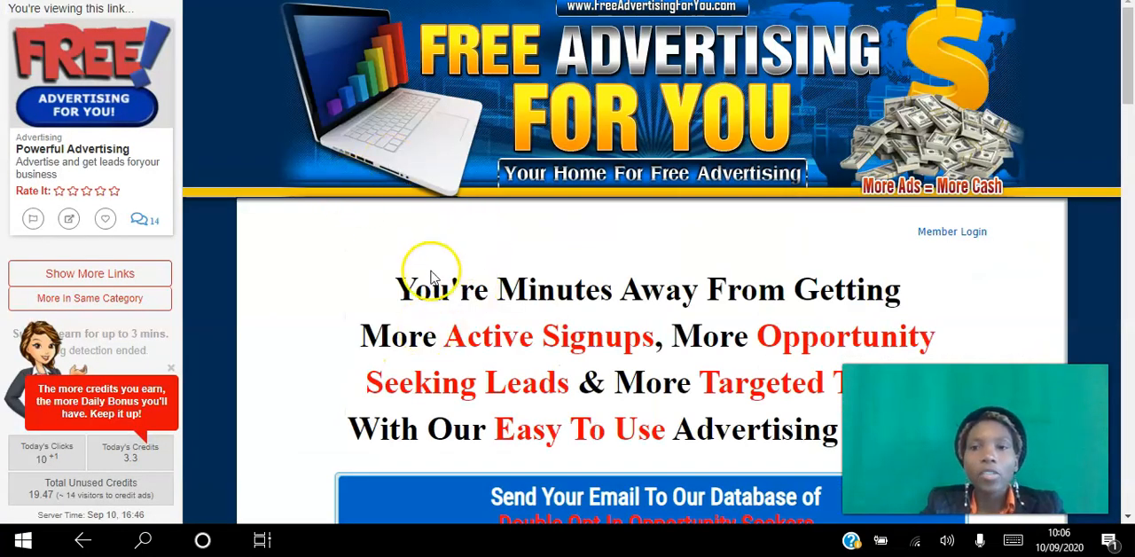
mouse_move(571, 297)
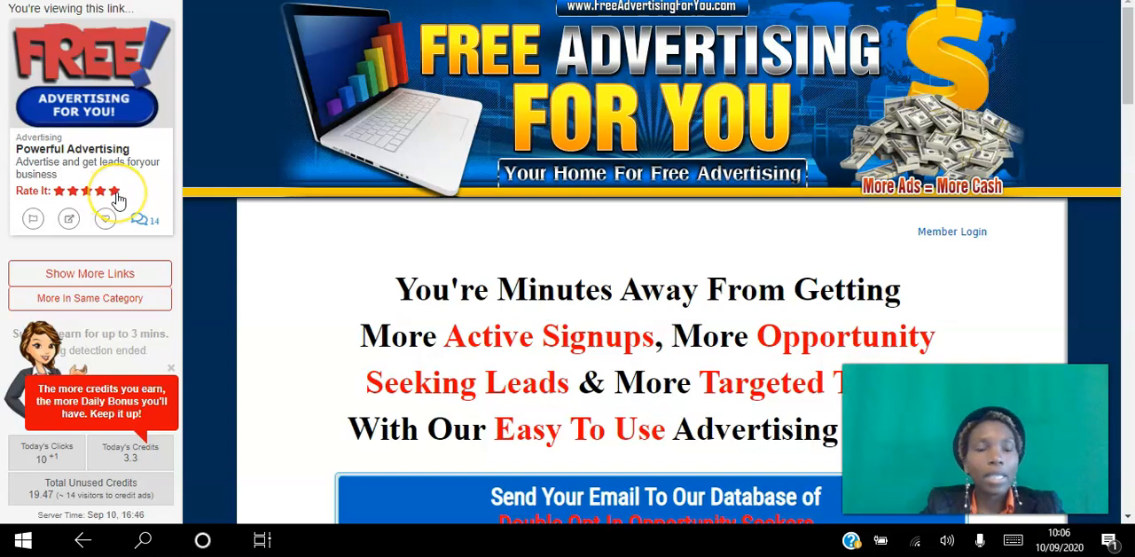
mouse_move(32, 218)
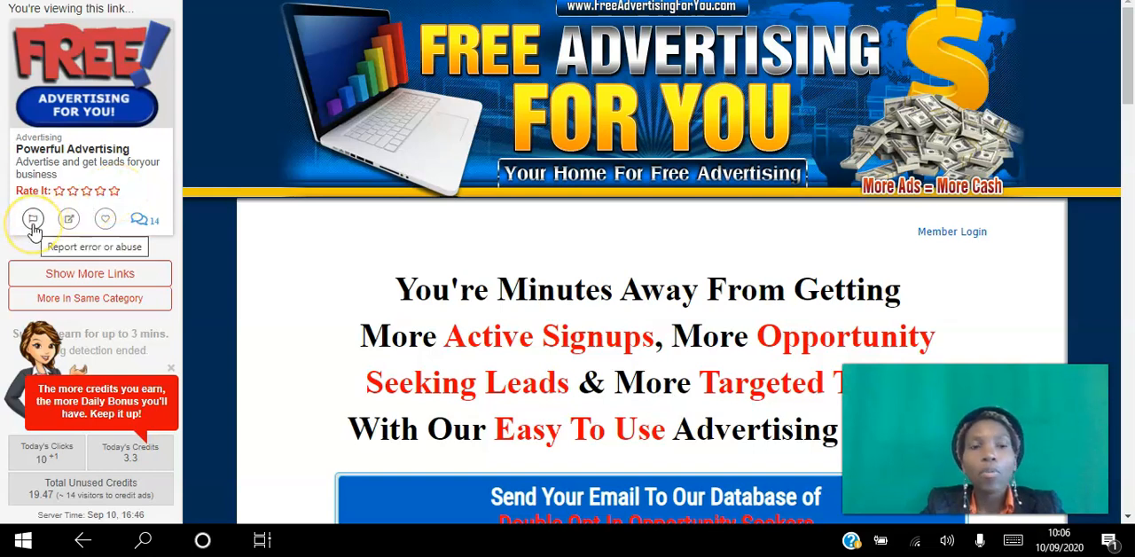
mouse_move(138, 219)
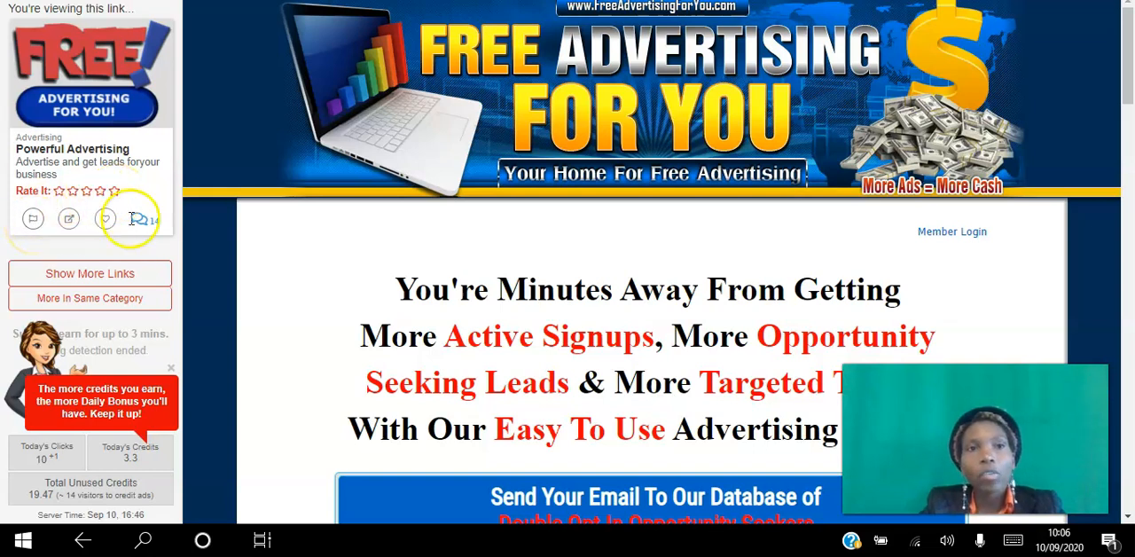
mouse_move(295, 312)
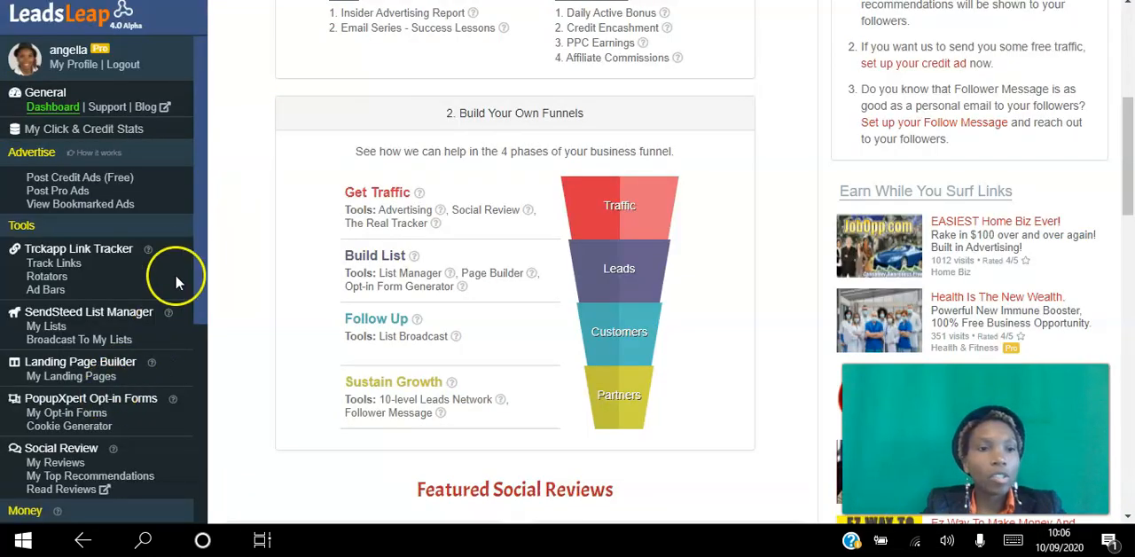
Open '2. Credit Encashment' under Money, showing 19.67 credits against a 50-credit minimum
scroll("down", 3)
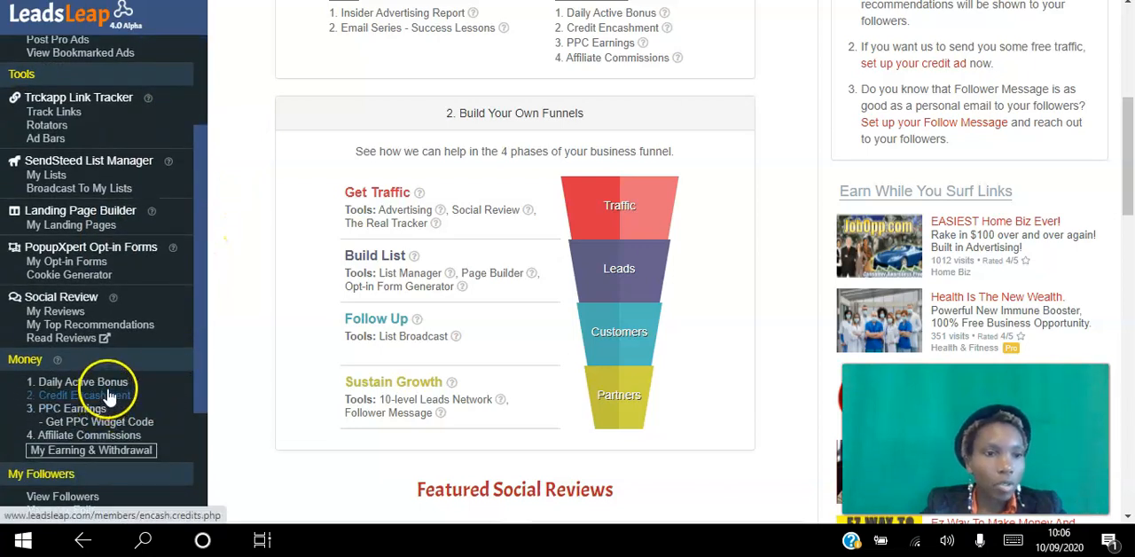
left_click(82, 394)
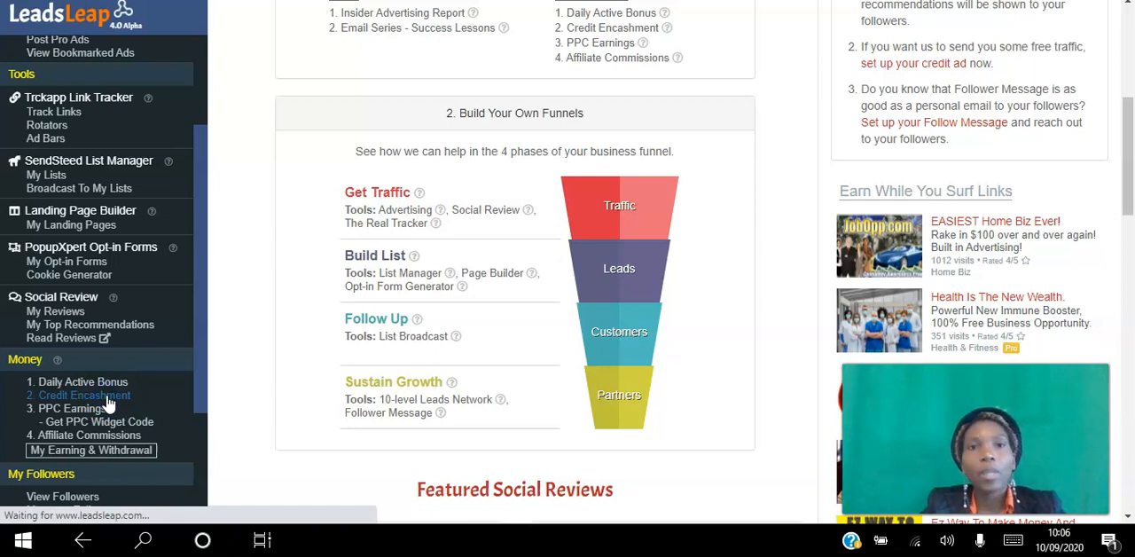
left_click(80, 394)
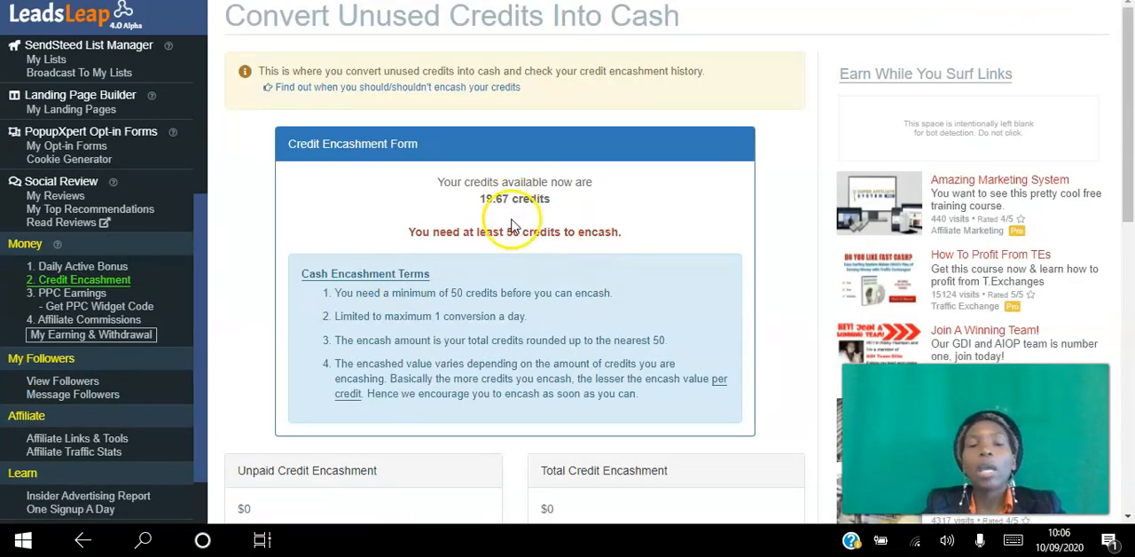
mouse_move(576, 283)
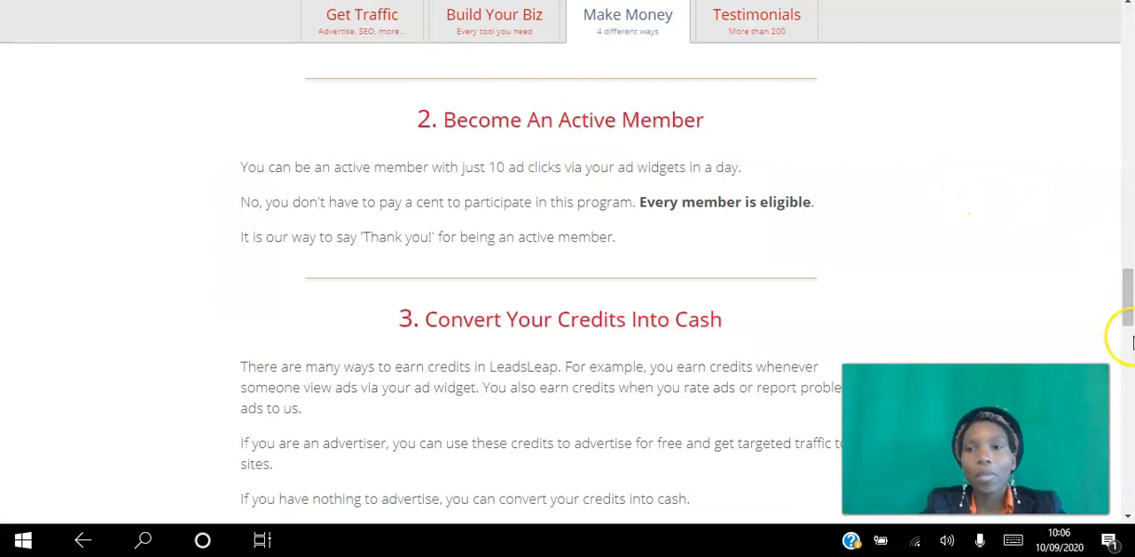
scroll("down", 3)
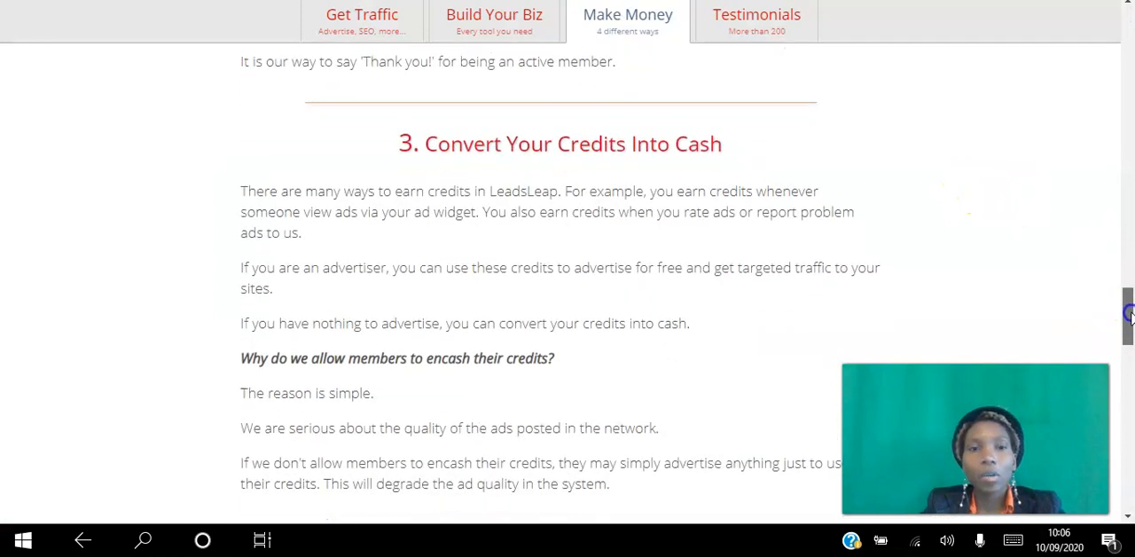
scroll("up", 3)
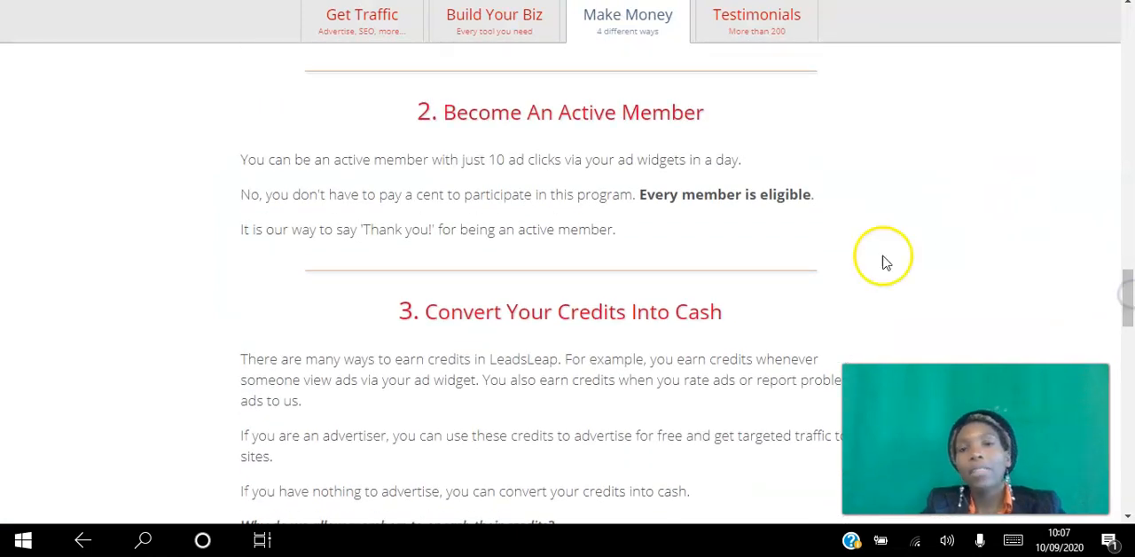
mouse_move(651, 150)
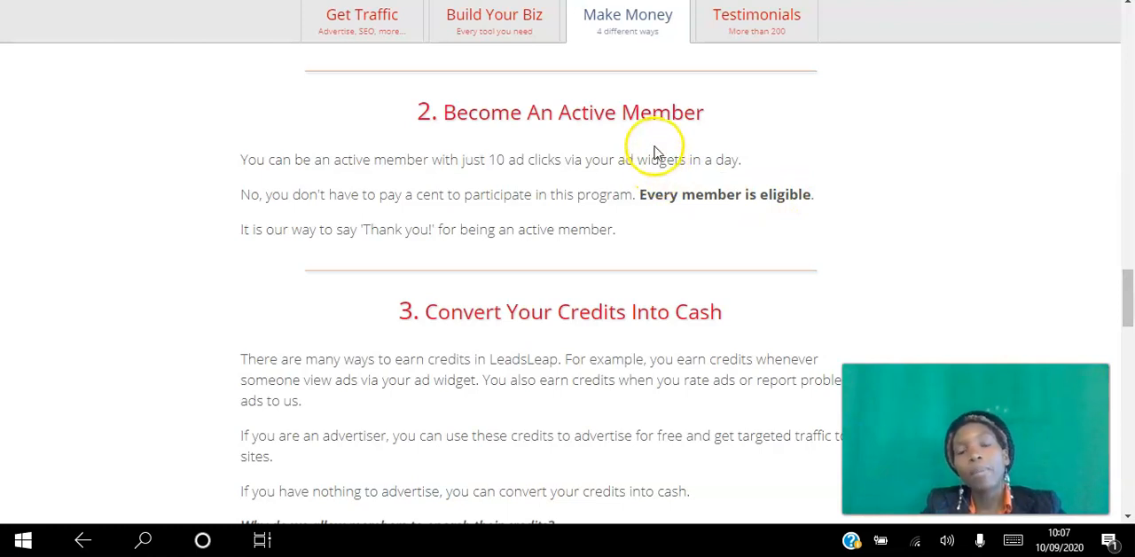
scroll("down", 3)
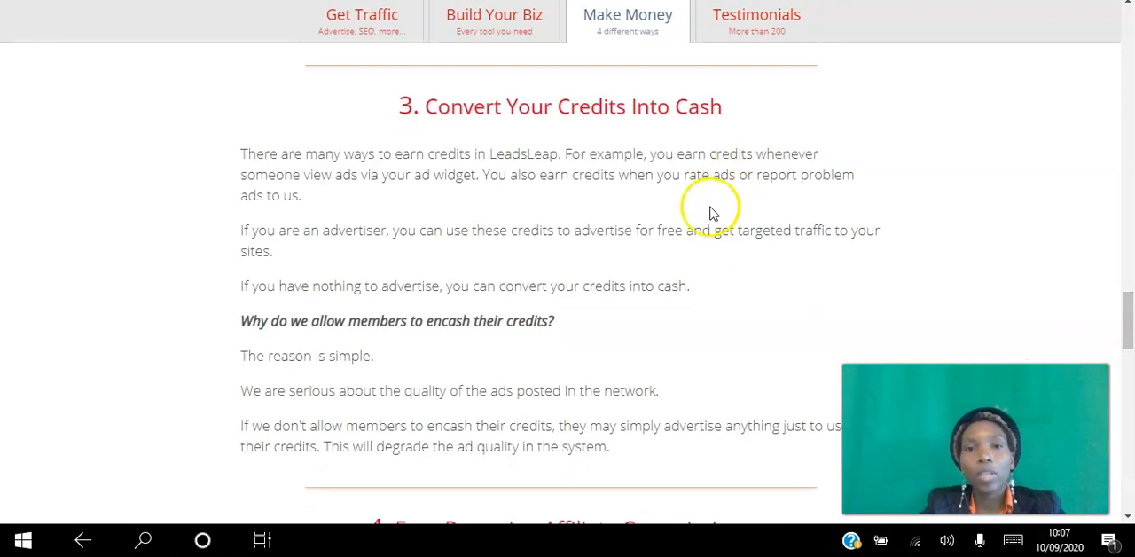
mouse_move(656, 178)
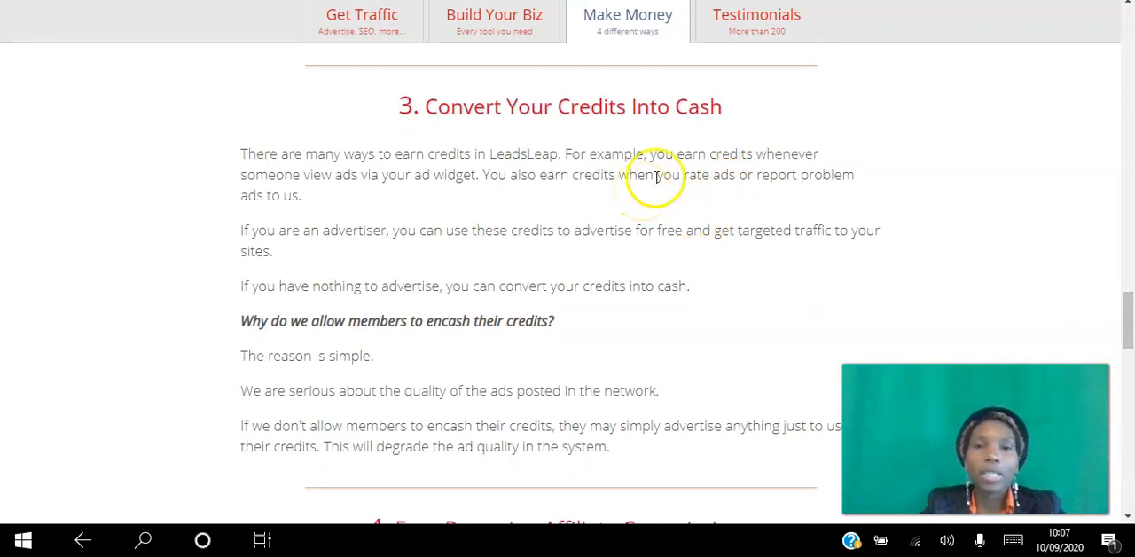
mouse_move(921, 261)
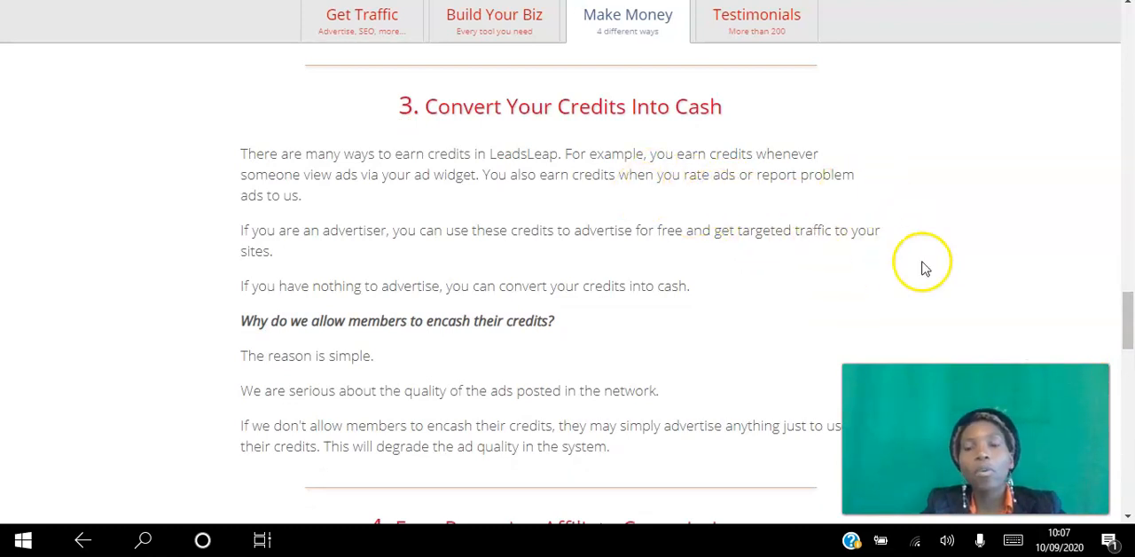
scroll("down", 3)
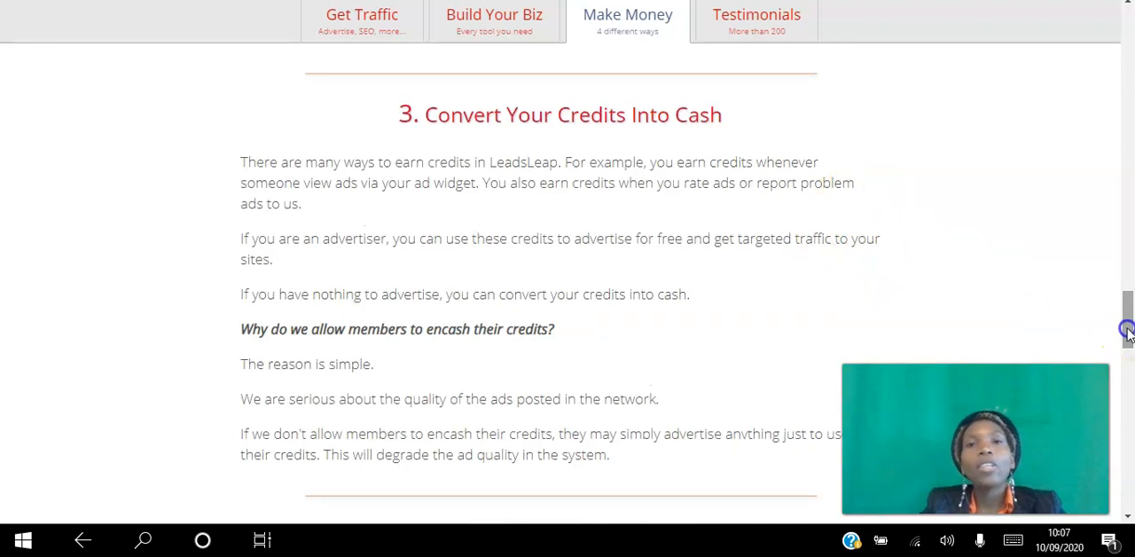
mouse_move(501, 49)
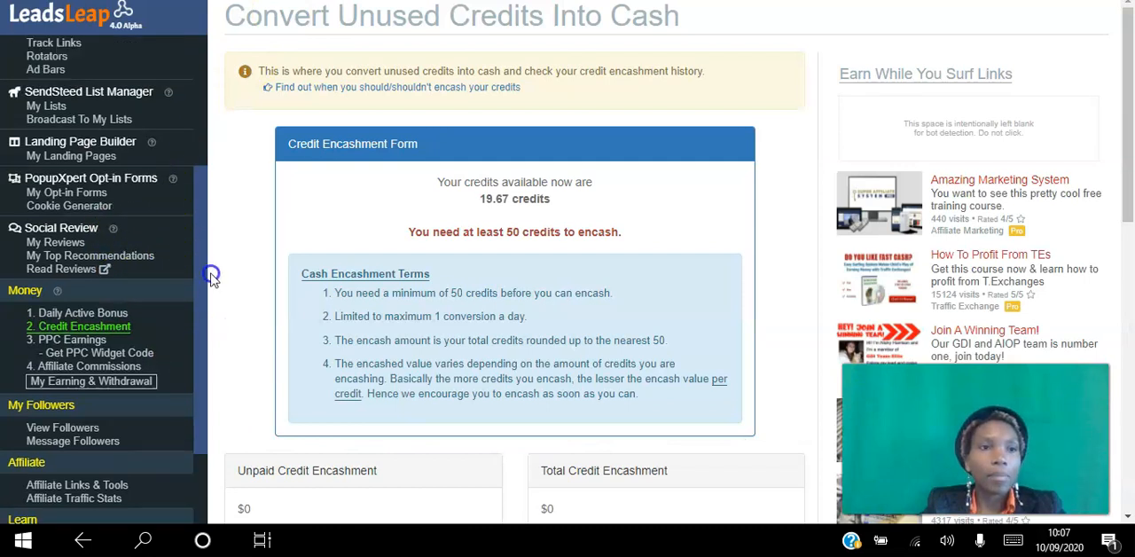
Return to the homepage's '3. Convert Your Credits Into Cash' section
scroll("up", 3)
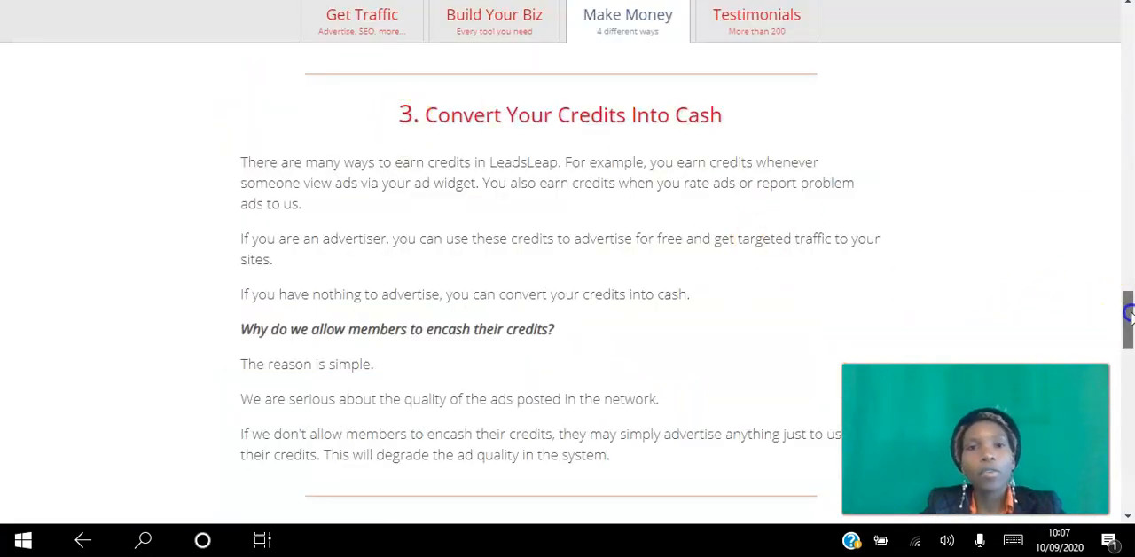
Scroll the Make Money guide to '4. Earn Recurring Affiliate Commissions' offering 25–50%
scroll("down", 3)
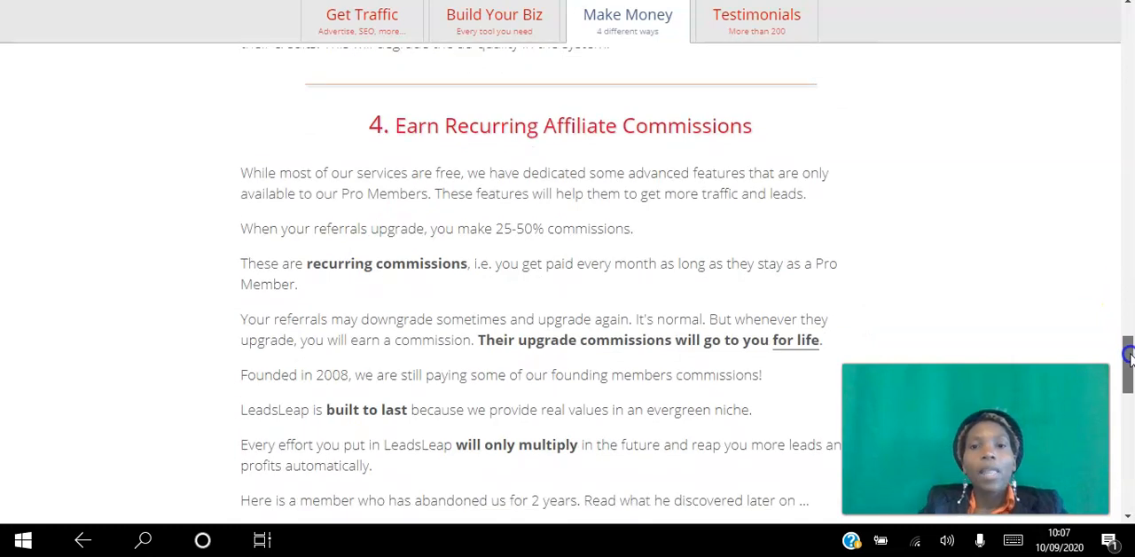
scroll("down", 3)
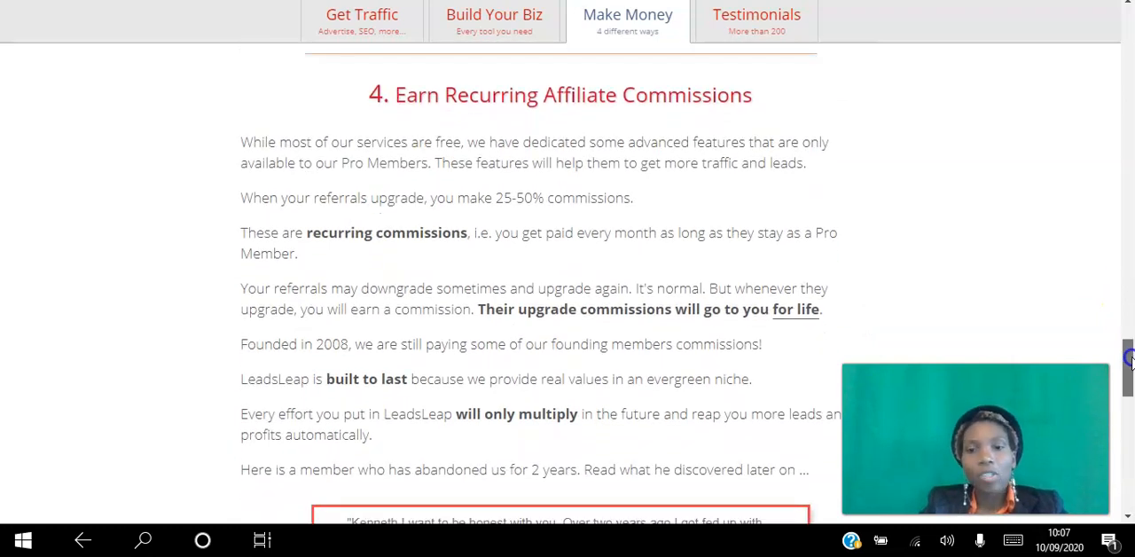
mouse_move(1017, 215)
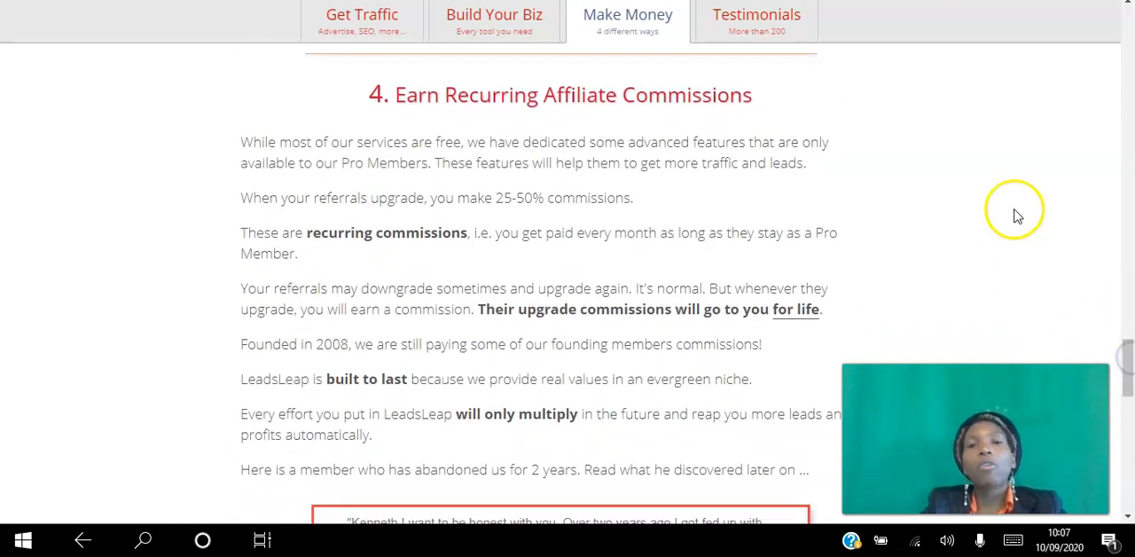
mouse_move(970, 179)
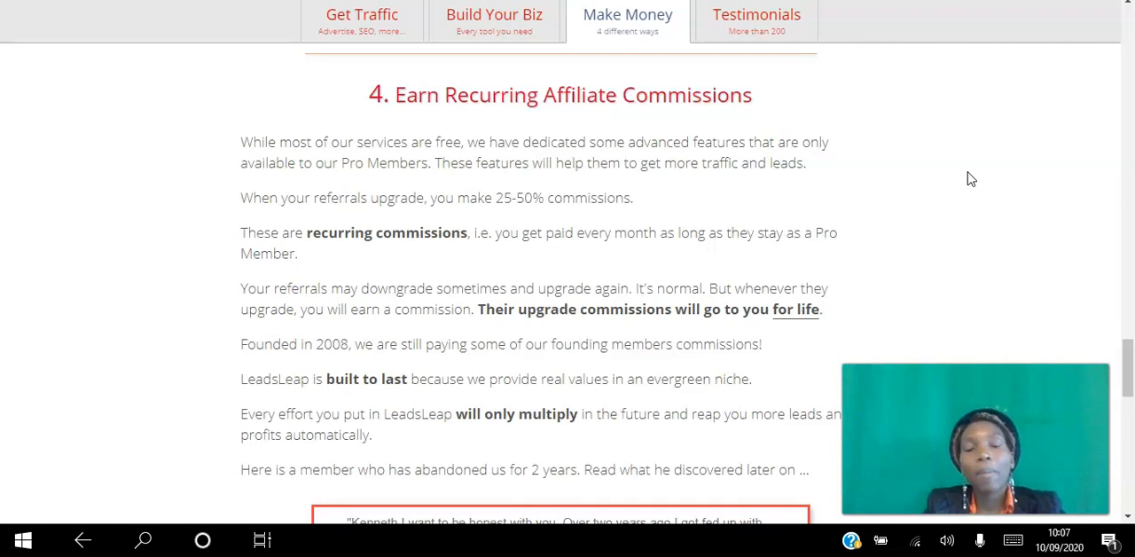
mouse_move(960, 171)
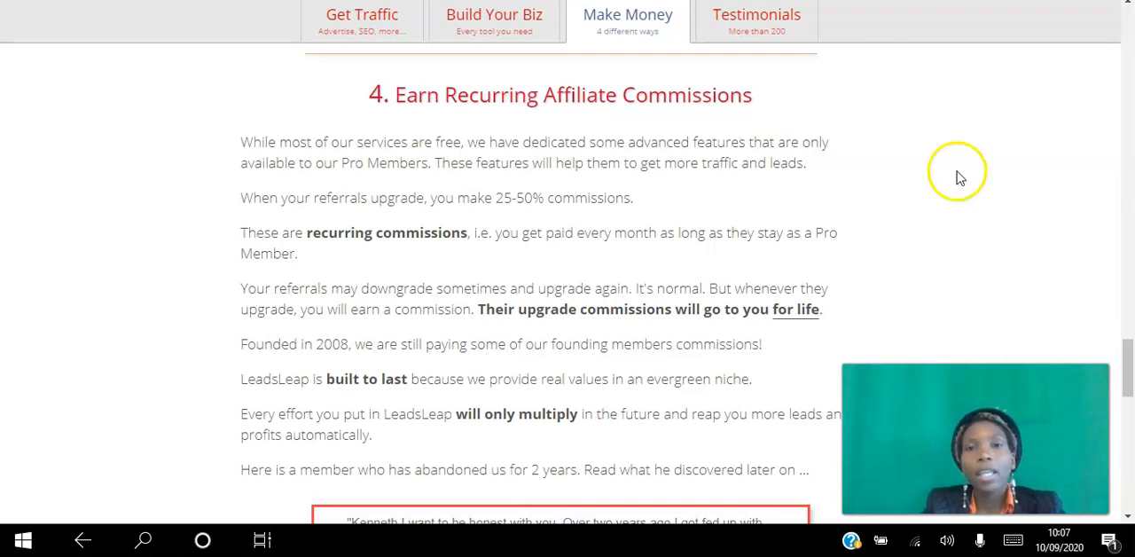
mouse_move(636, 188)
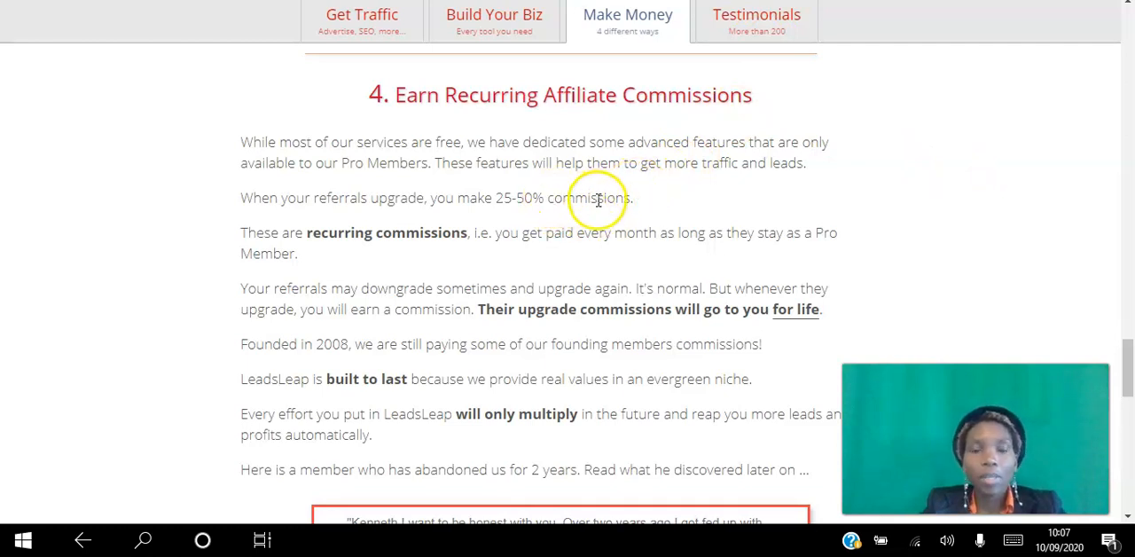
mouse_move(324, 133)
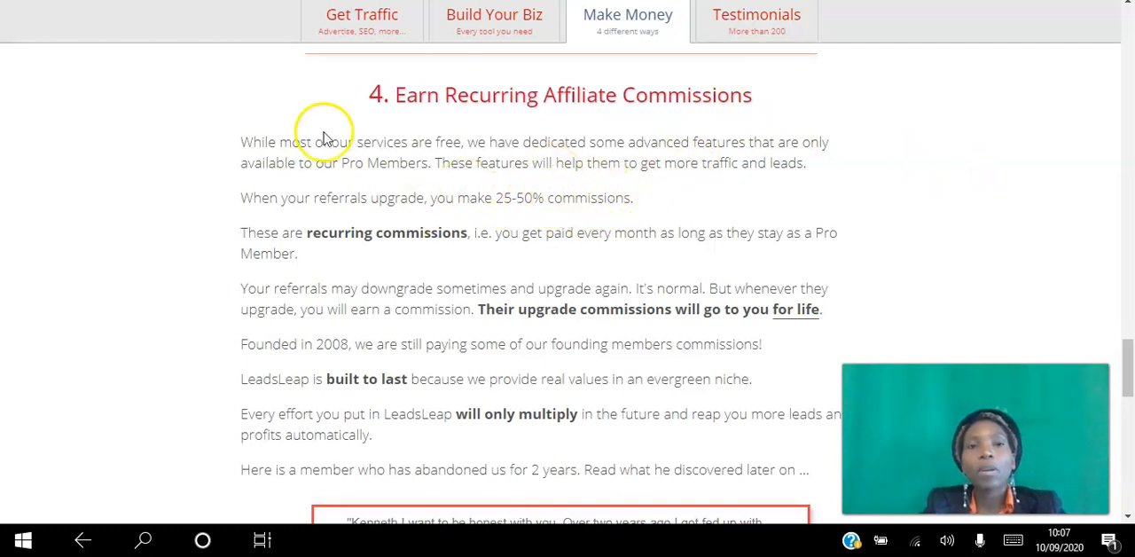
mouse_move(281, 25)
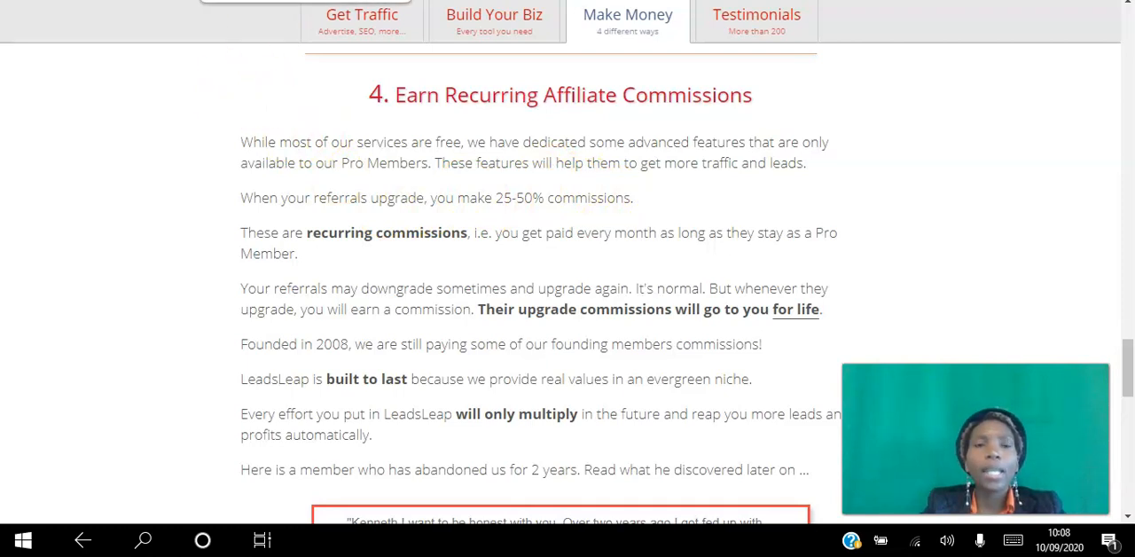
mouse_move(288, 102)
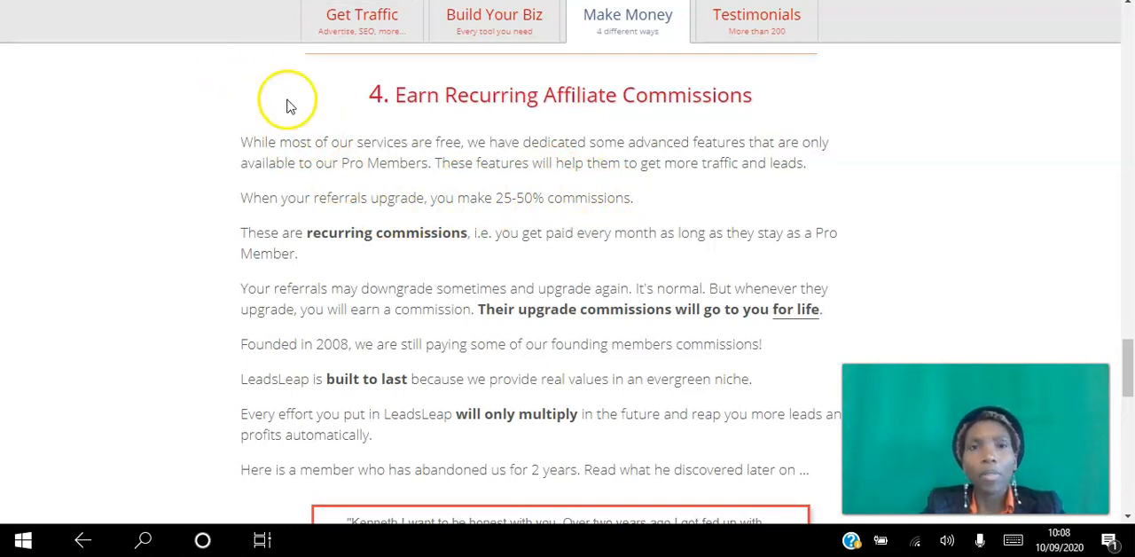
mouse_move(566, 198)
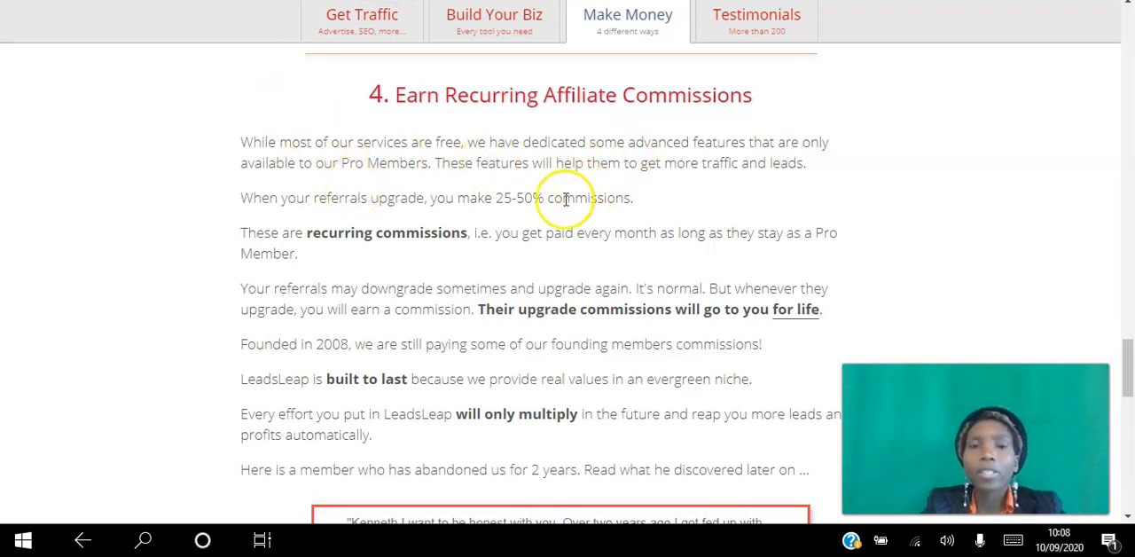
mouse_move(550, 195)
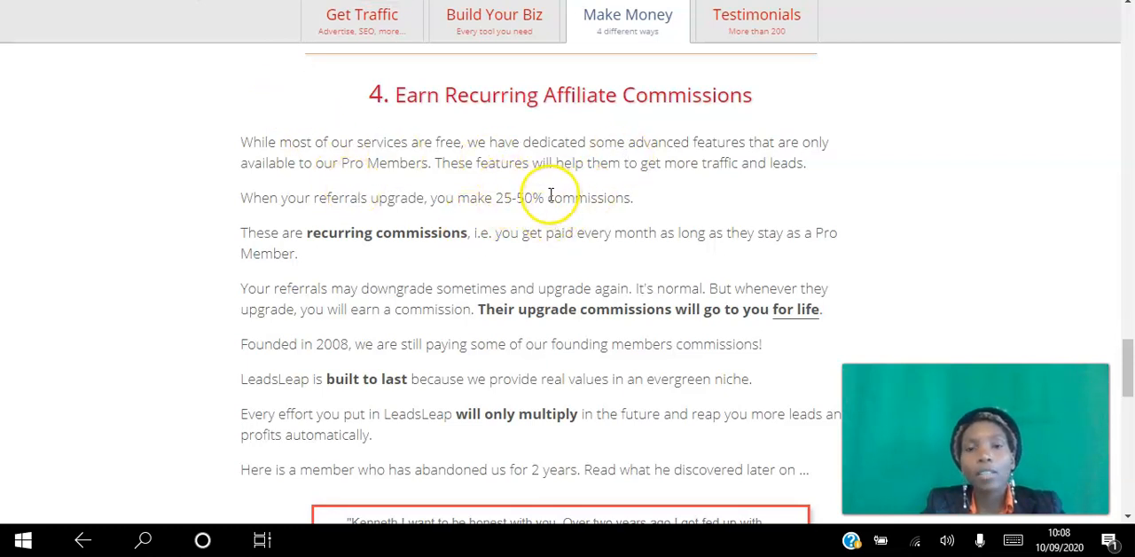
mouse_move(532, 182)
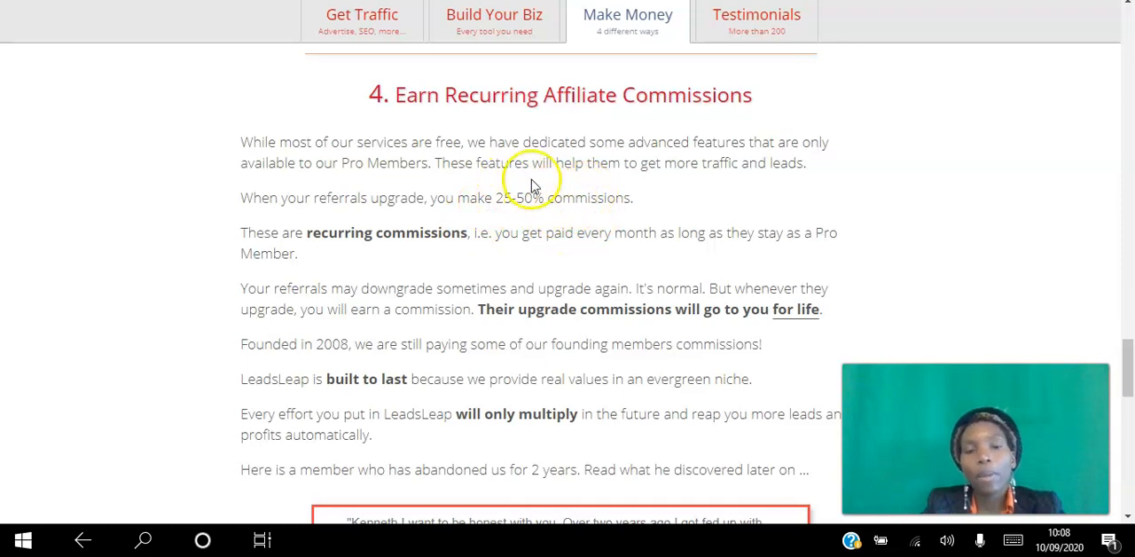
mouse_move(532, 183)
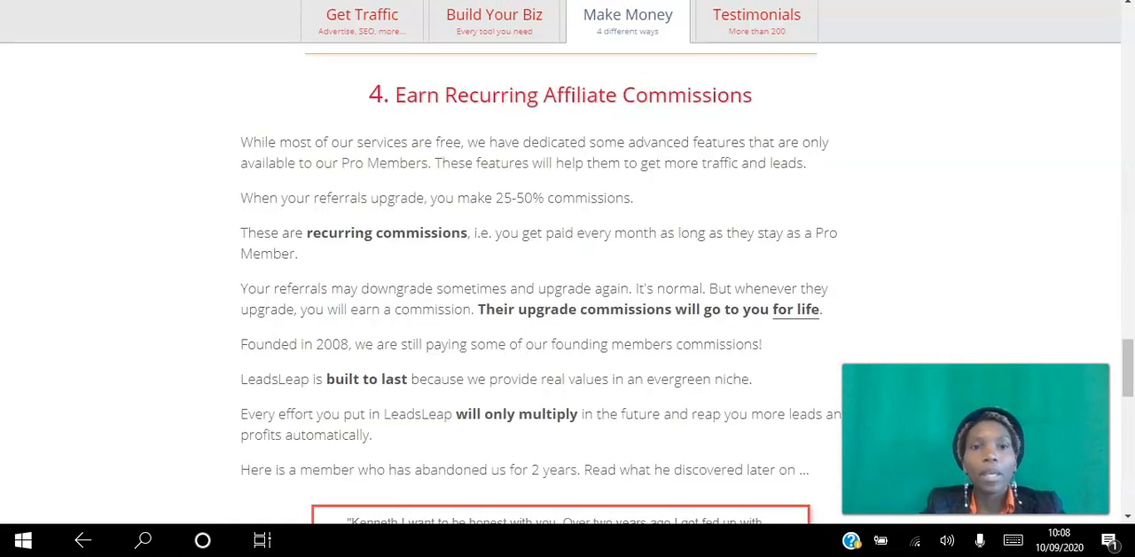
Scroll up to the homepage top showing the Landing Page Builder announcement
scroll("down", 3)
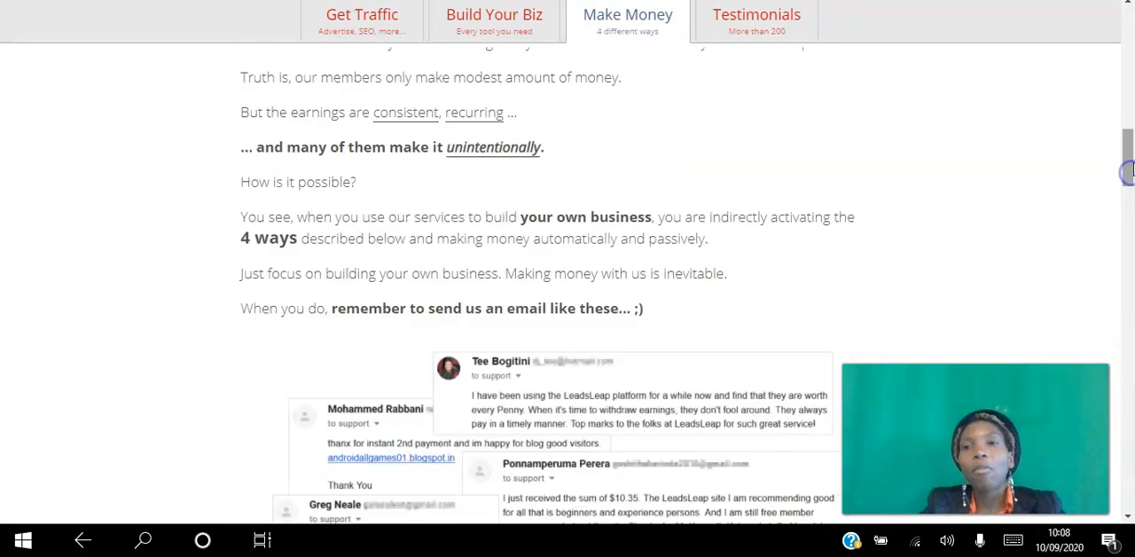
scroll("up", 3)
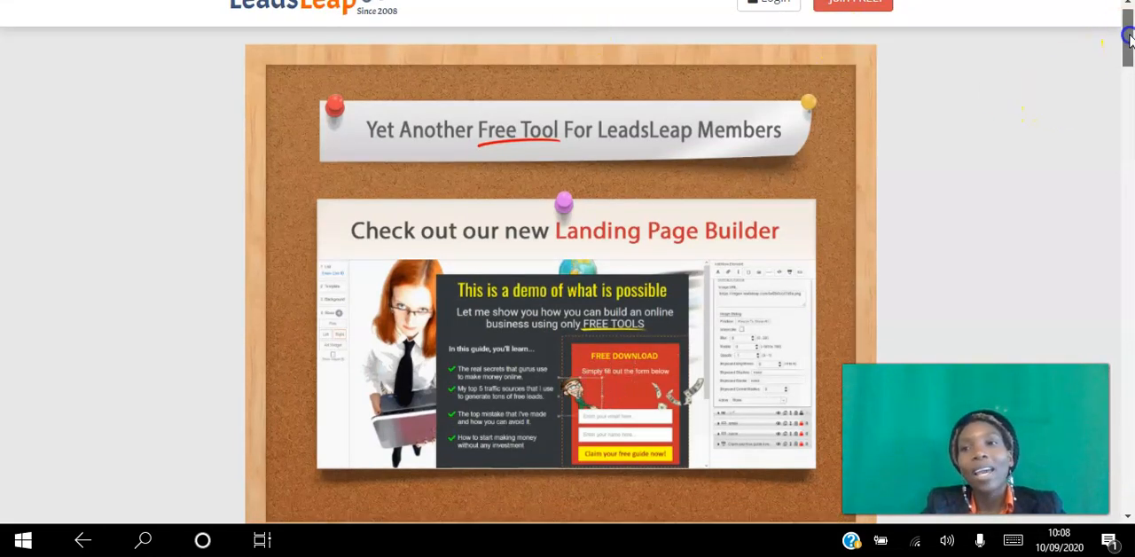
scroll("up", 3)
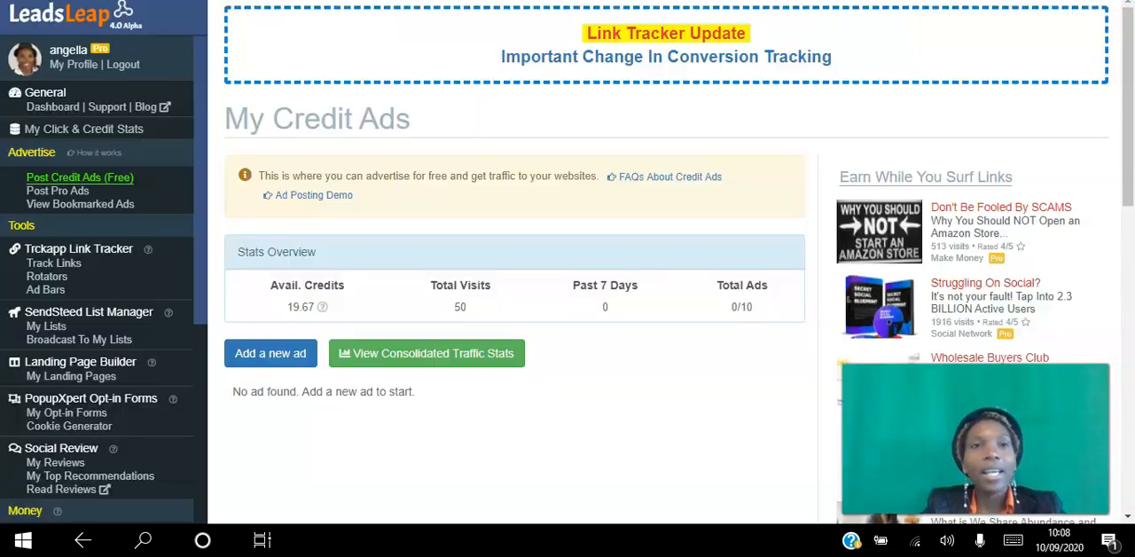
mouse_move(522, 160)
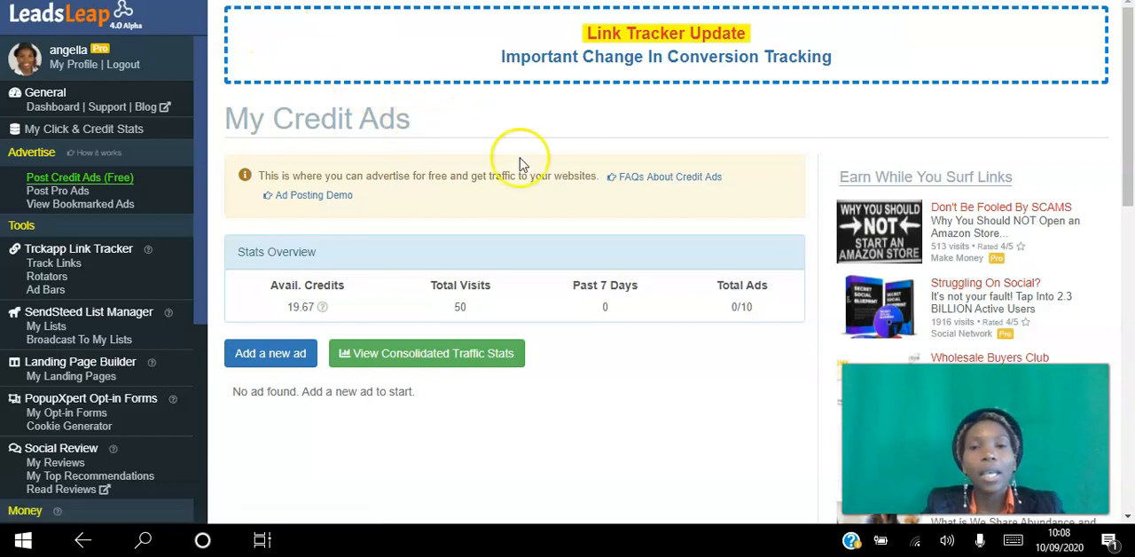
mouse_move(419, 462)
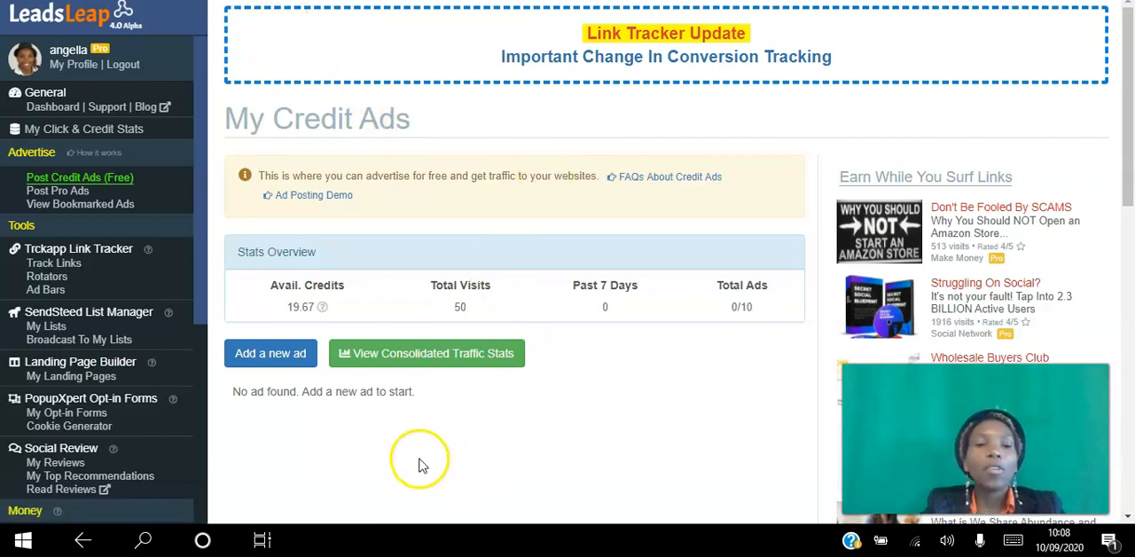
mouse_move(200, 271)
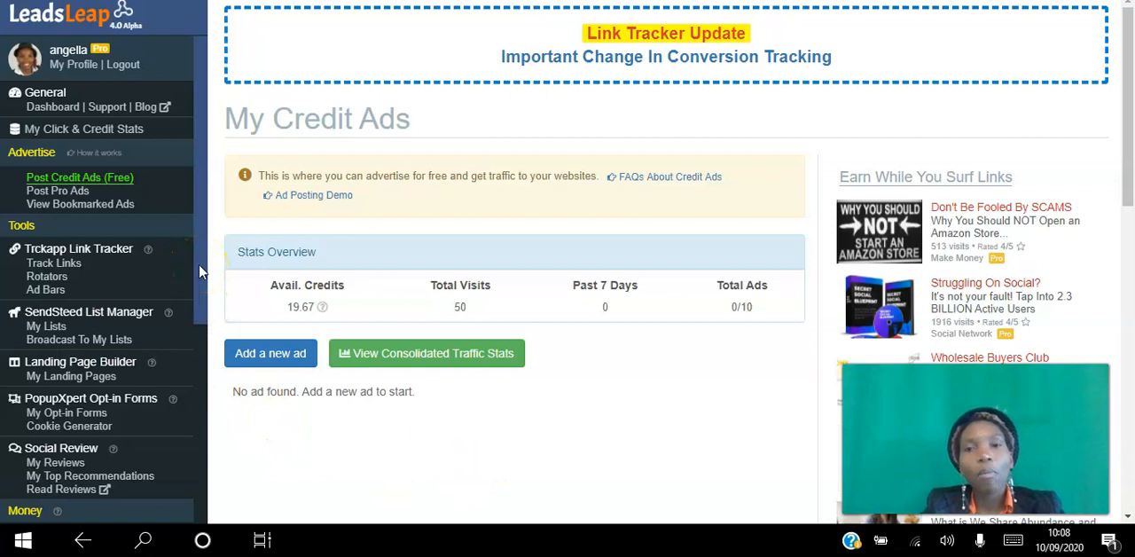
mouse_move(133, 13)
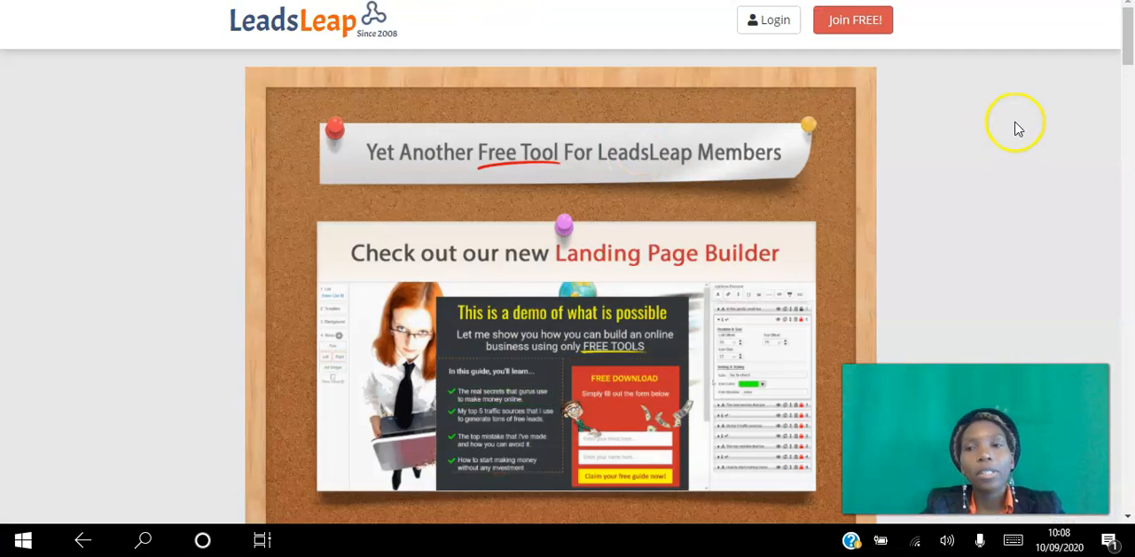
Scroll down through the homepage's four Make Money methods
scroll("down", 3)
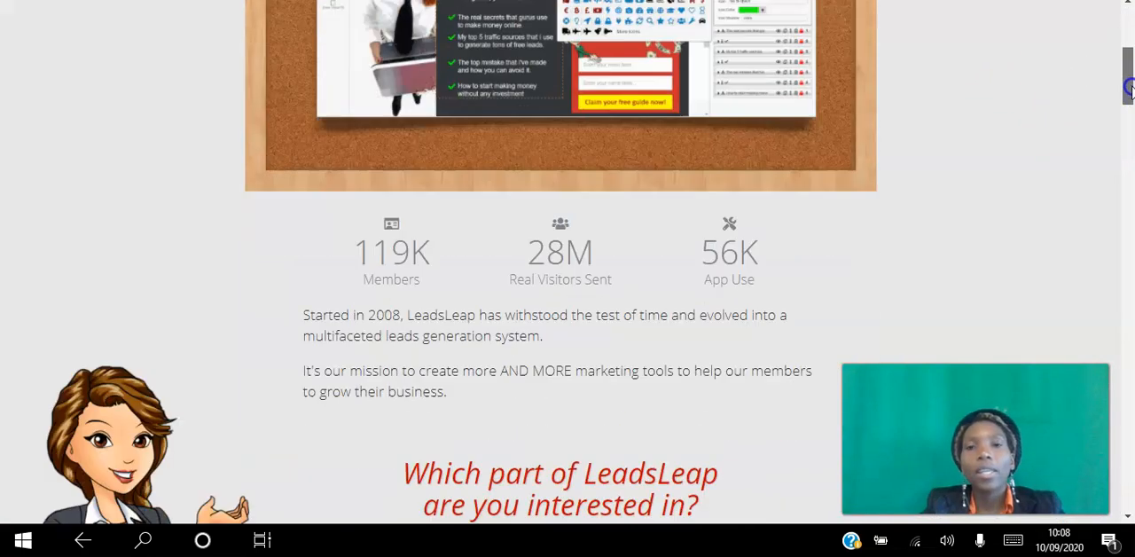
scroll("down", 3)
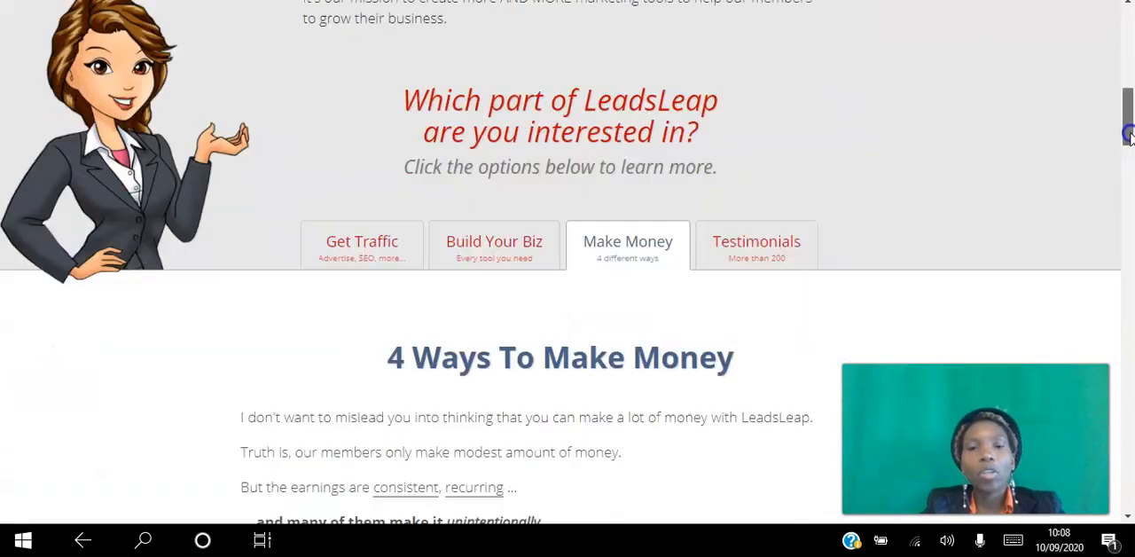
scroll("down", 3)
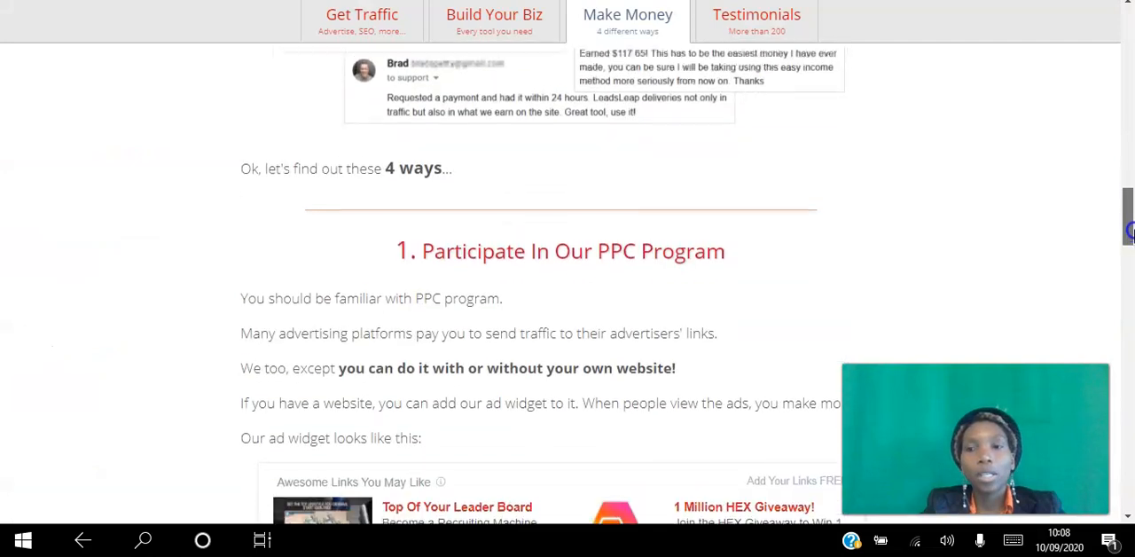
scroll("down", 3)
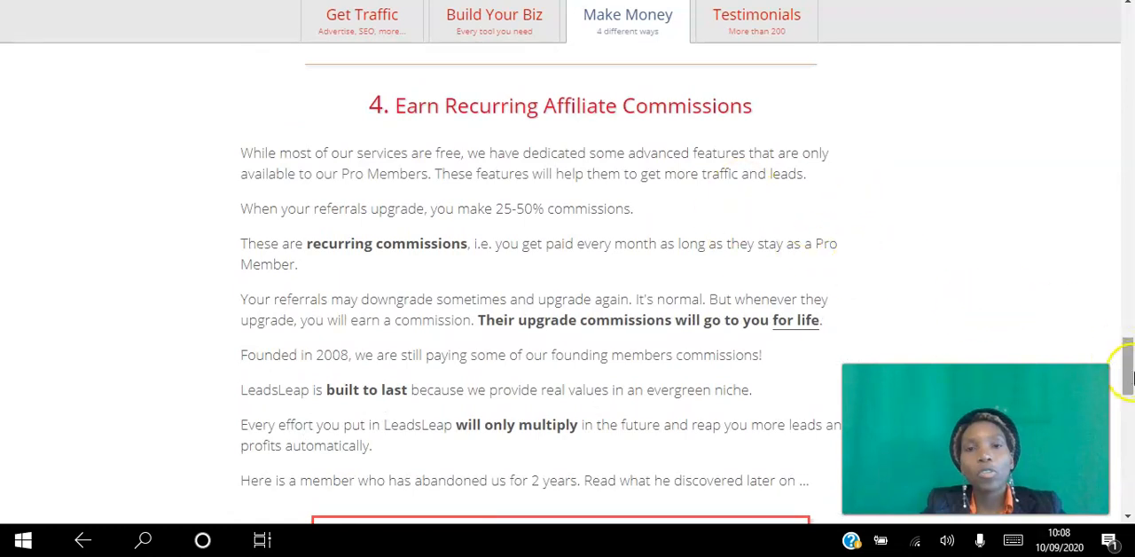
Scroll back to the top where the Landing Page Builder announcement appears
scroll("up", 3)
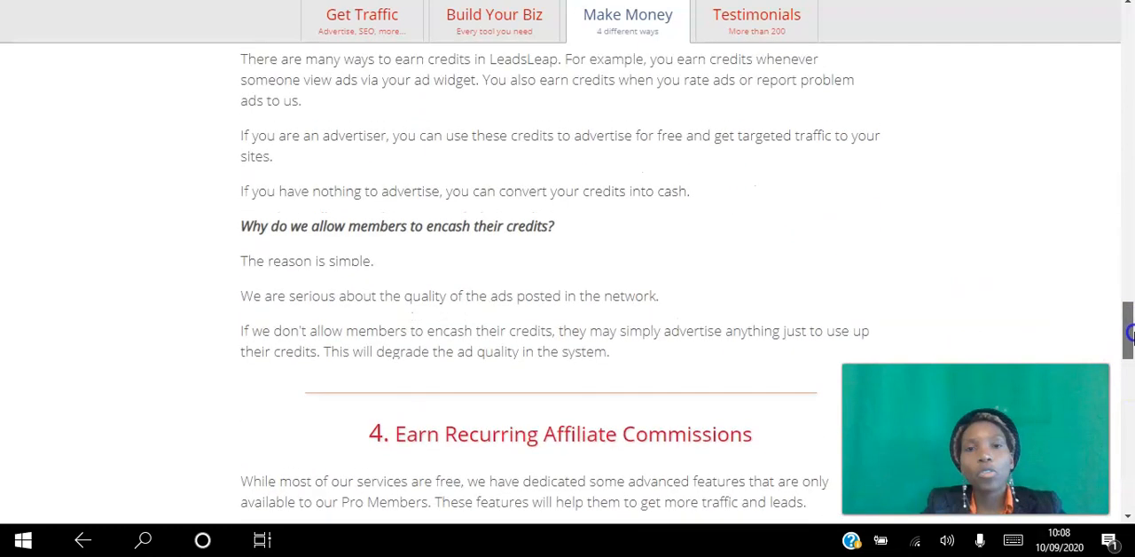
scroll("up", 3)
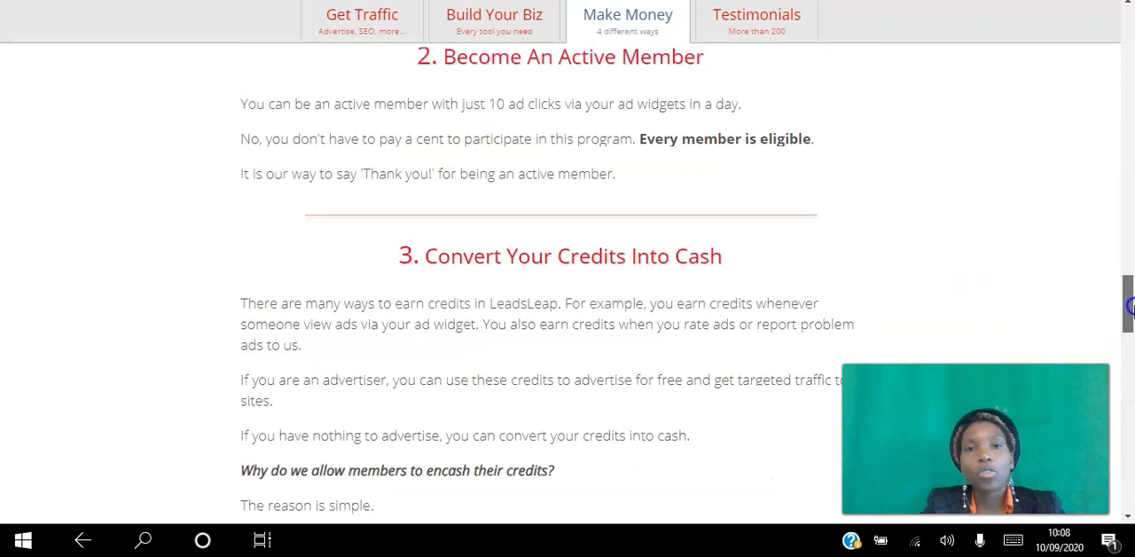
scroll("up", 3)
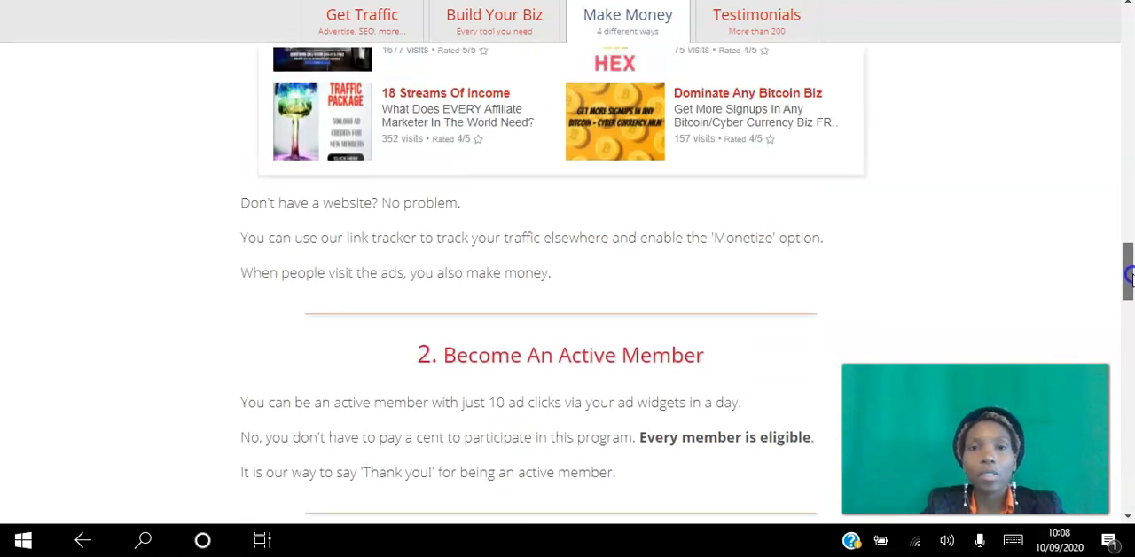
scroll("up", 3)
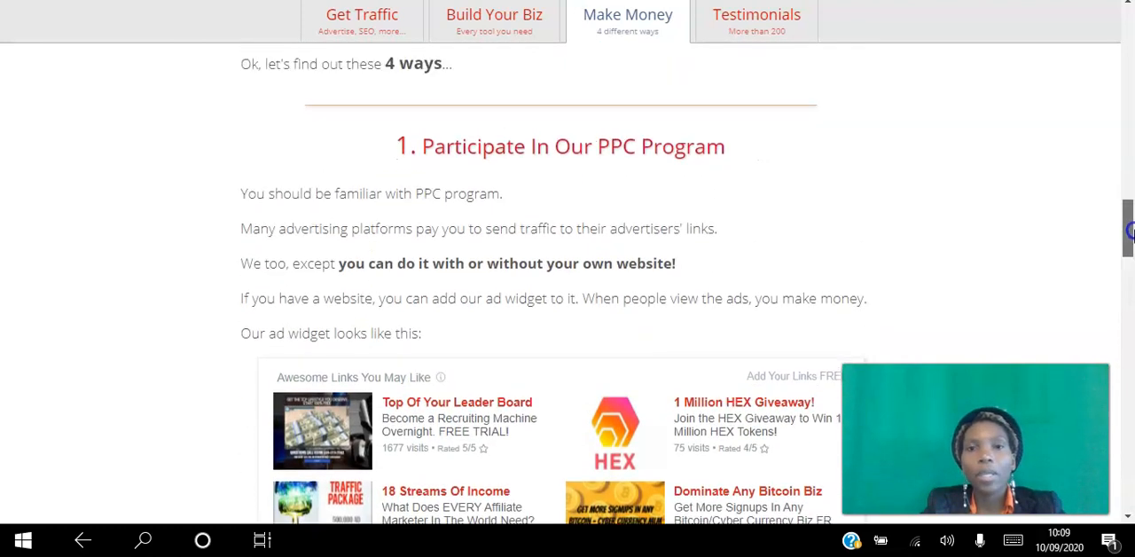
scroll("up", 3)
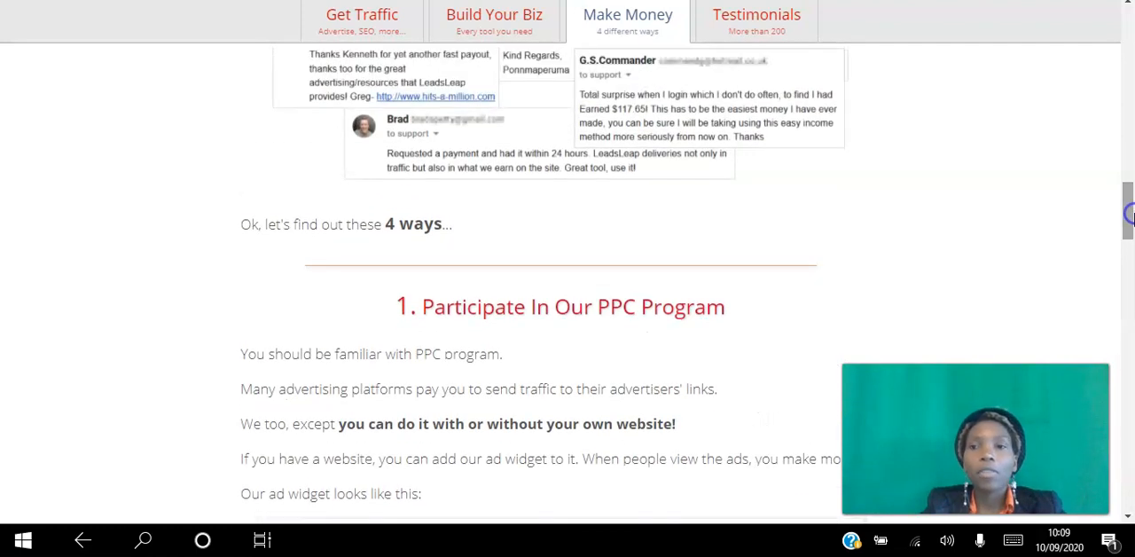
scroll("up", 3)
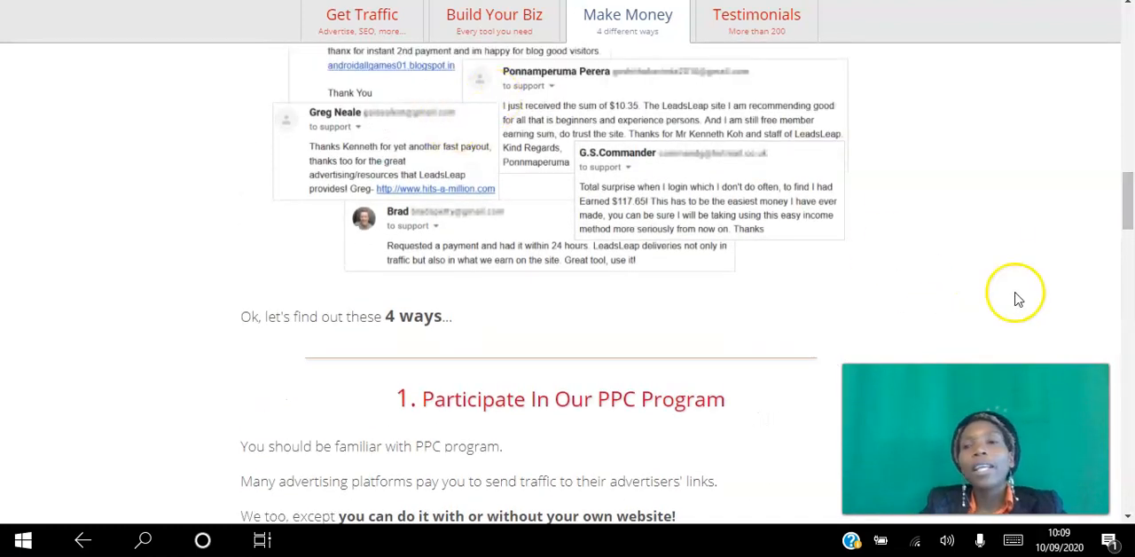
scroll("up", 3)
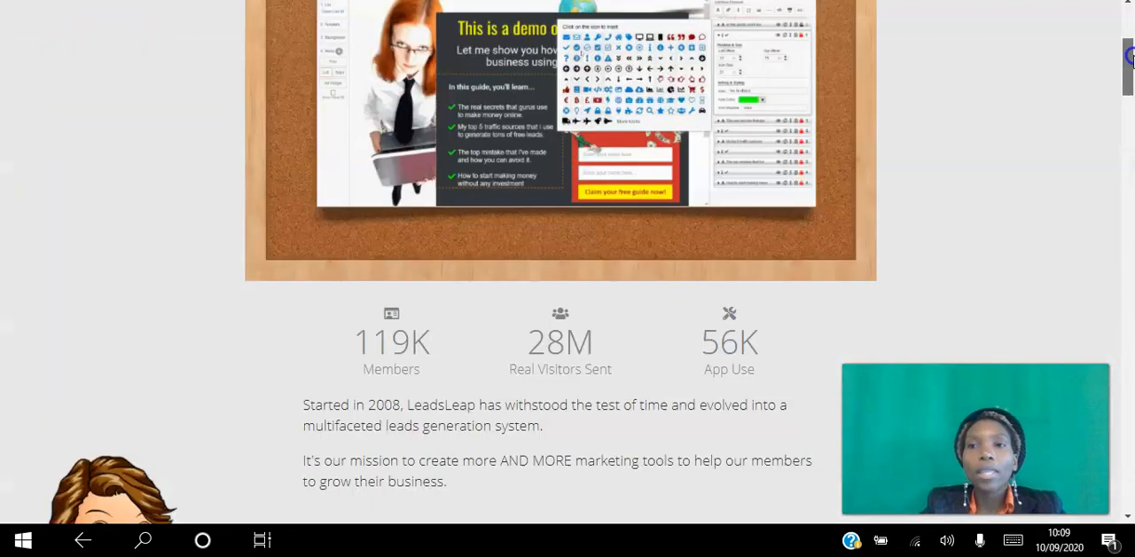
scroll("up", 3)
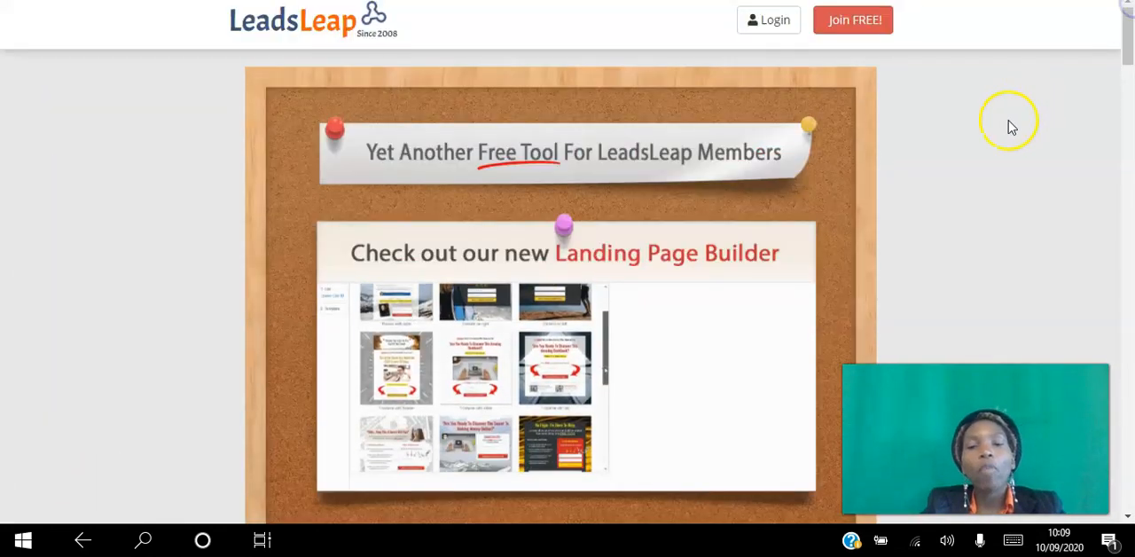
scroll("down", 3)
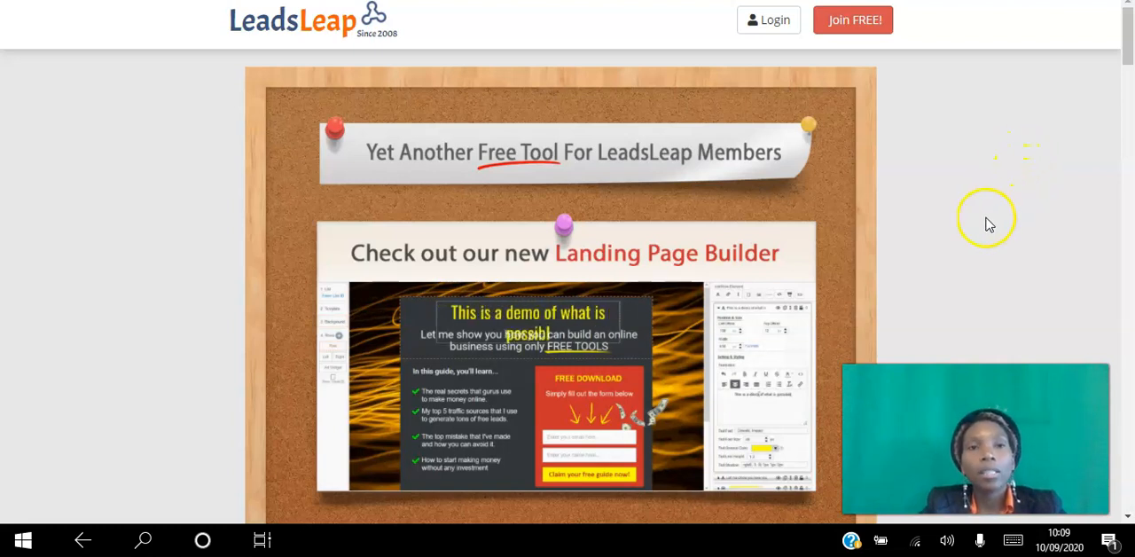
mouse_move(901, 168)
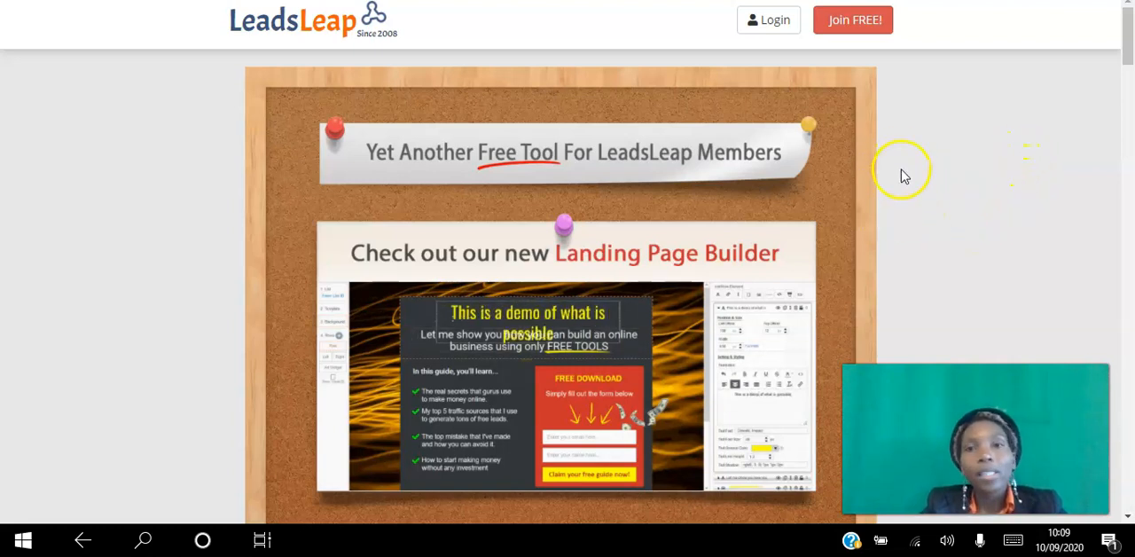
mouse_move(1079, 142)
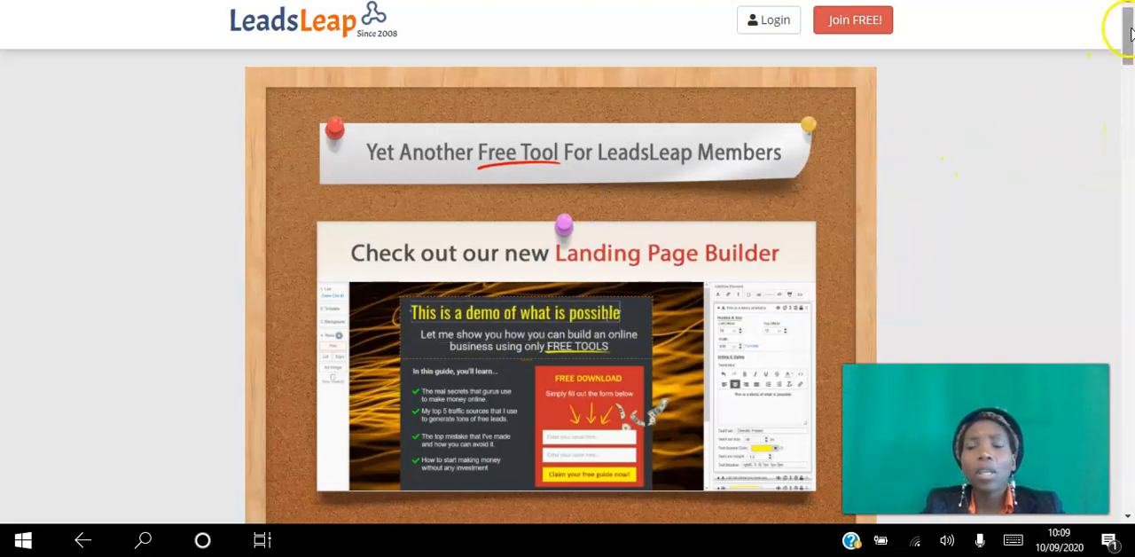
scroll("down", 3)
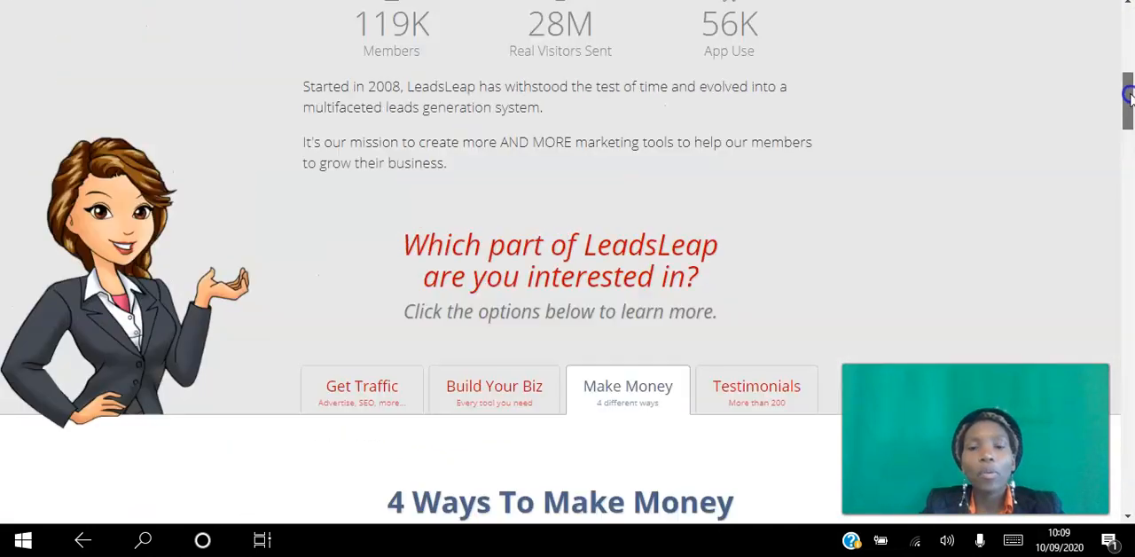
scroll("up", 3)
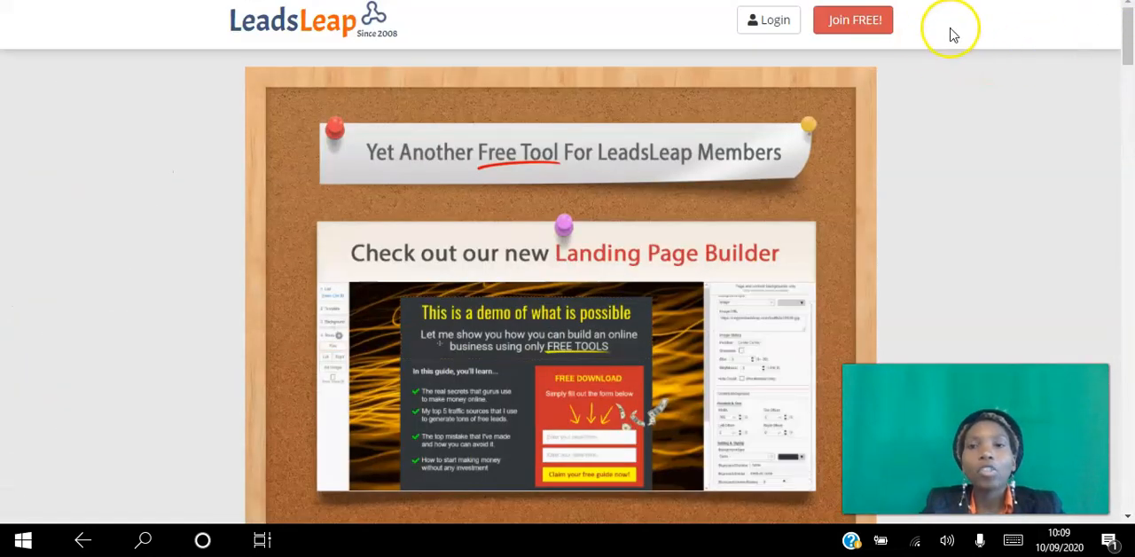